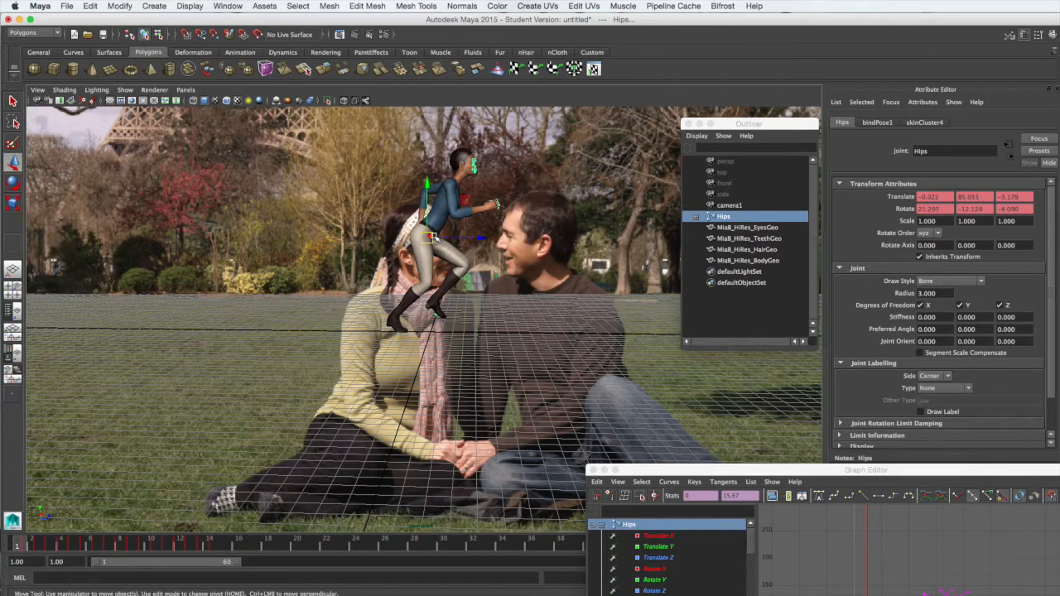
{"action": "mouse_move", "coordinate": [438, 237]}
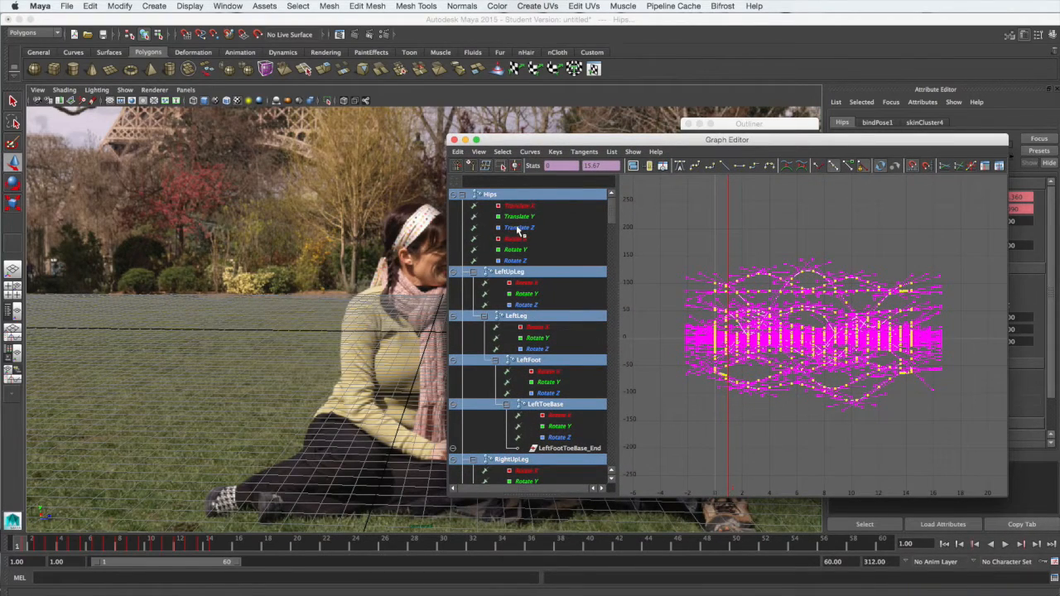
- Isolate the Hips Translate Z curve, offset the character right, then show all Hips curves again
{"action": "left_click", "coordinate": [521, 229]}
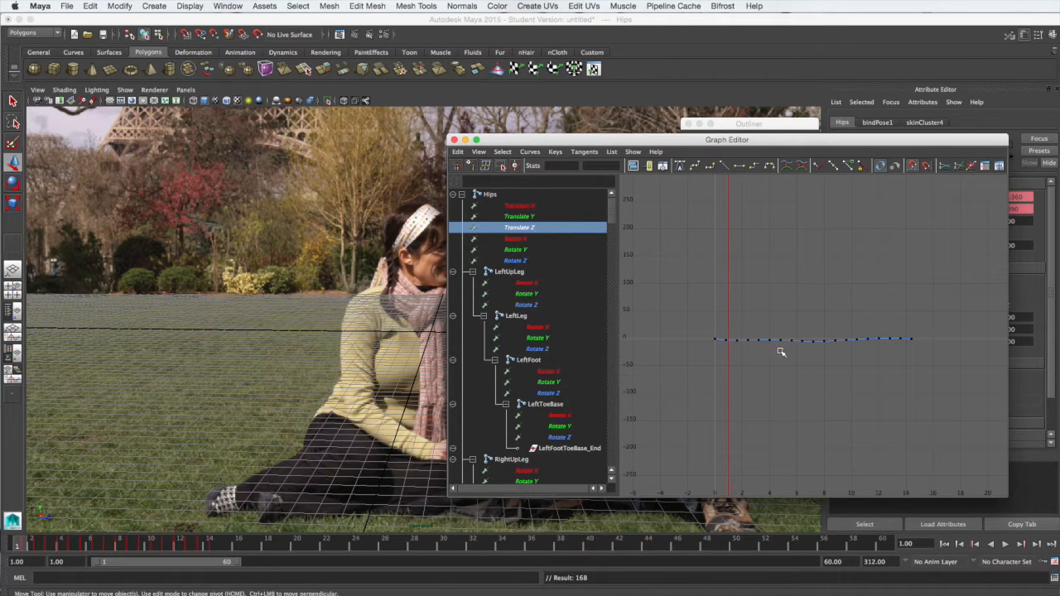
{"action": "mouse_move", "coordinate": [693, 318]}
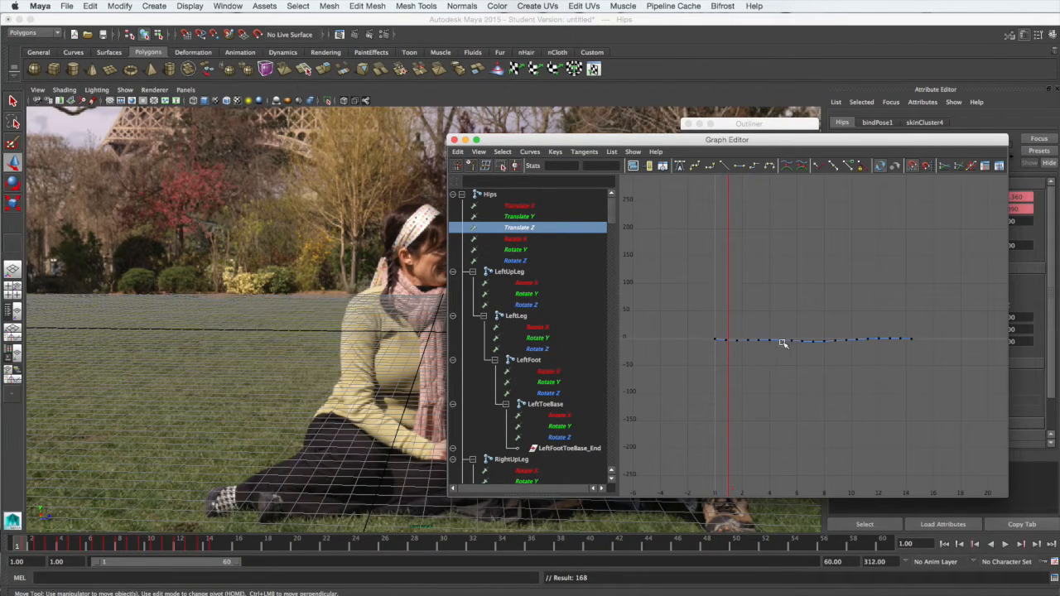
{"action": "mouse_move", "coordinate": [780, 345]}
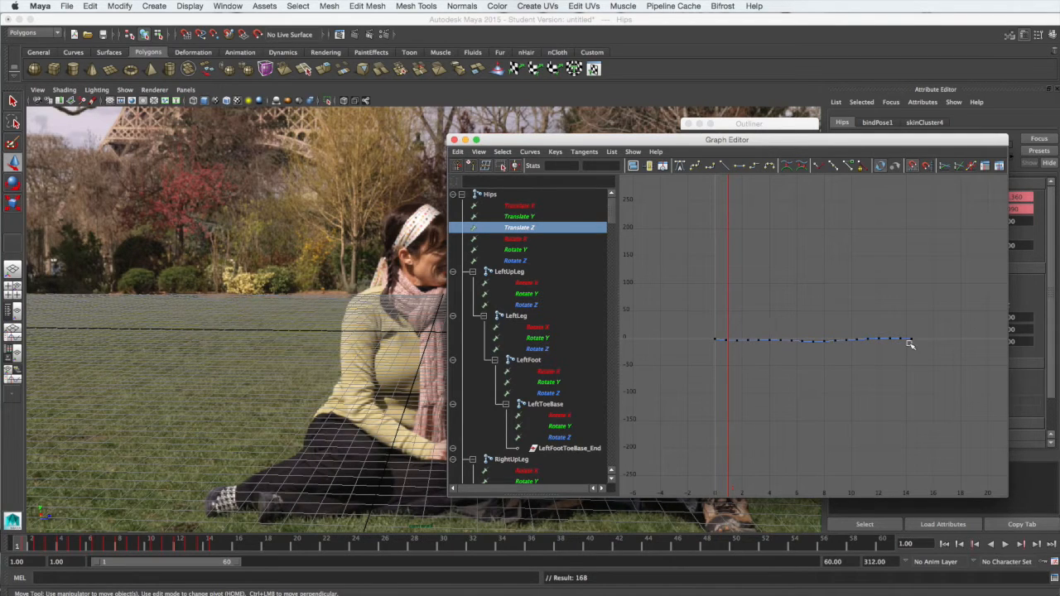
{"action": "mouse_move", "coordinate": [842, 348]}
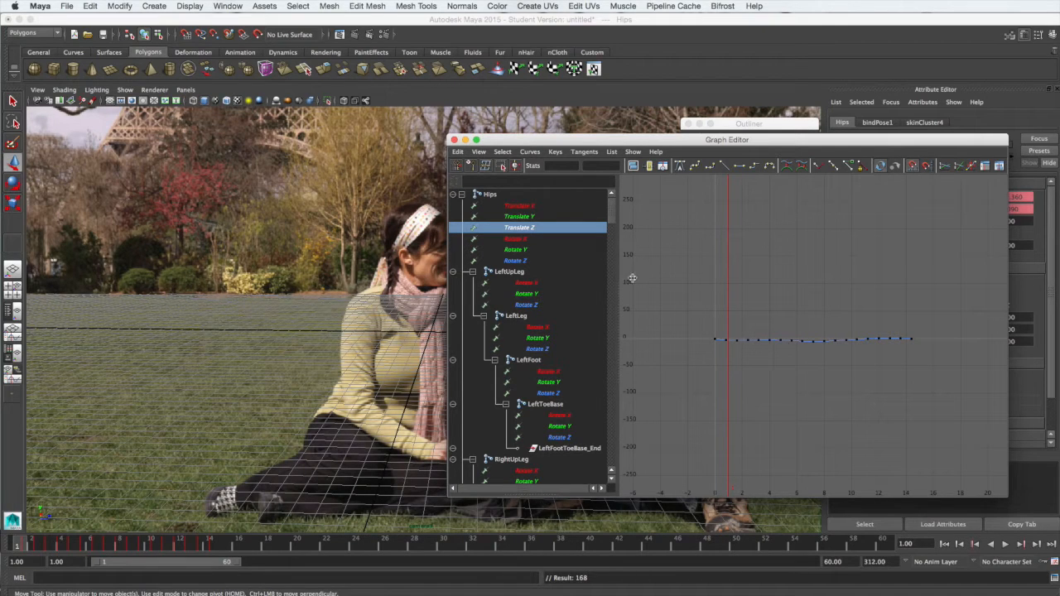
{"action": "left_click", "coordinate": [490, 194]}
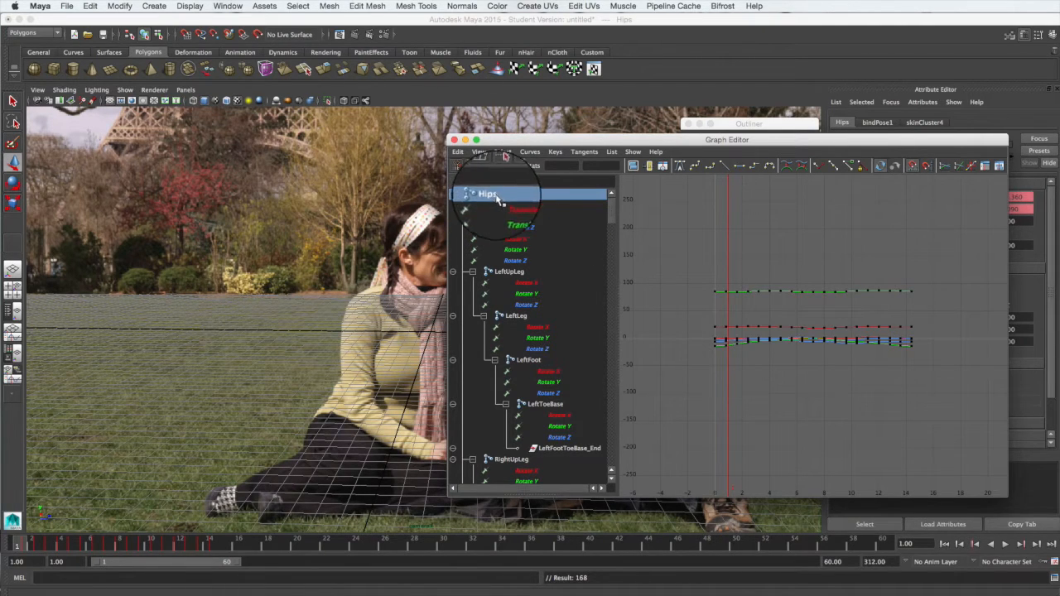
{"action": "left_click", "coordinate": [513, 226]}
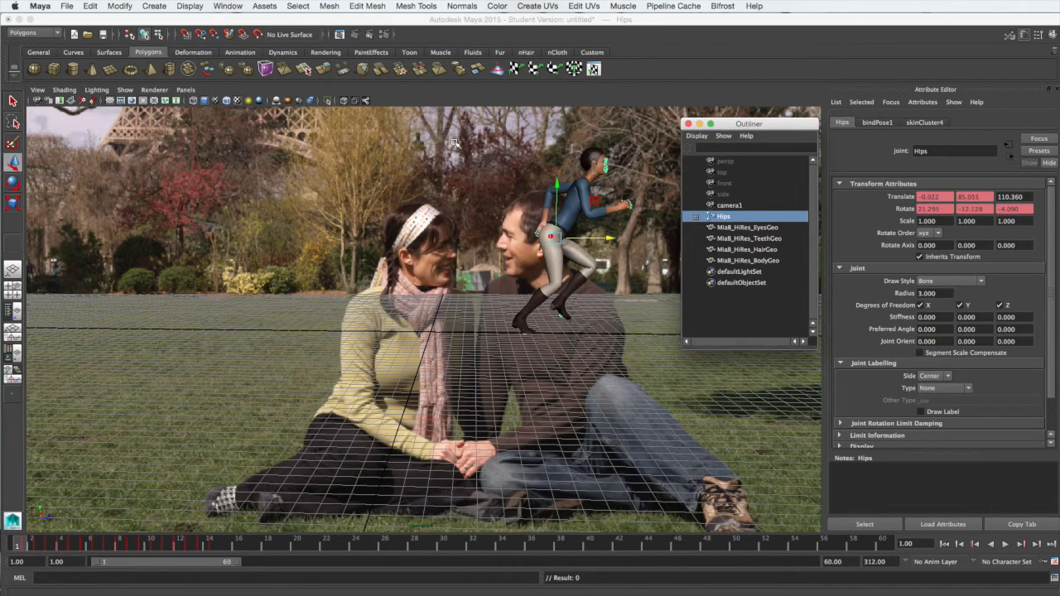
{"action": "mouse_move", "coordinate": [513, 263]}
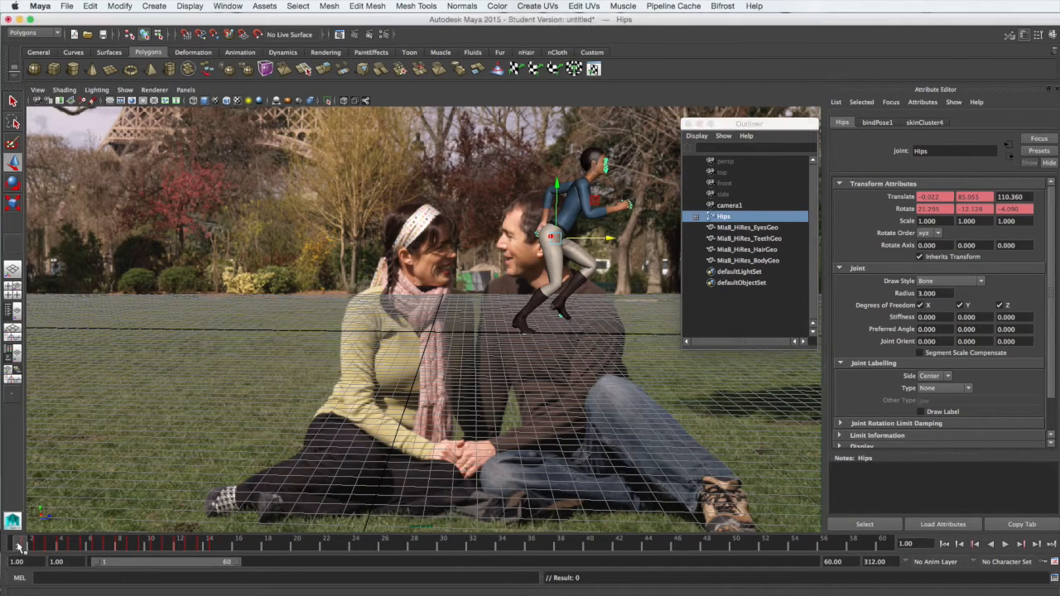
- Deselect the Hips joint and move the Outliner window out of the way
{"action": "left_click", "coordinate": [348, 229]}
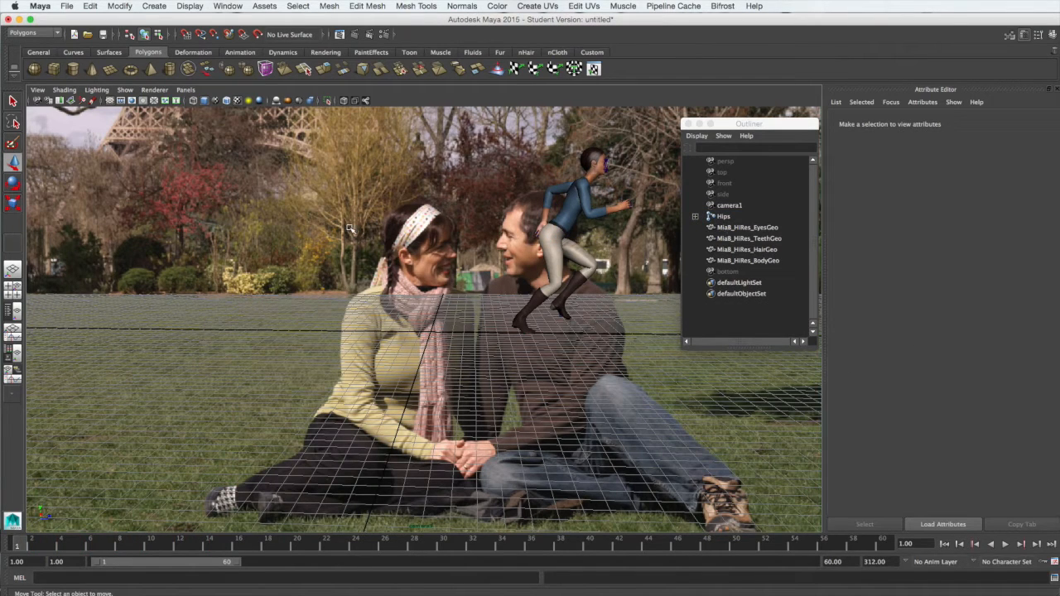
{"action": "mouse_move", "coordinate": [351, 230]}
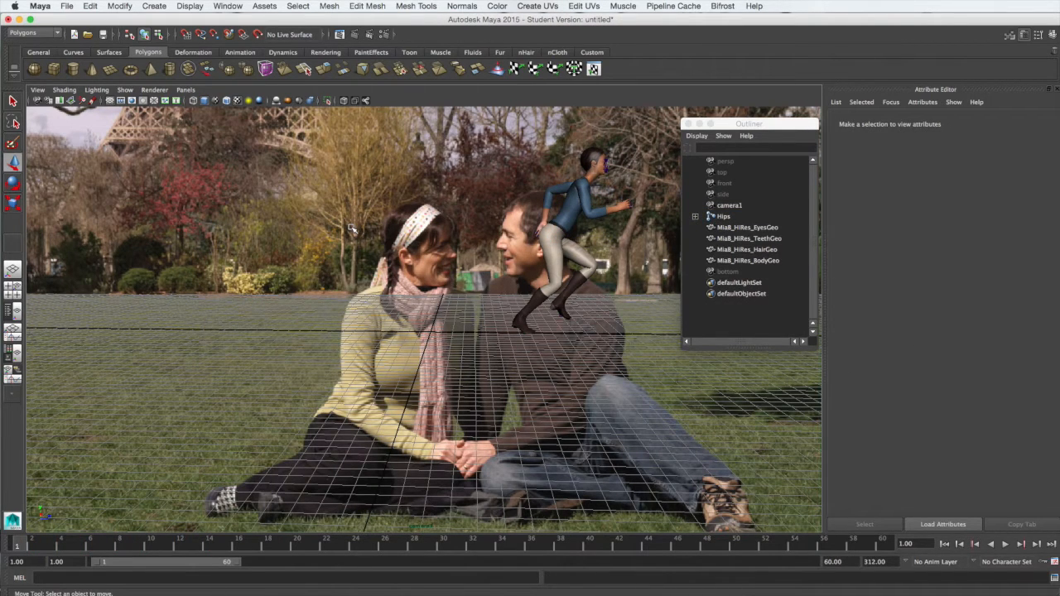
{"action": "mouse_move", "coordinate": [394, 267]}
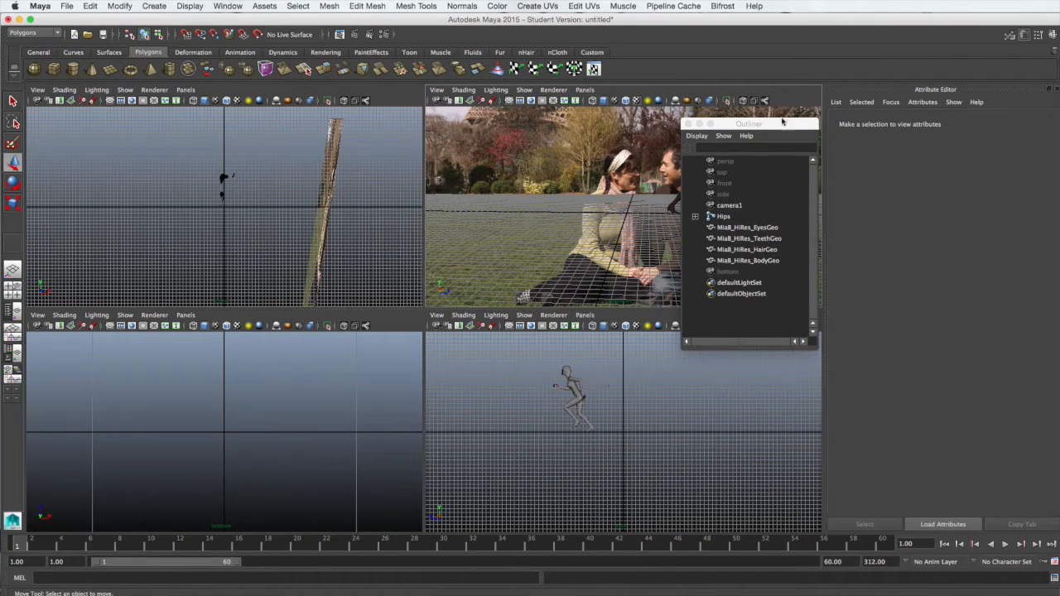
{"action": "left_click_drag", "start_coordinate": [749, 122], "coordinate": [860, 212]}
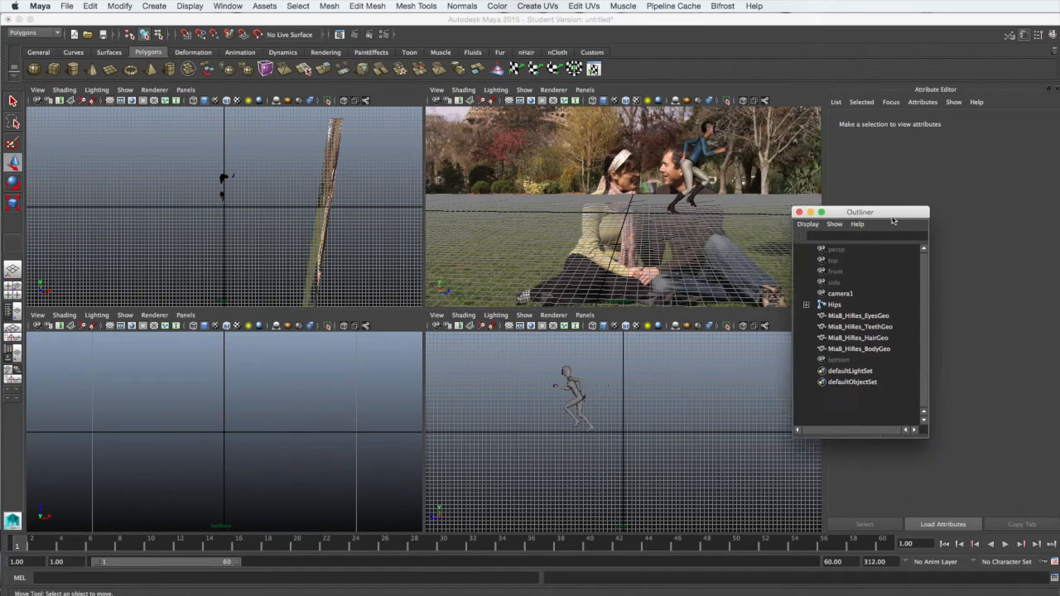
{"action": "left_click_drag", "start_coordinate": [860, 212], "coordinate": [914, 299]}
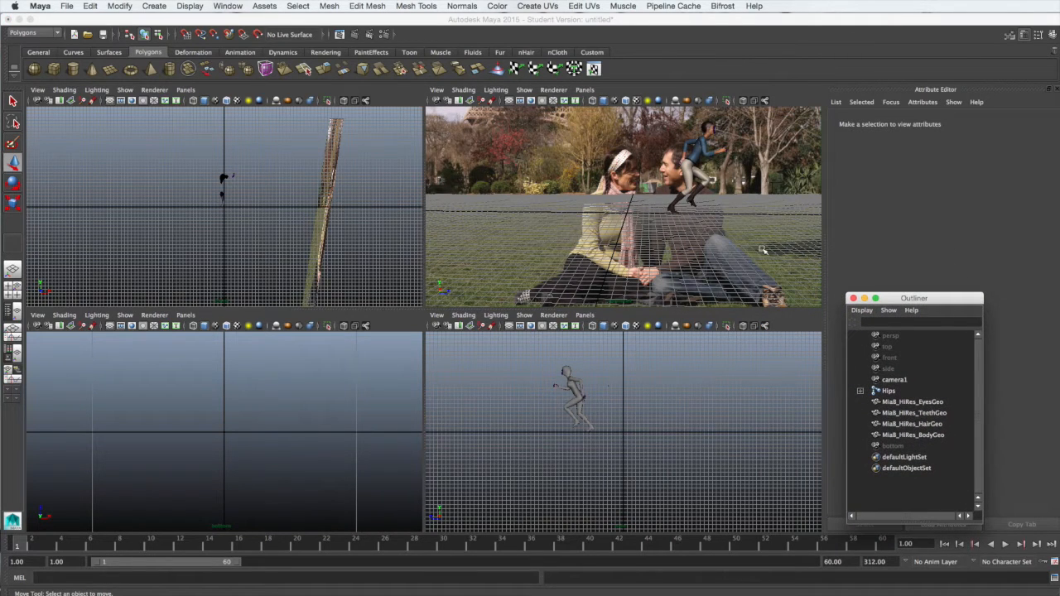
{"action": "mouse_move", "coordinate": [666, 192]}
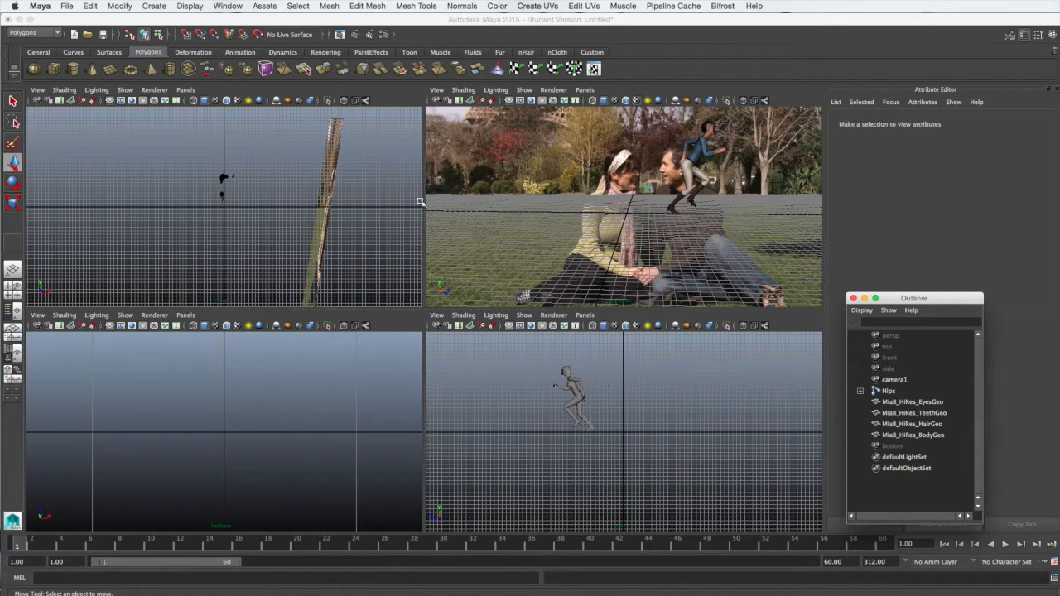
{"action": "mouse_move", "coordinate": [161, 212]}
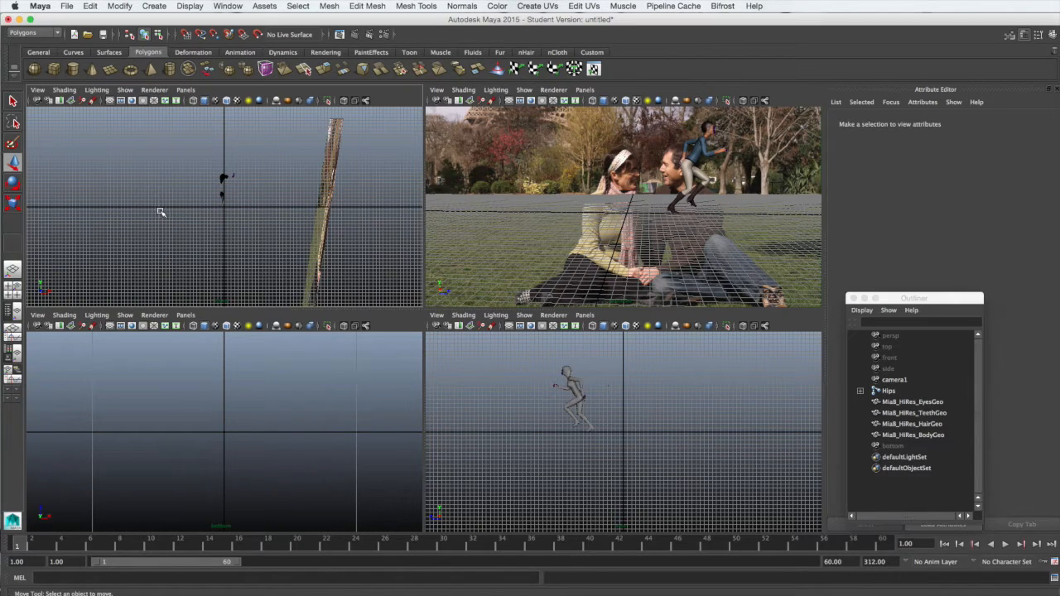
- Make the top-left view look through the persp camera and orbit to check the scene in 3D
{"action": "left_click", "coordinate": [184, 89]}
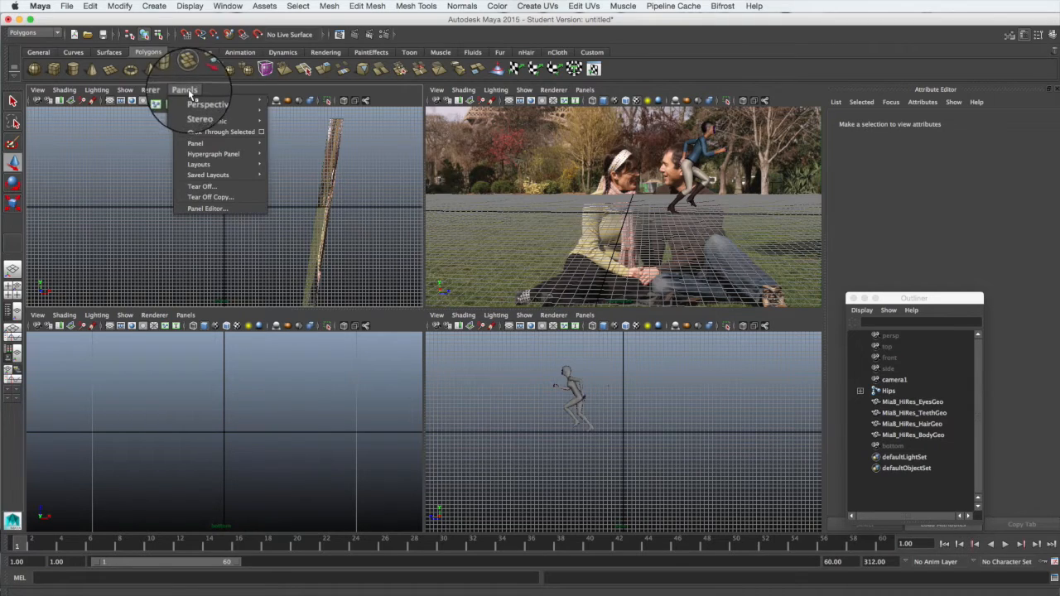
{"action": "mouse_move", "coordinate": [195, 101]}
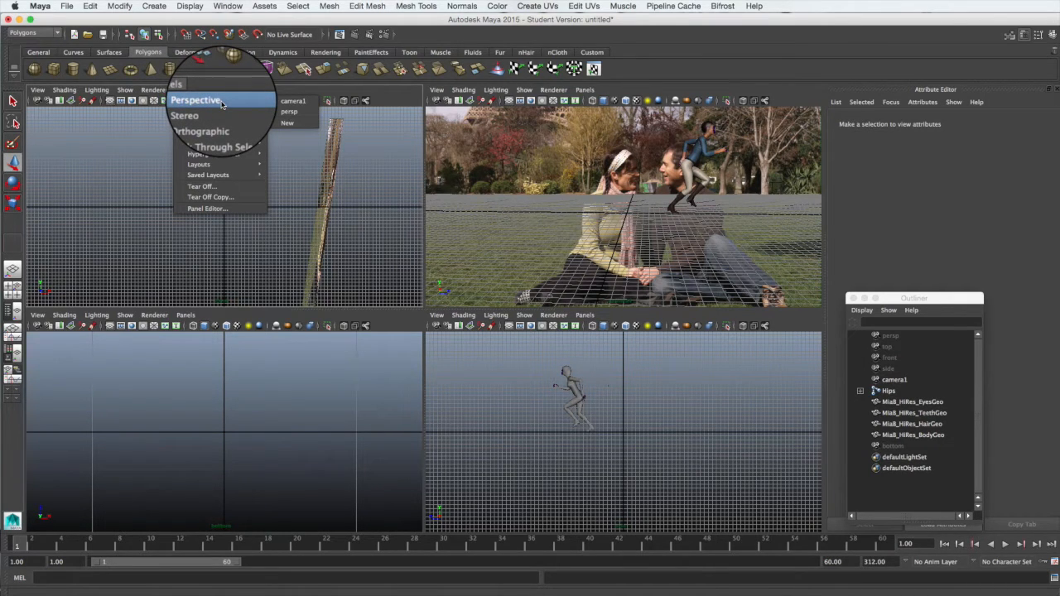
{"action": "mouse_move", "coordinate": [281, 109]}
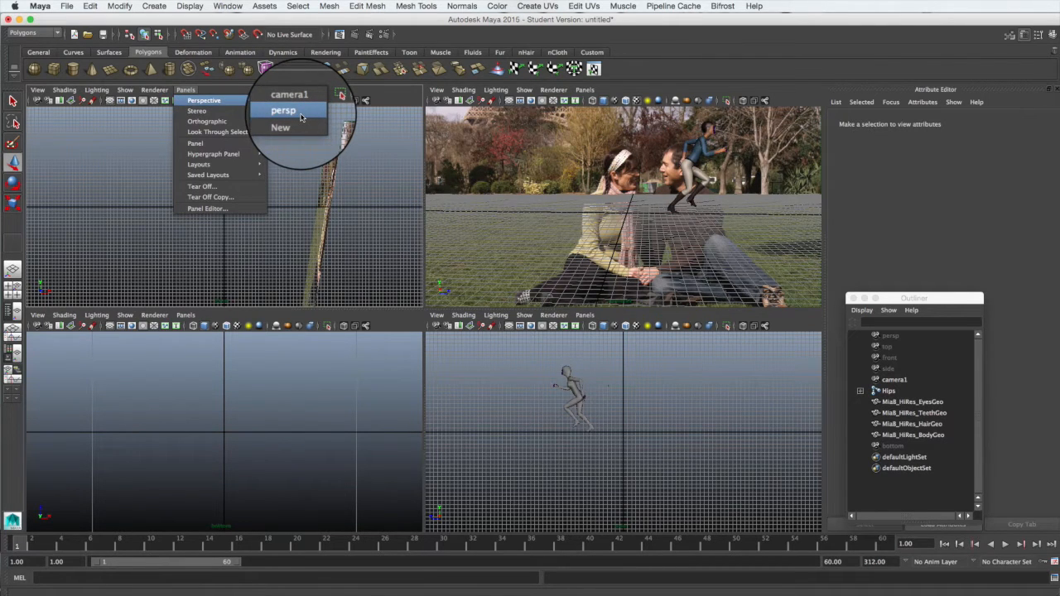
{"action": "left_click", "coordinate": [290, 93]}
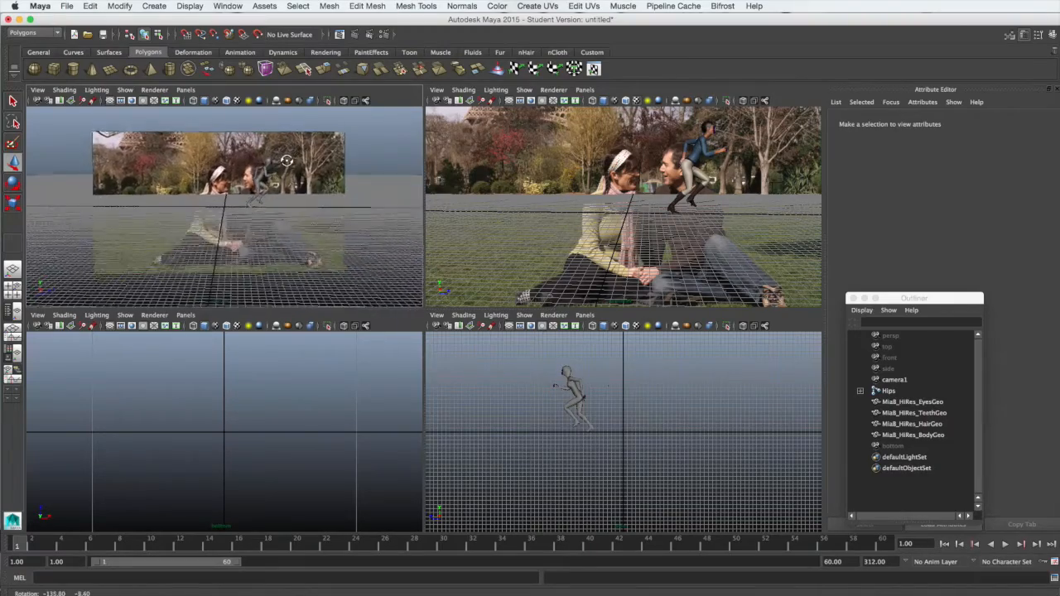
{"action": "left_click_drag", "start_coordinate": [285, 161], "coordinate": [169, 166]}
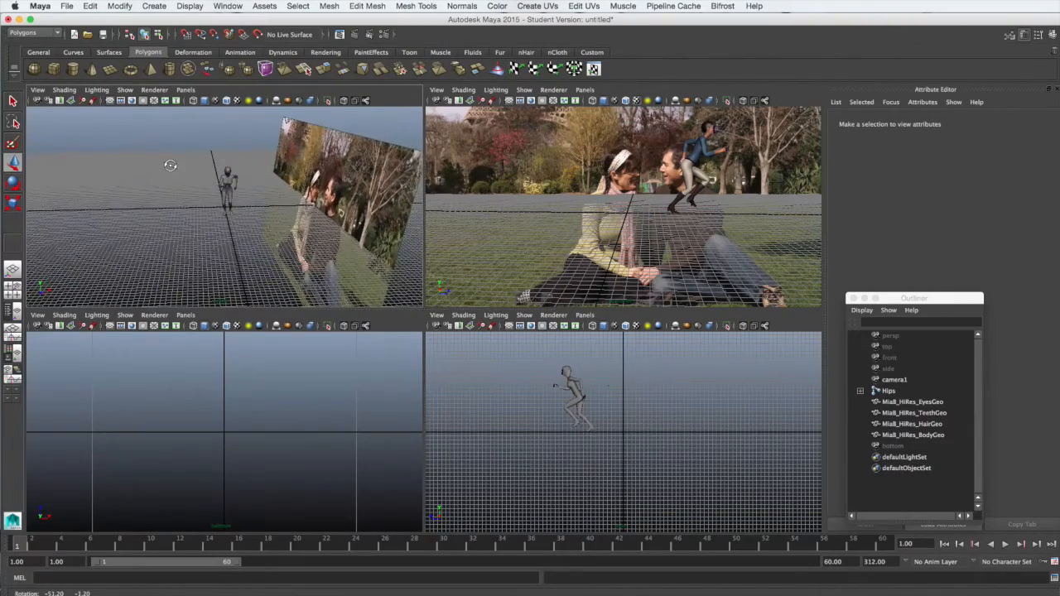
{"action": "left_click_drag", "start_coordinate": [208, 207], "coordinate": [285, 158]}
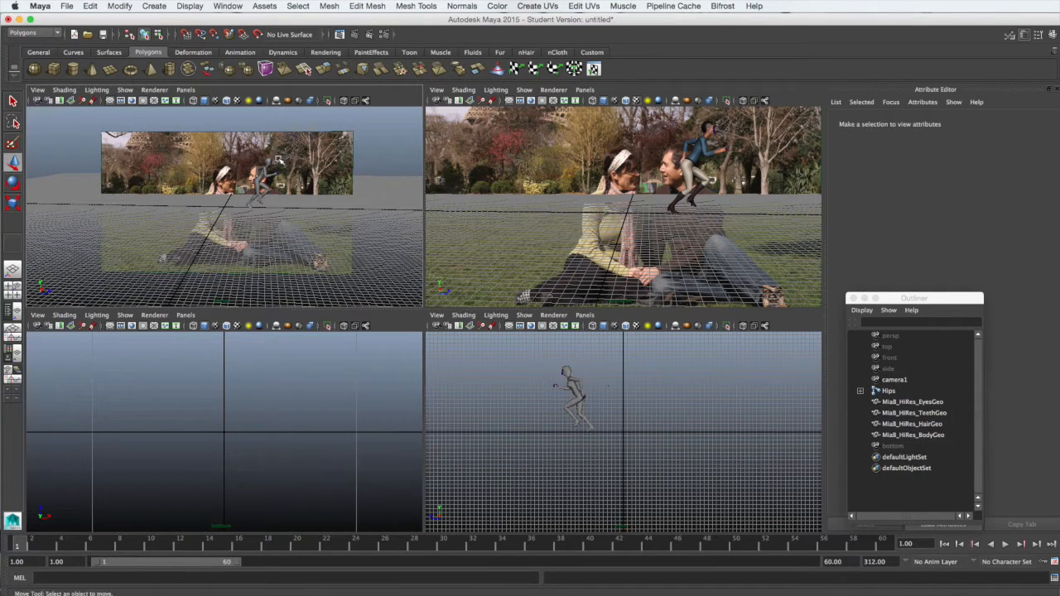
{"action": "mouse_move", "coordinate": [447, 166]}
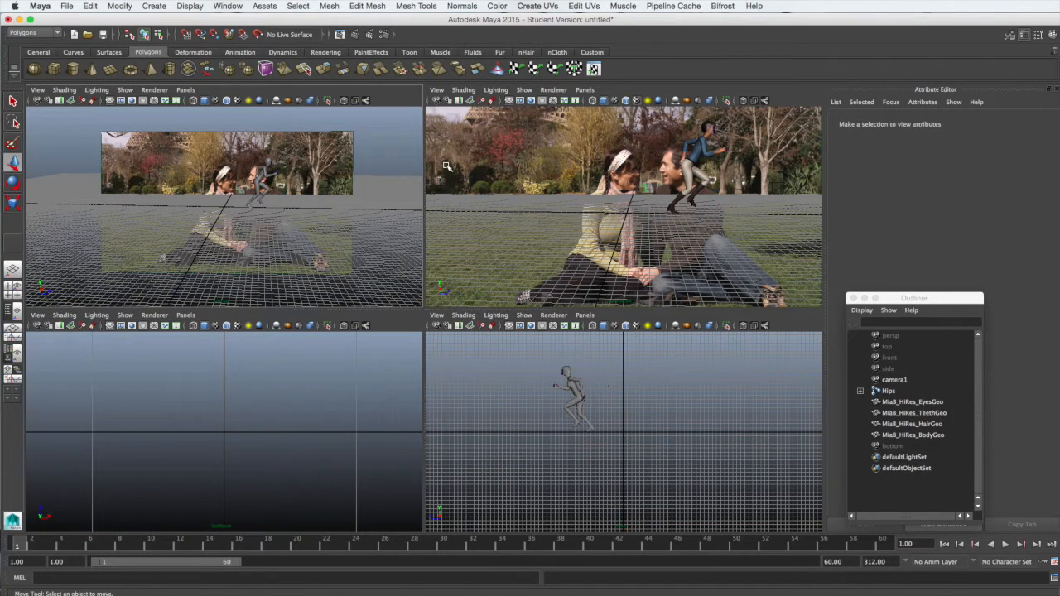
{"action": "mouse_move", "coordinate": [549, 174]}
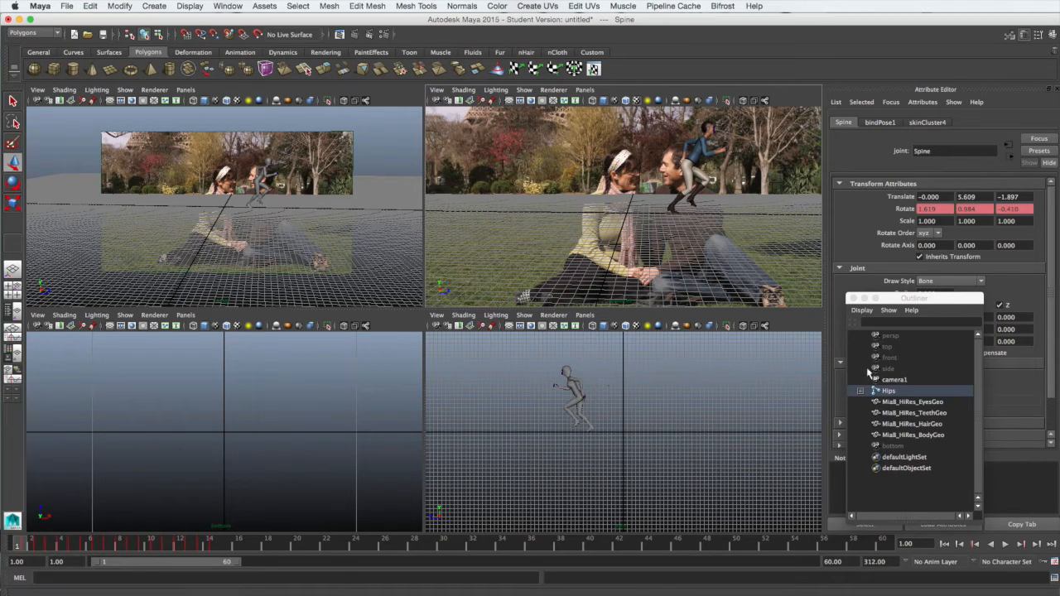
- Select the Hips joint in the Outliner and move the Outliner above the Attribute Editor
{"action": "left_click", "coordinate": [888, 391]}
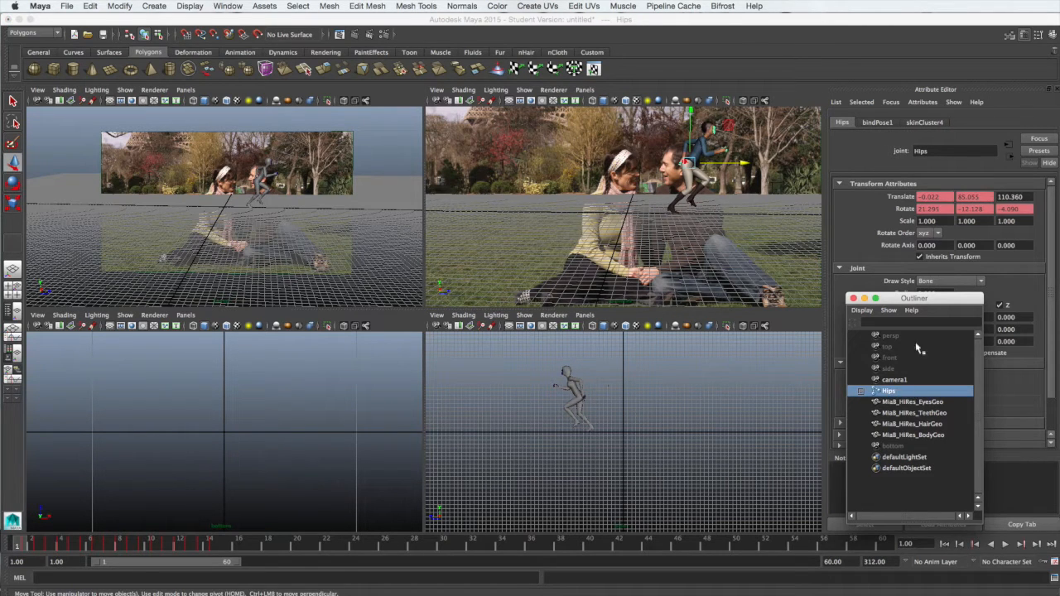
{"action": "left_click_drag", "start_coordinate": [915, 298], "coordinate": [911, 120]}
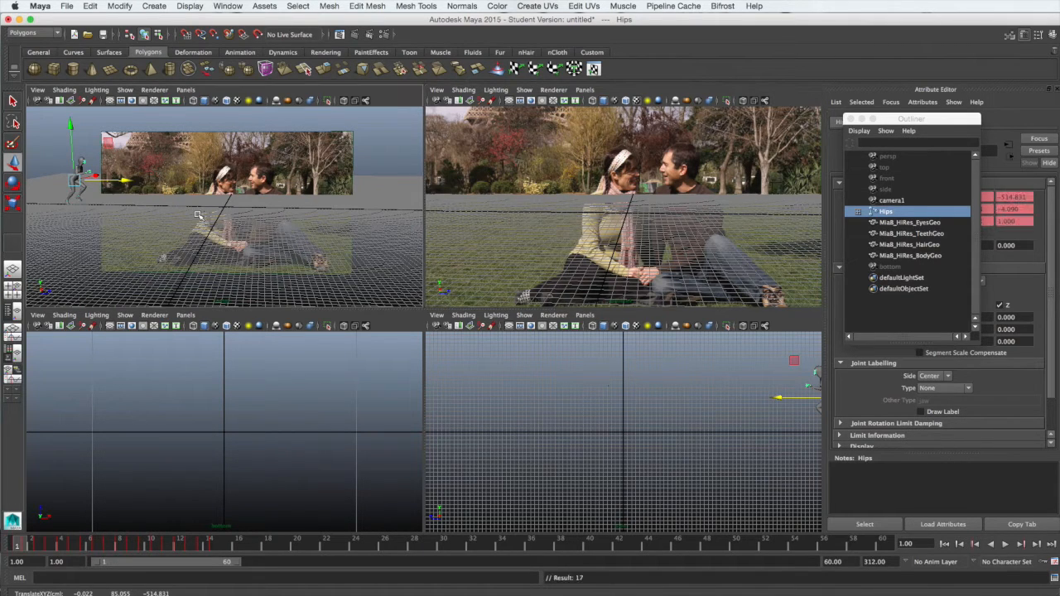
{"action": "mouse_move", "coordinate": [335, 331]}
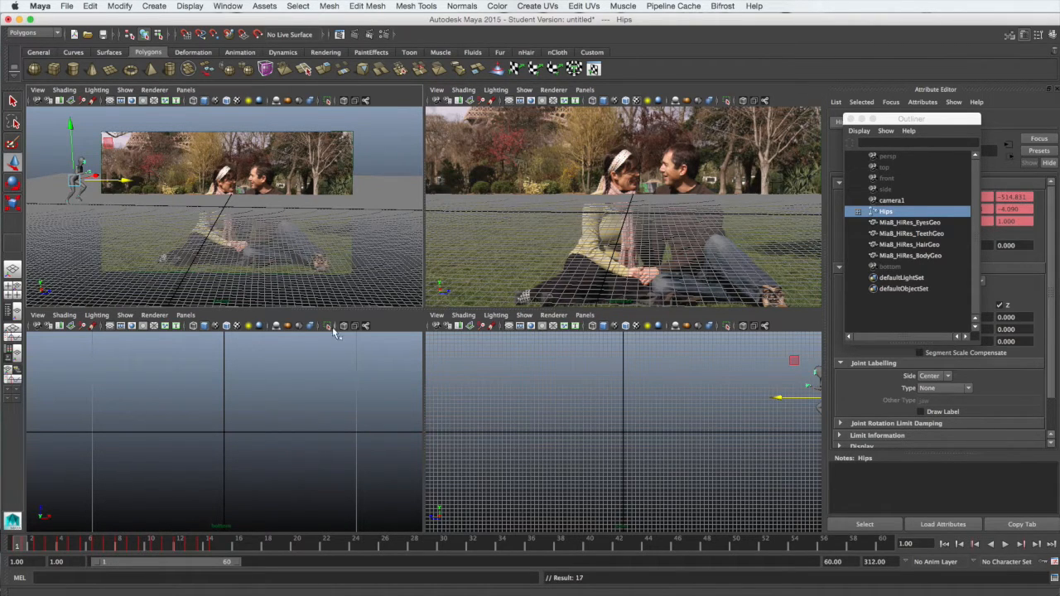
{"action": "mouse_move", "coordinate": [584, 278]}
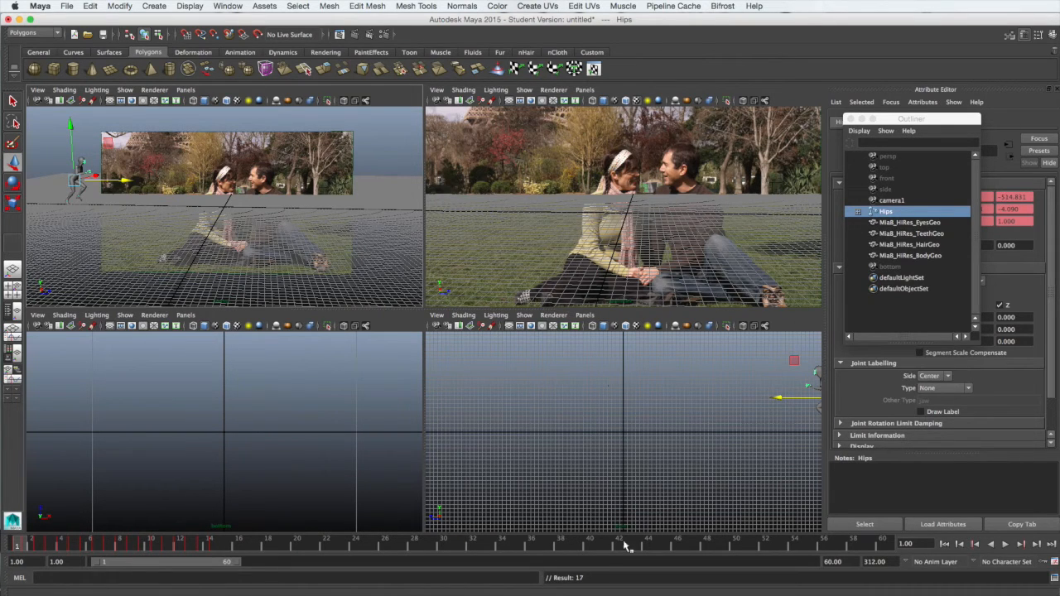
- Move the character by its hips into the camera shot above the couple and scrub the timeline
{"action": "left_click", "coordinate": [590, 544]}
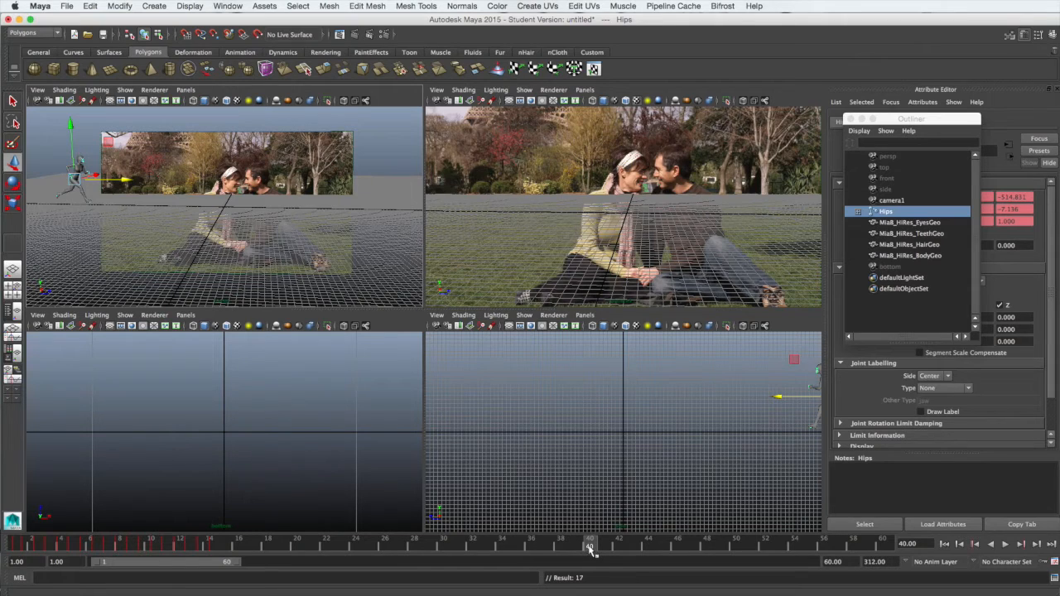
{"action": "mouse_move", "coordinate": [509, 339]}
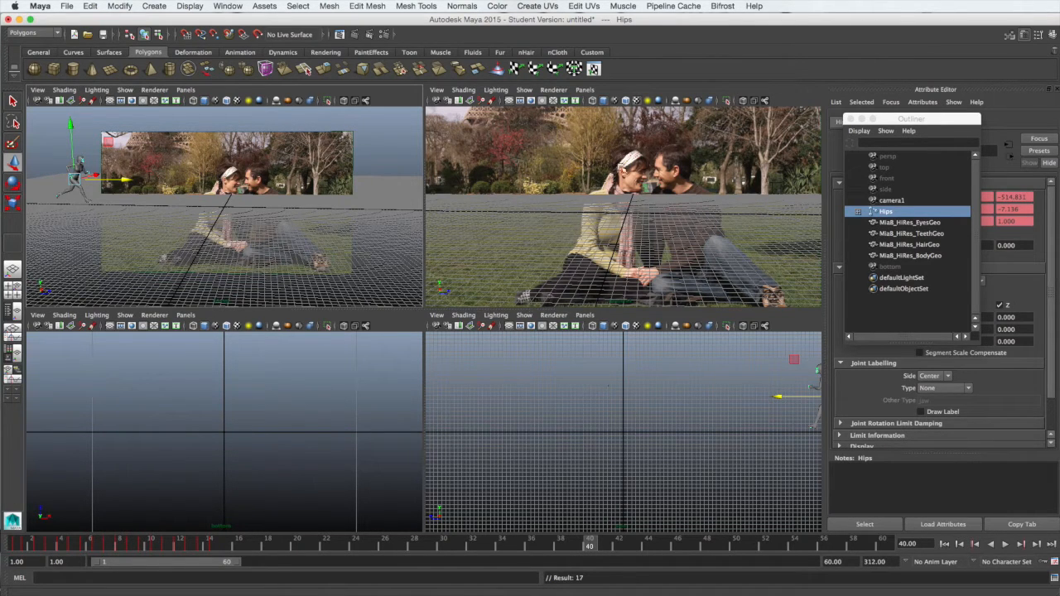
{"action": "mouse_move", "coordinate": [507, 203]}
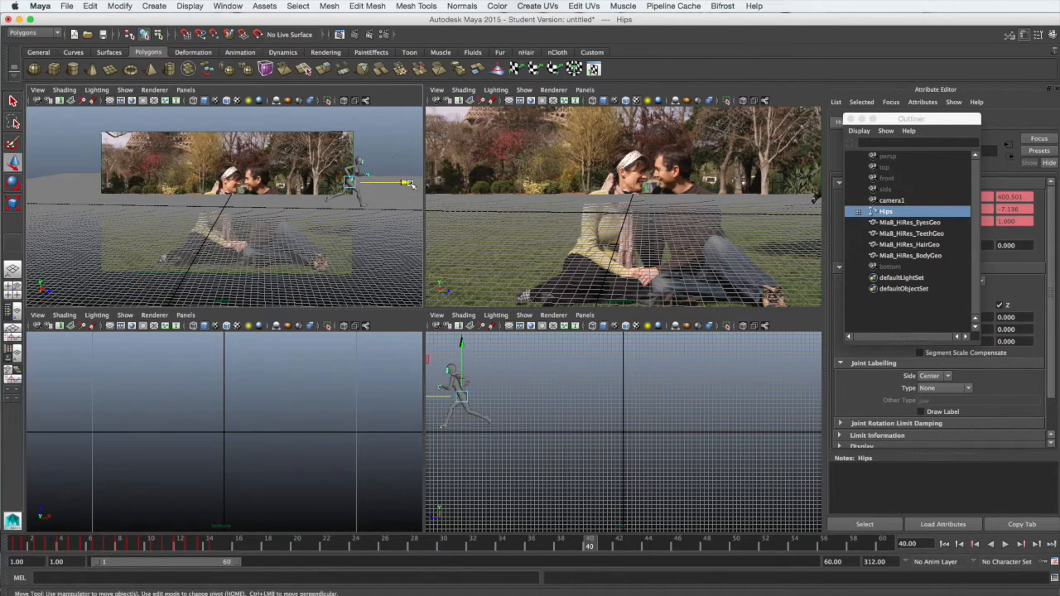
{"action": "left_click_drag", "start_coordinate": [356, 181], "coordinate": [365, 166]}
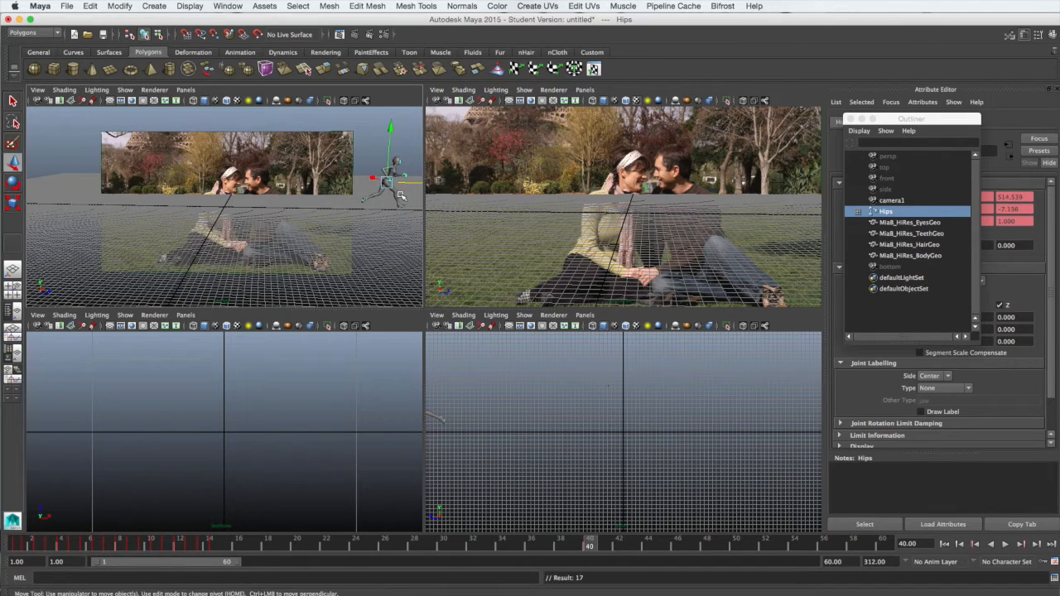
{"action": "mouse_move", "coordinate": [546, 517]}
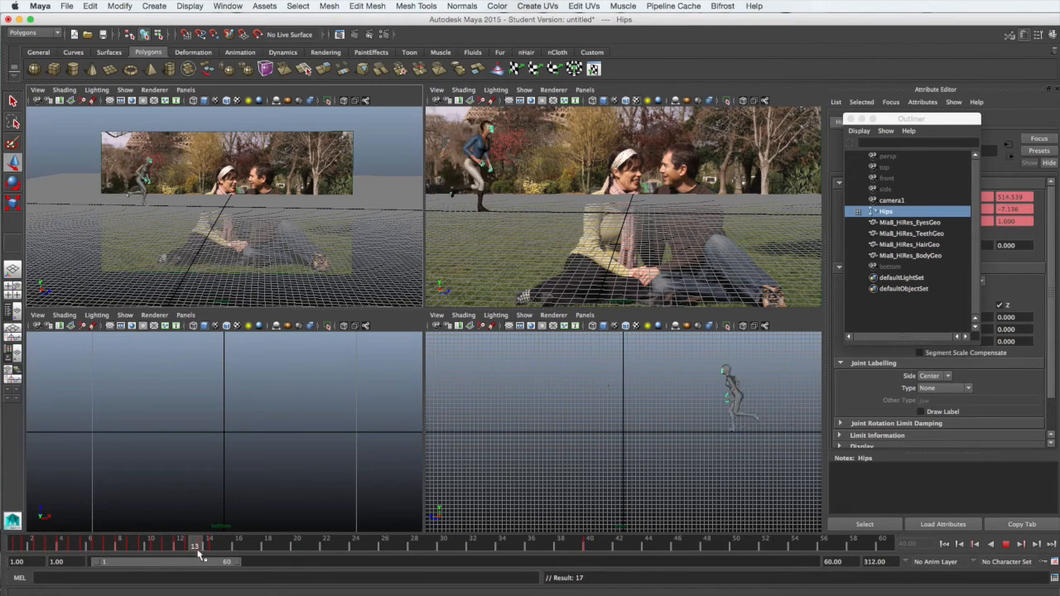
{"action": "left_click_drag", "start_coordinate": [195, 546], "coordinate": [312, 546]}
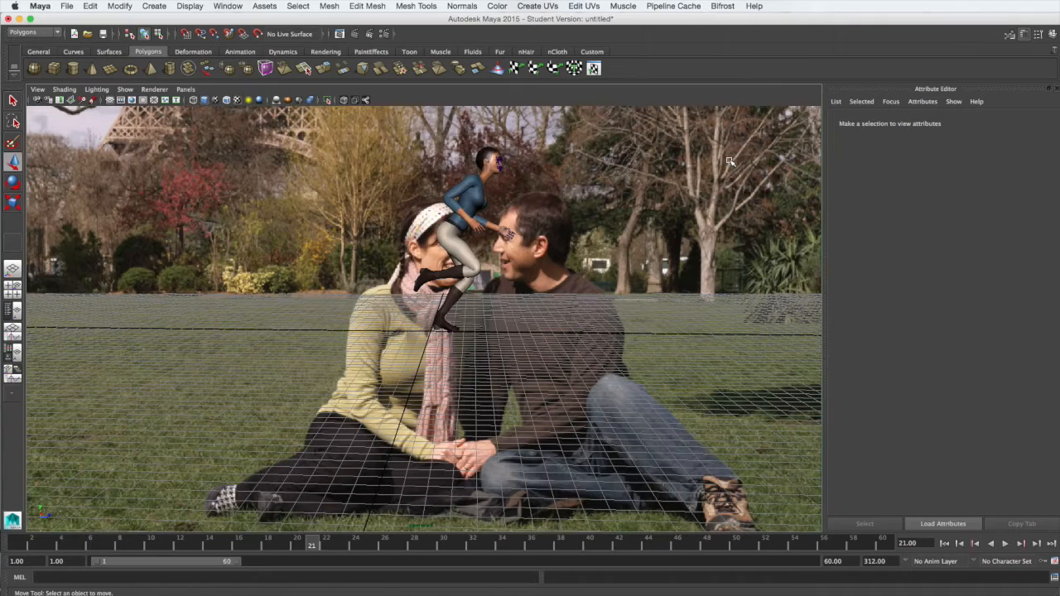
{"action": "mouse_move", "coordinate": [494, 318]}
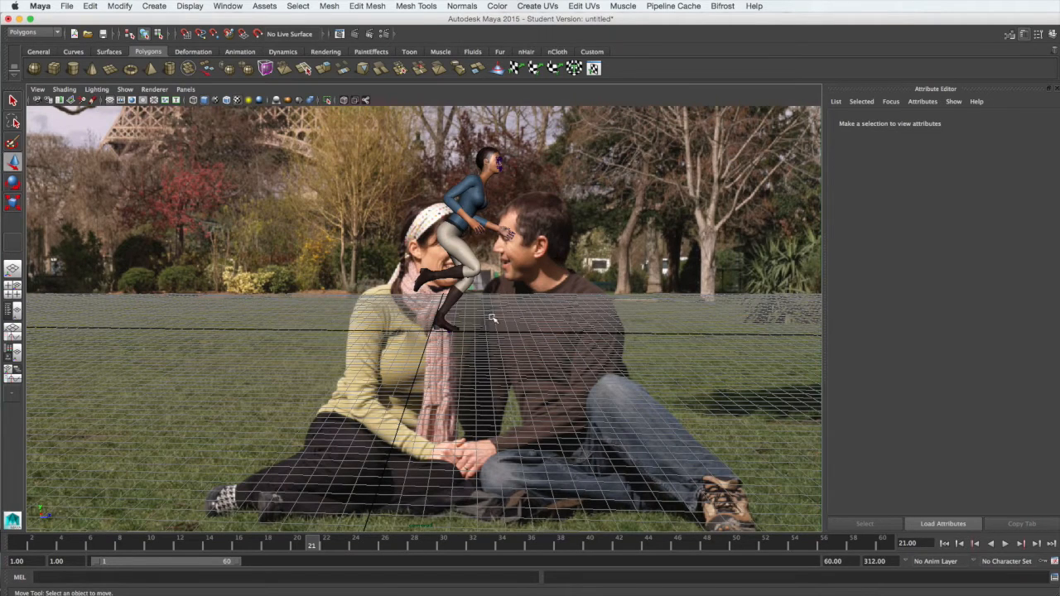
{"action": "mouse_move", "coordinate": [338, 346]}
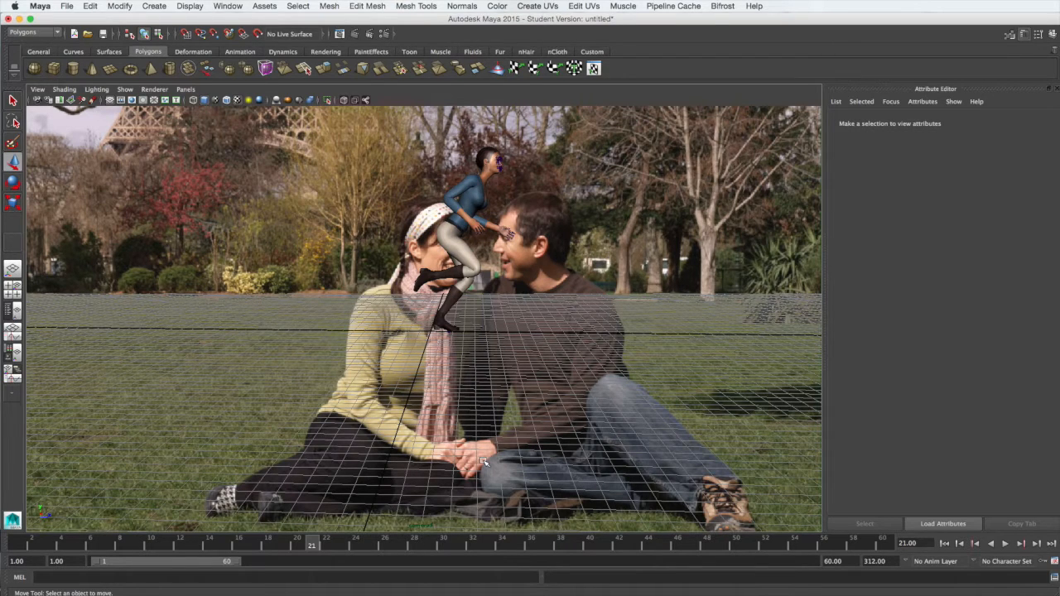
{"action": "mouse_move", "coordinate": [560, 362]}
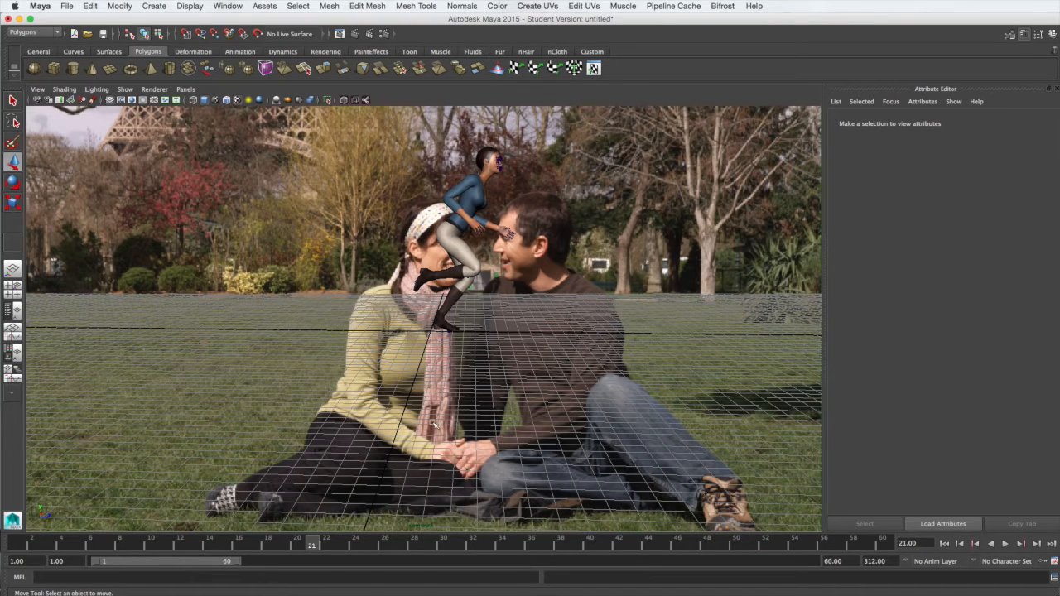
{"action": "mouse_move", "coordinate": [537, 403]}
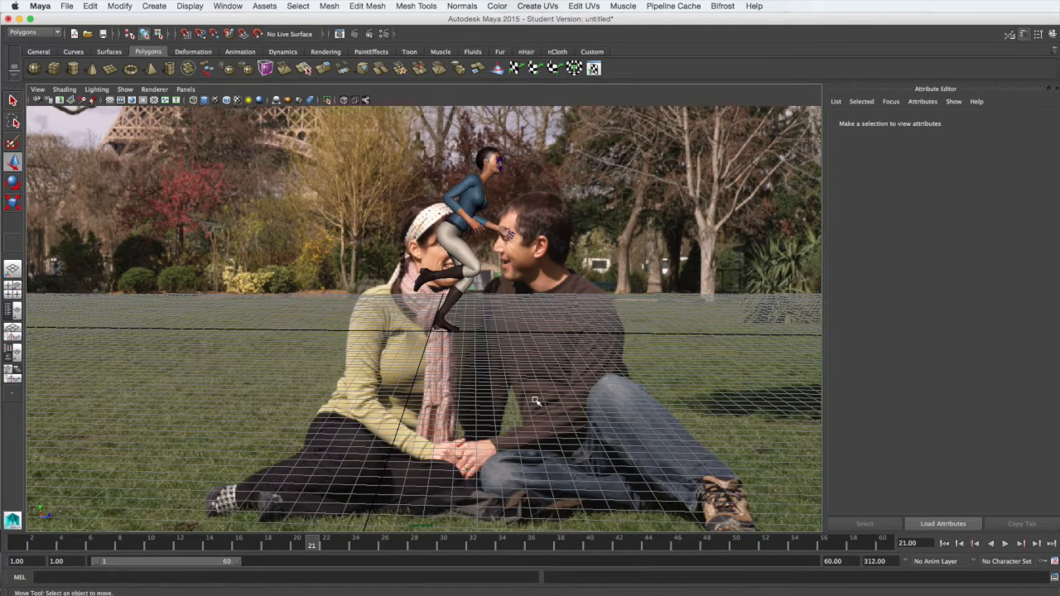
{"action": "mouse_move", "coordinate": [477, 371]}
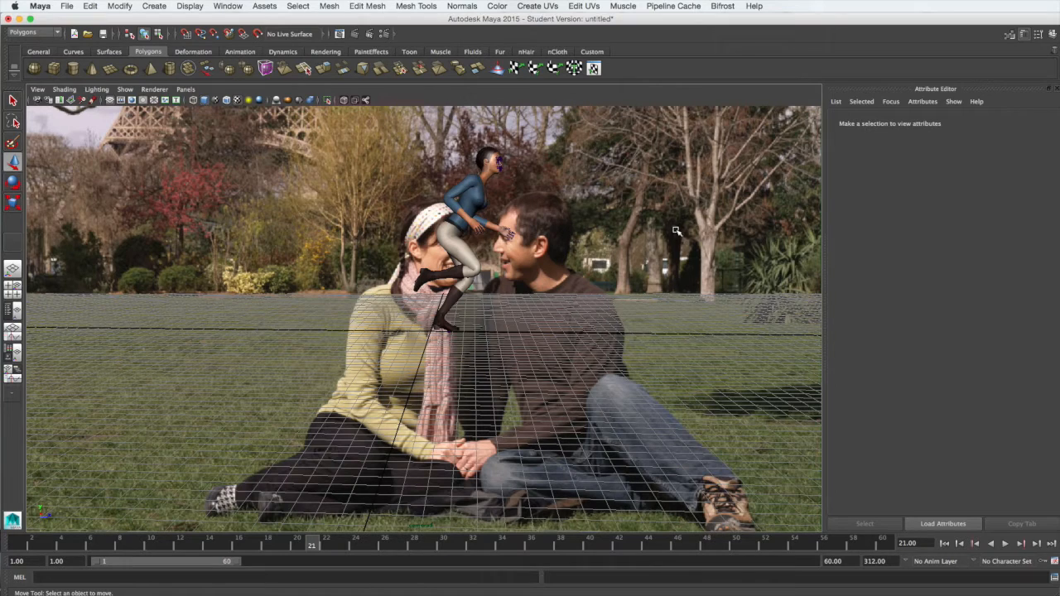
{"action": "mouse_move", "coordinate": [699, 514]}
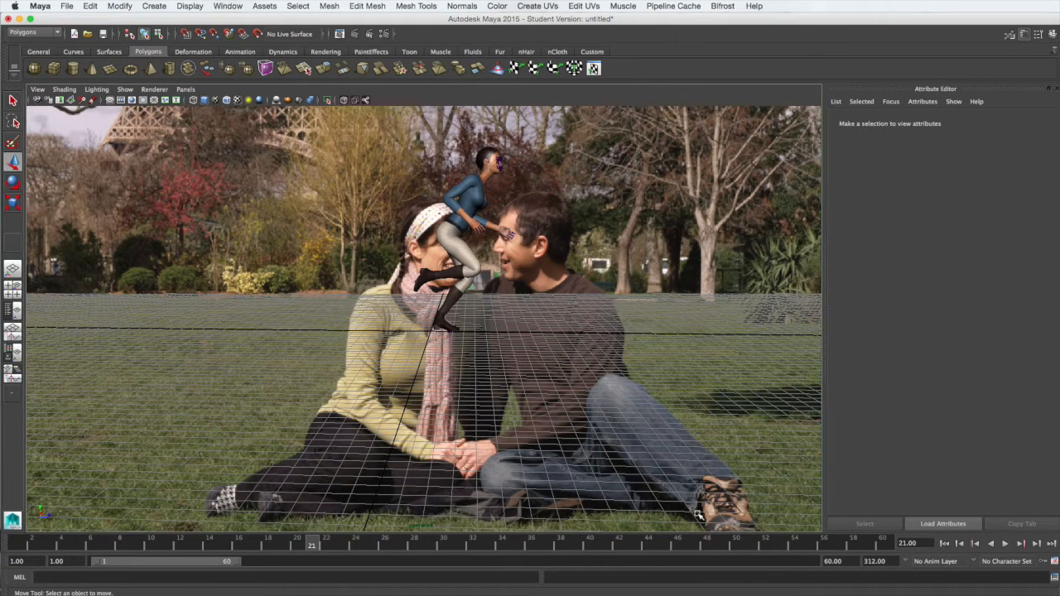
{"action": "mouse_move", "coordinate": [567, 512]}
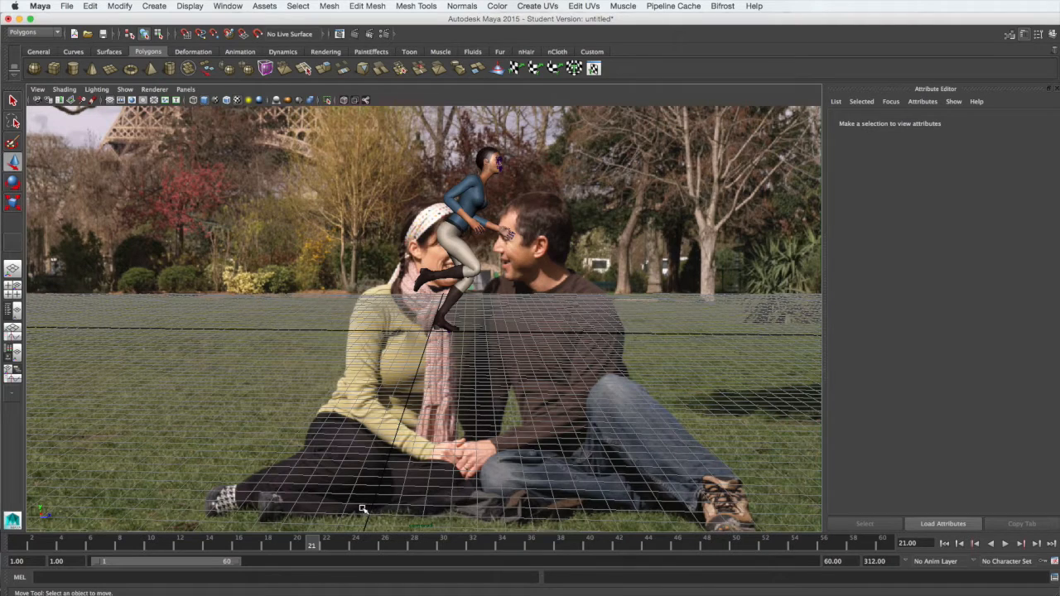
{"action": "mouse_move", "coordinate": [414, 418]}
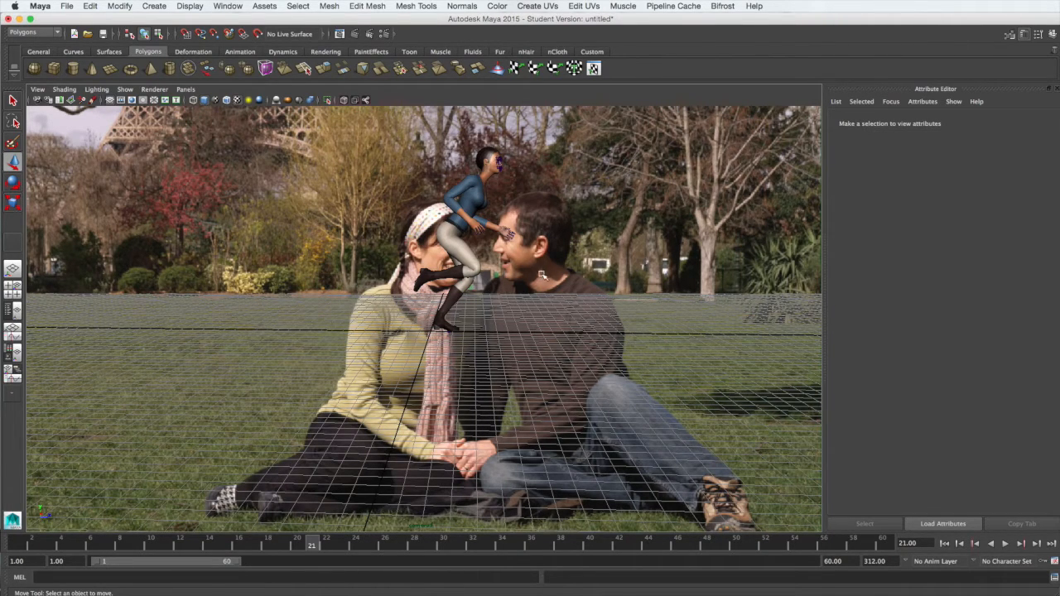
{"action": "mouse_move", "coordinate": [704, 313]}
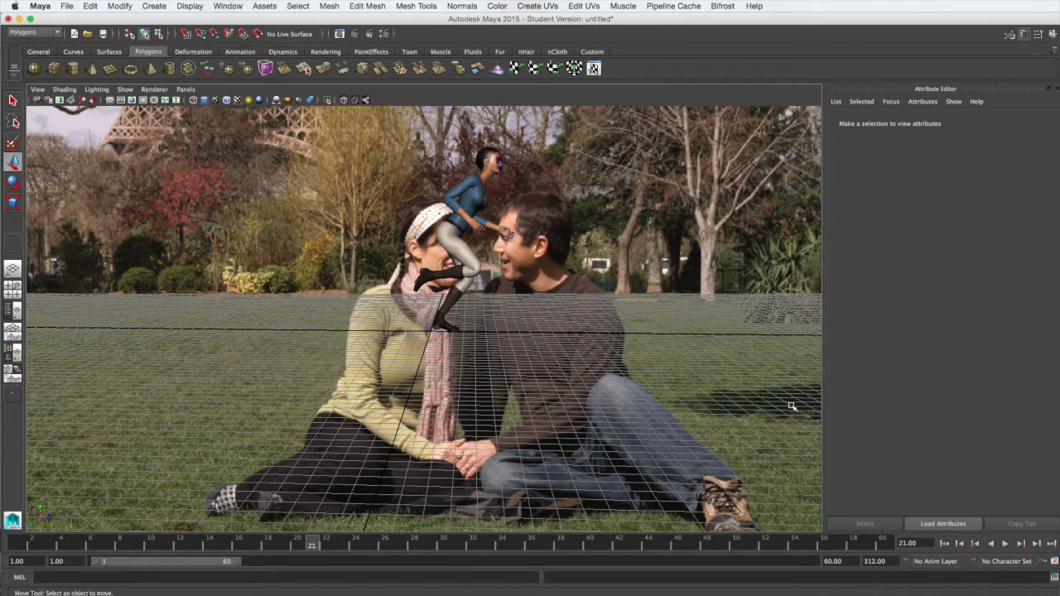
{"action": "mouse_move", "coordinate": [511, 252]}
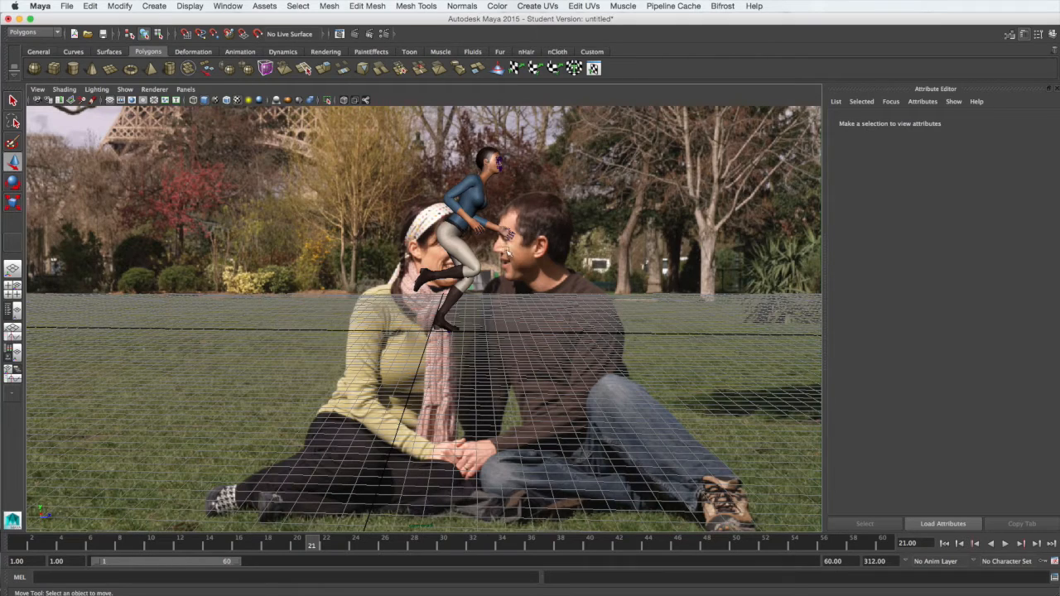
{"action": "mouse_move", "coordinate": [456, 297]}
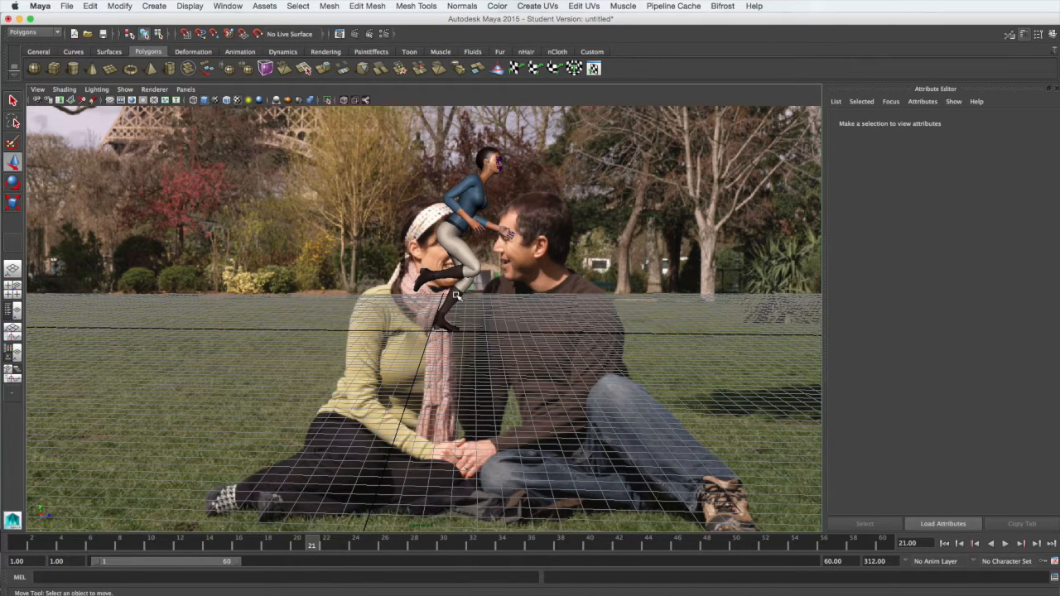
{"action": "mouse_move", "coordinate": [477, 175]}
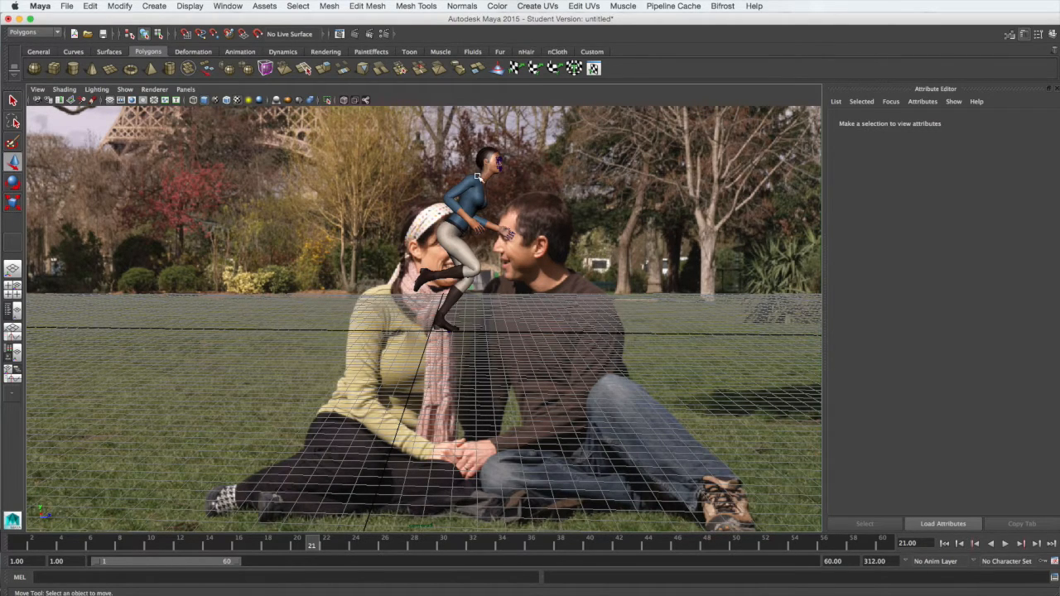
{"action": "mouse_move", "coordinate": [484, 131]}
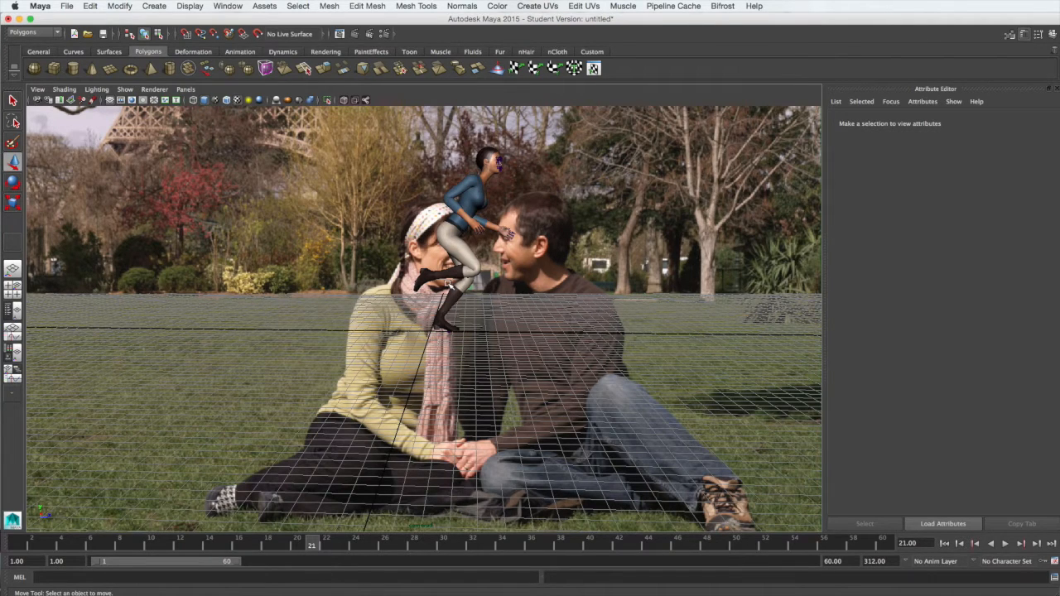
{"action": "mouse_move", "coordinate": [593, 224]}
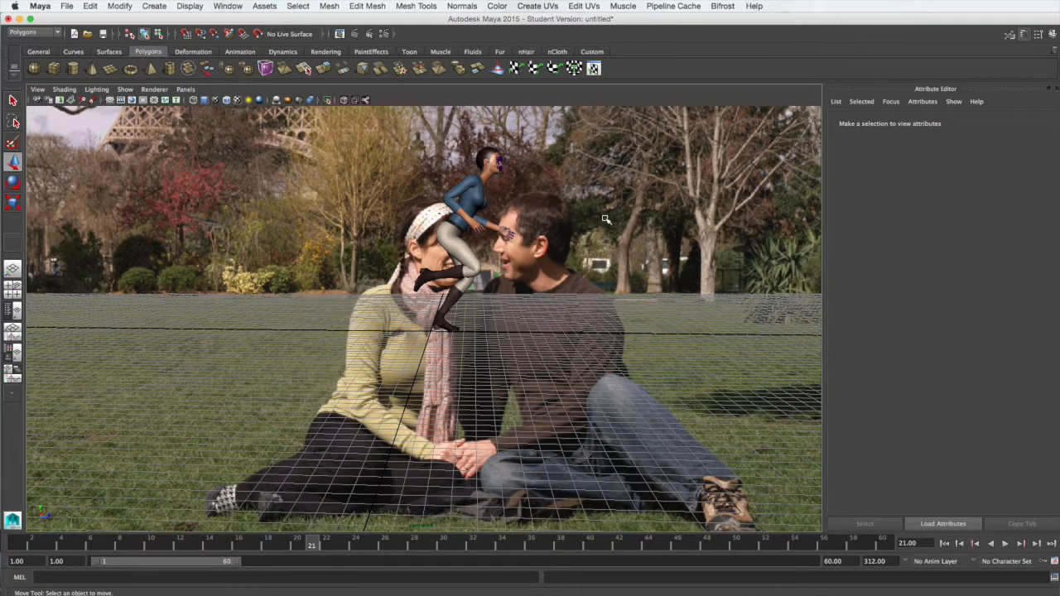
{"action": "mouse_move", "coordinate": [112, 69]}
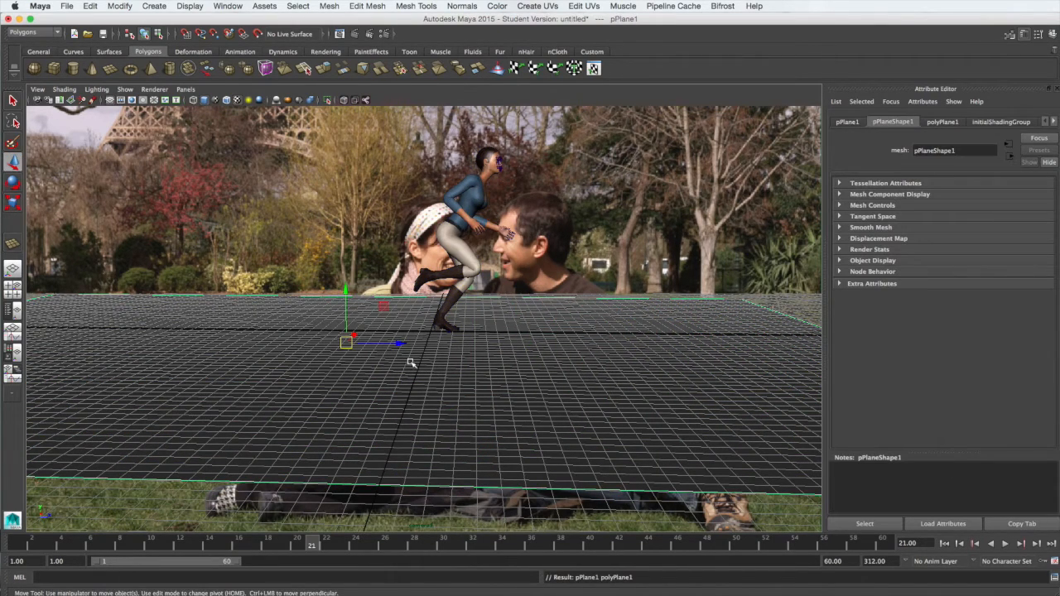
{"action": "mouse_move", "coordinate": [492, 371]}
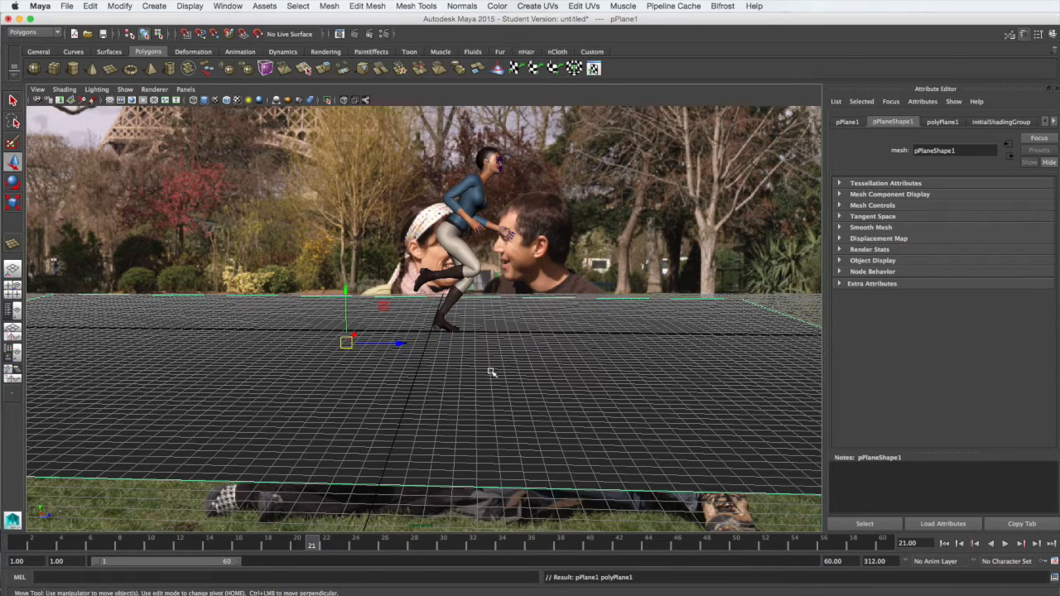
- Switch to the Scale tool (R) to size the ground plane under the character
{"action": "key", "text": "r"}
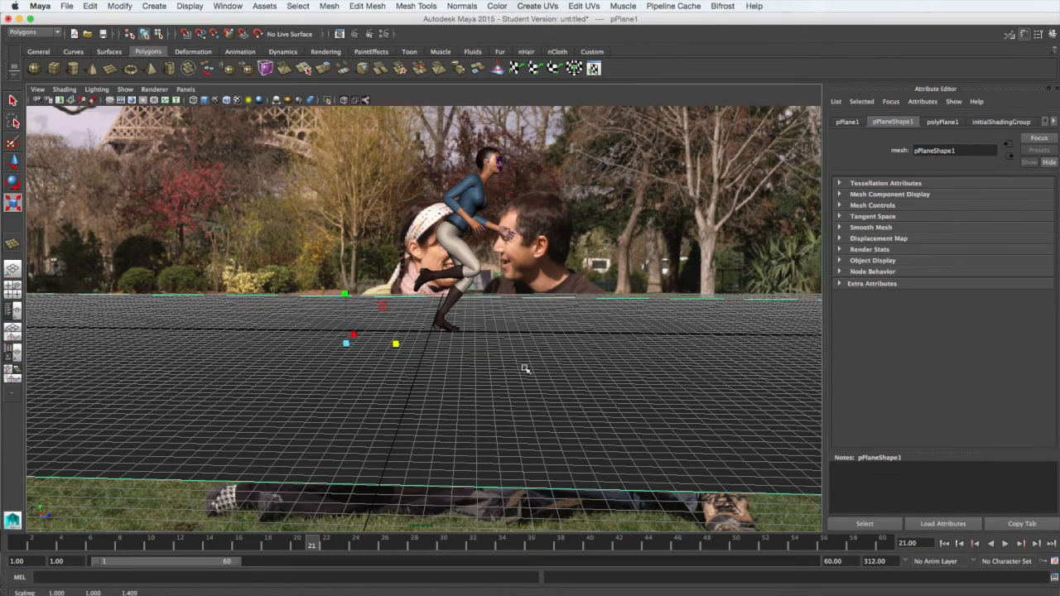
{"action": "mouse_move", "coordinate": [189, 356]}
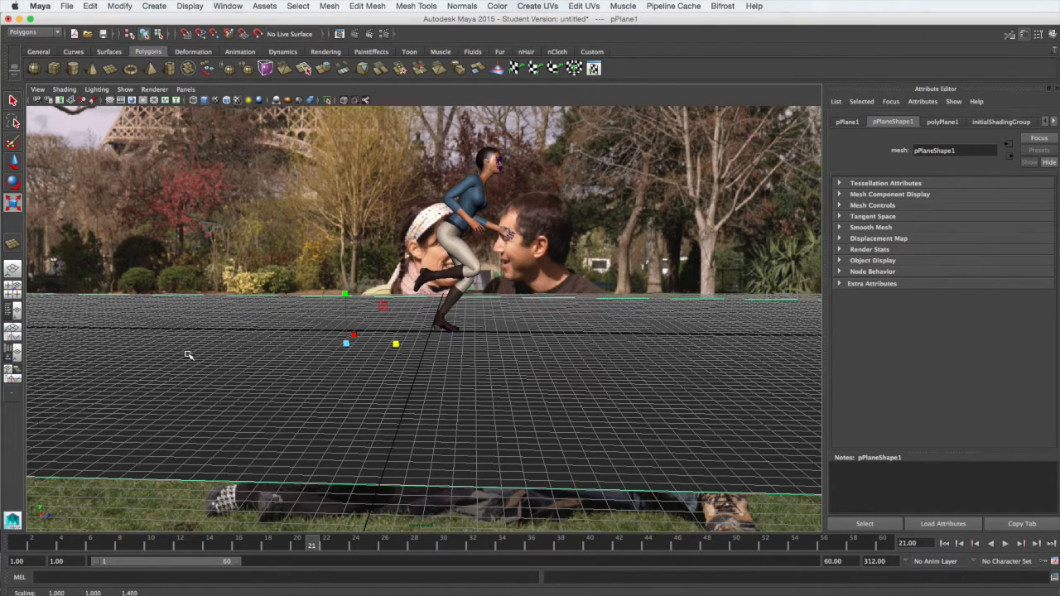
{"action": "mouse_move", "coordinate": [183, 429]}
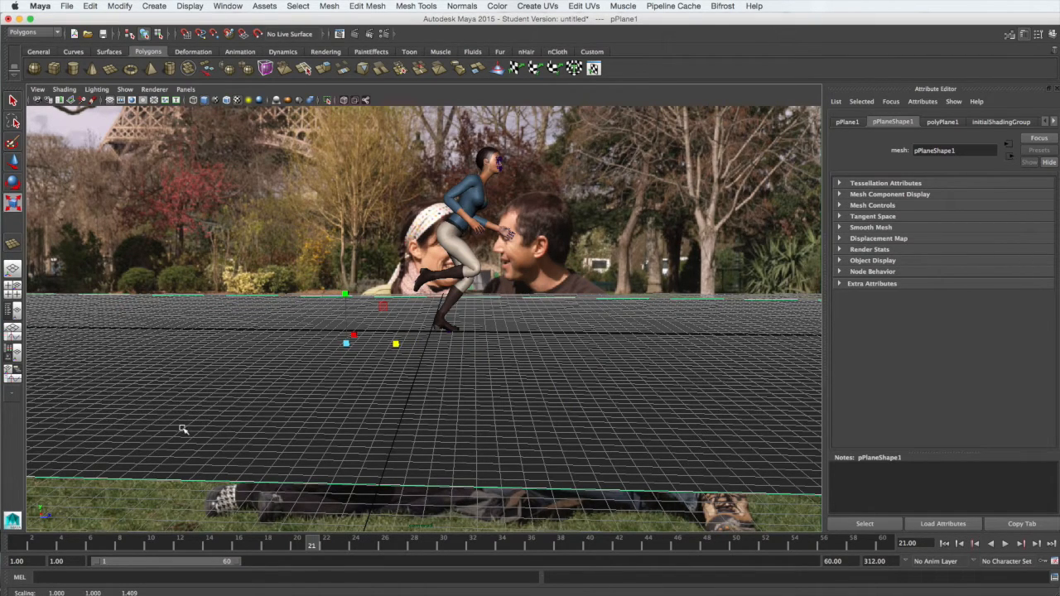
{"action": "mouse_move", "coordinate": [300, 385]}
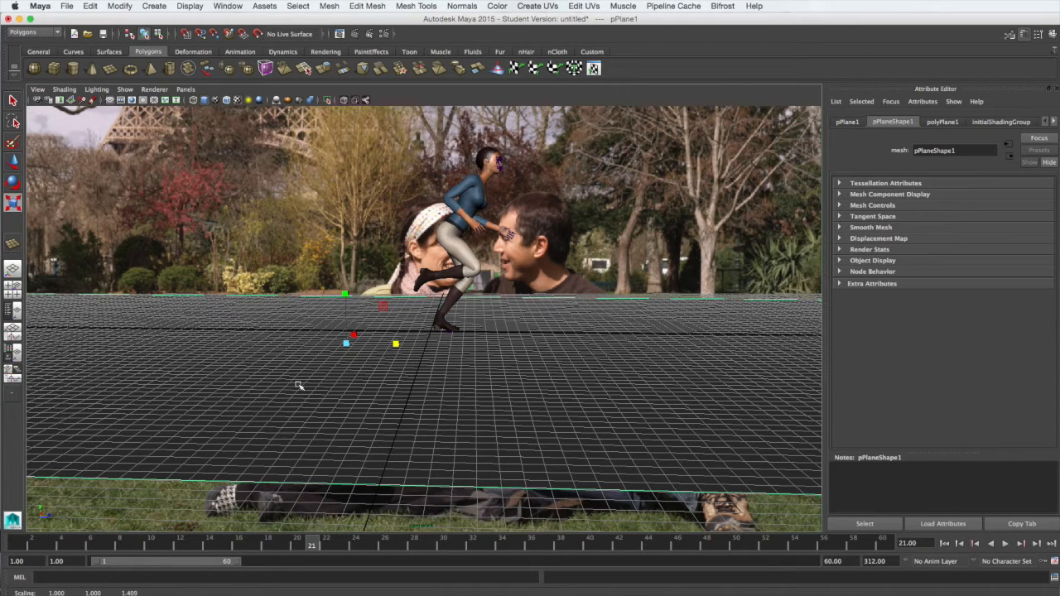
{"action": "mouse_move", "coordinate": [474, 438]}
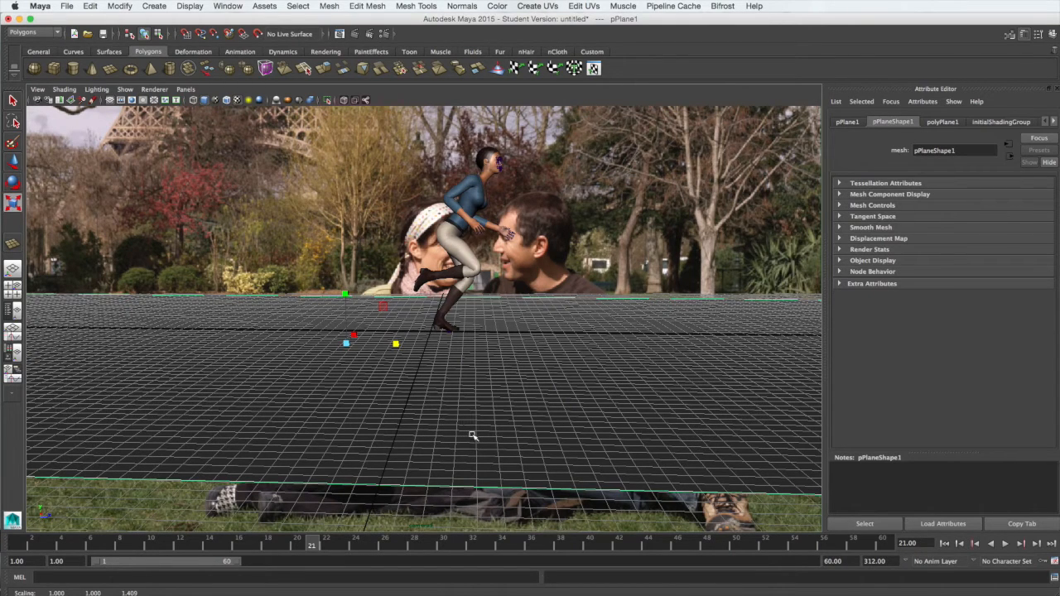
{"action": "mouse_move", "coordinate": [427, 335]}
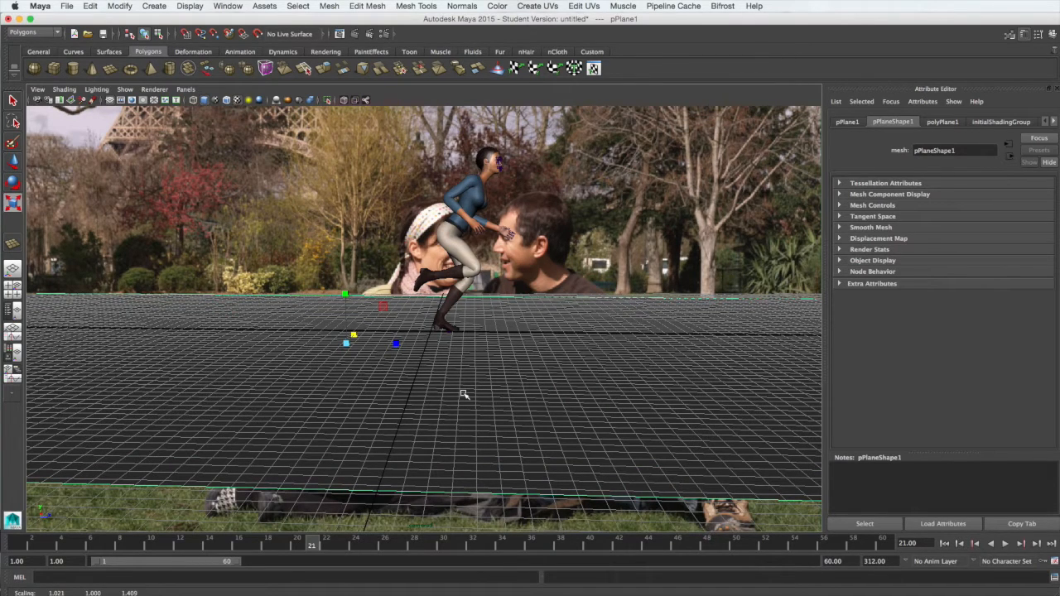
{"action": "mouse_move", "coordinate": [649, 360]}
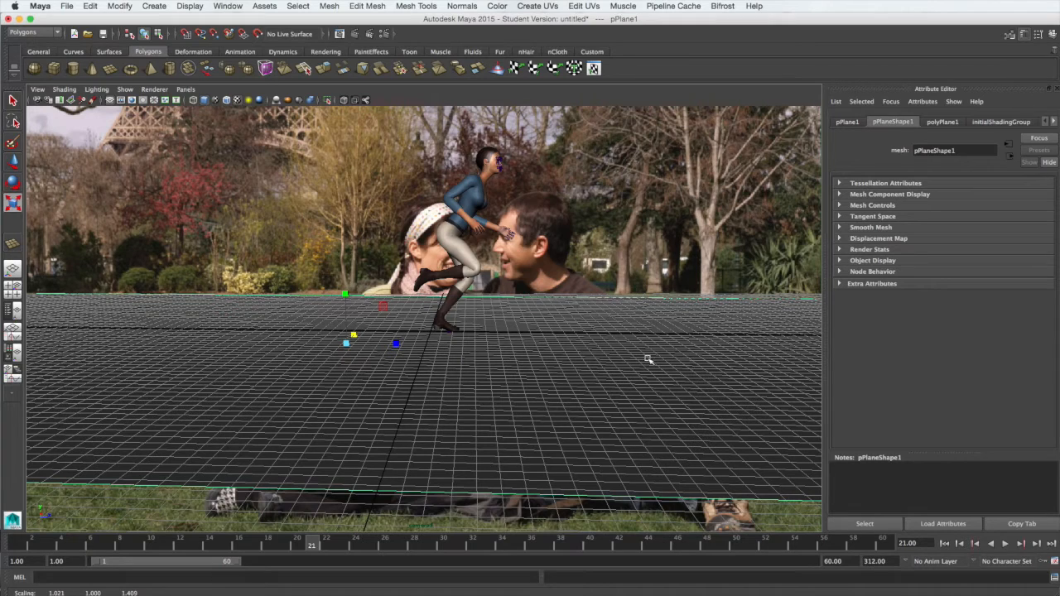
{"action": "mouse_move", "coordinate": [272, 157]}
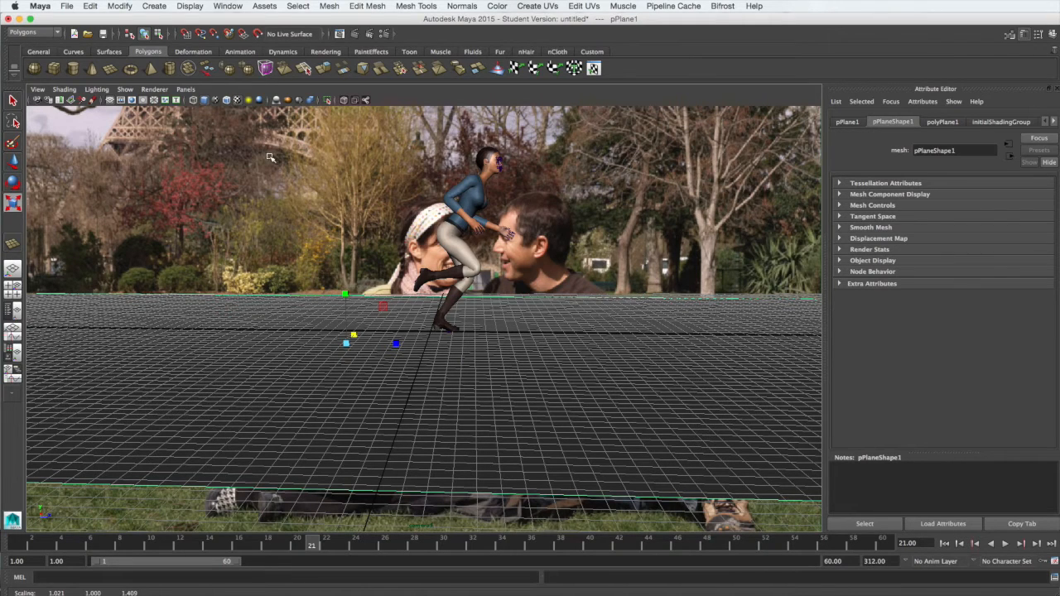
{"action": "mouse_move", "coordinate": [166, 7]}
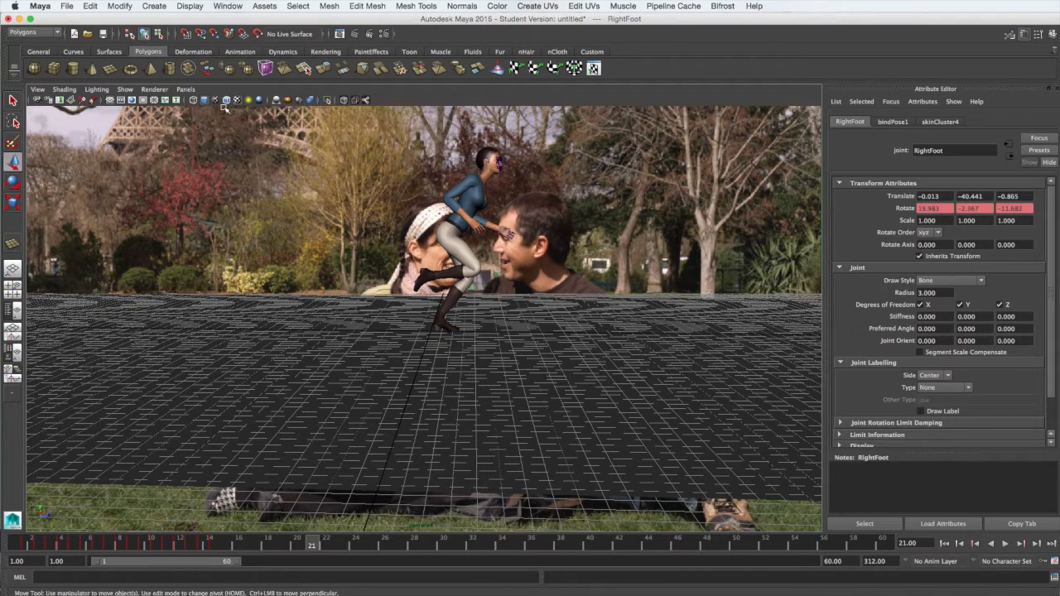
- Show the Outliner and select directionalLight1 in the scene hierarchy
{"action": "left_click", "coordinate": [229, 6]}
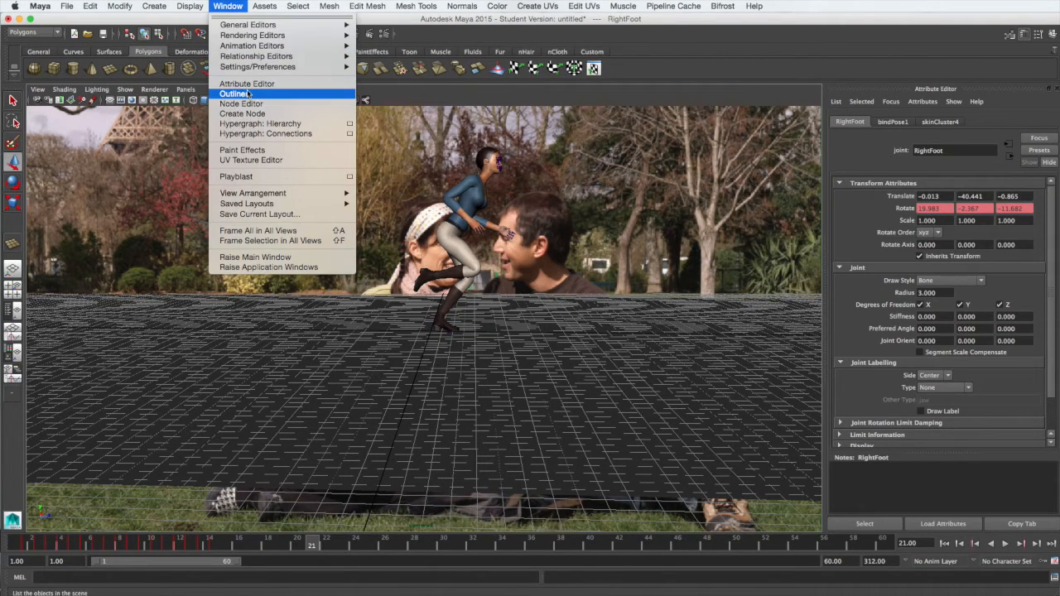
{"action": "left_click", "coordinate": [235, 93]}
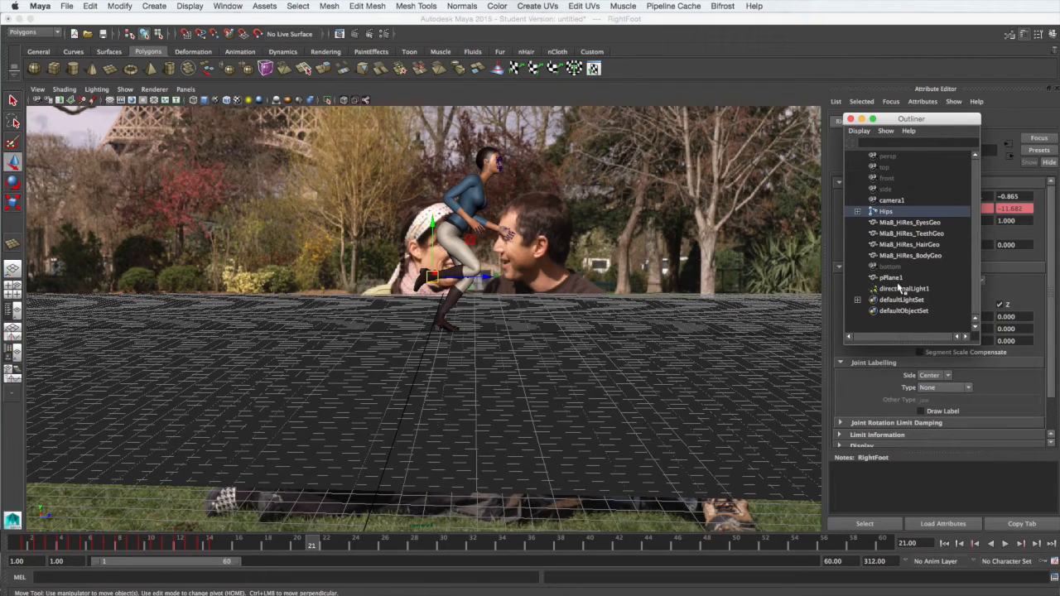
{"action": "left_click", "coordinate": [905, 288]}
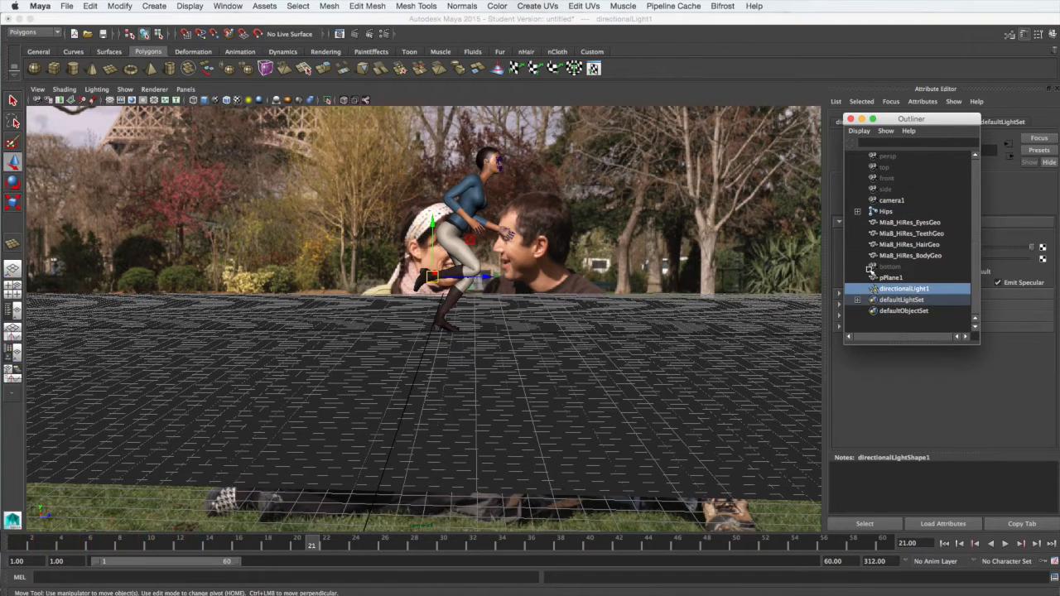
{"action": "left_click_drag", "start_coordinate": [430, 278], "coordinate": [431, 332]}
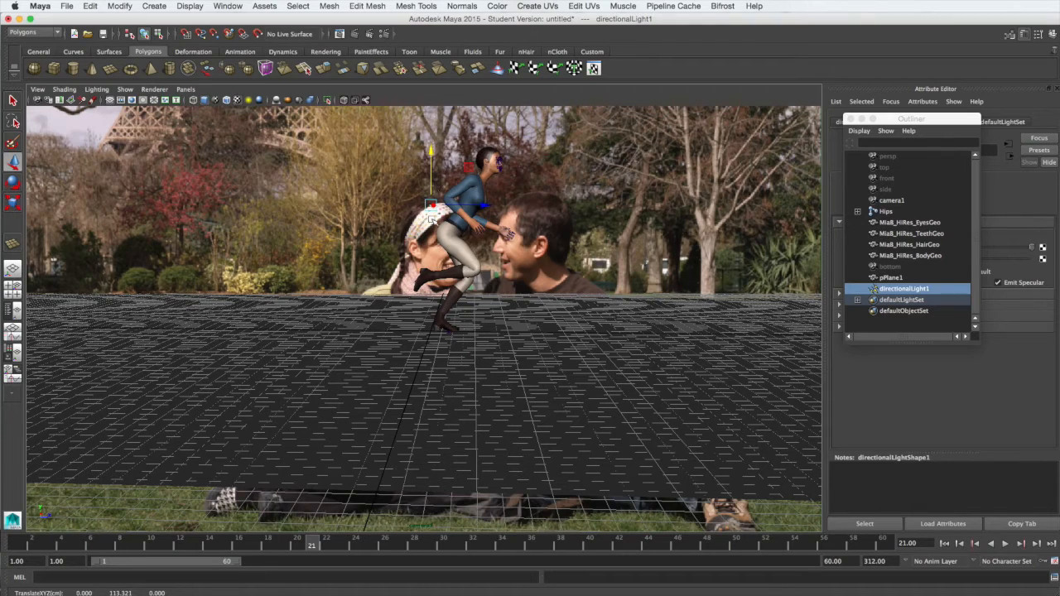
{"action": "mouse_move", "coordinate": [454, 217]}
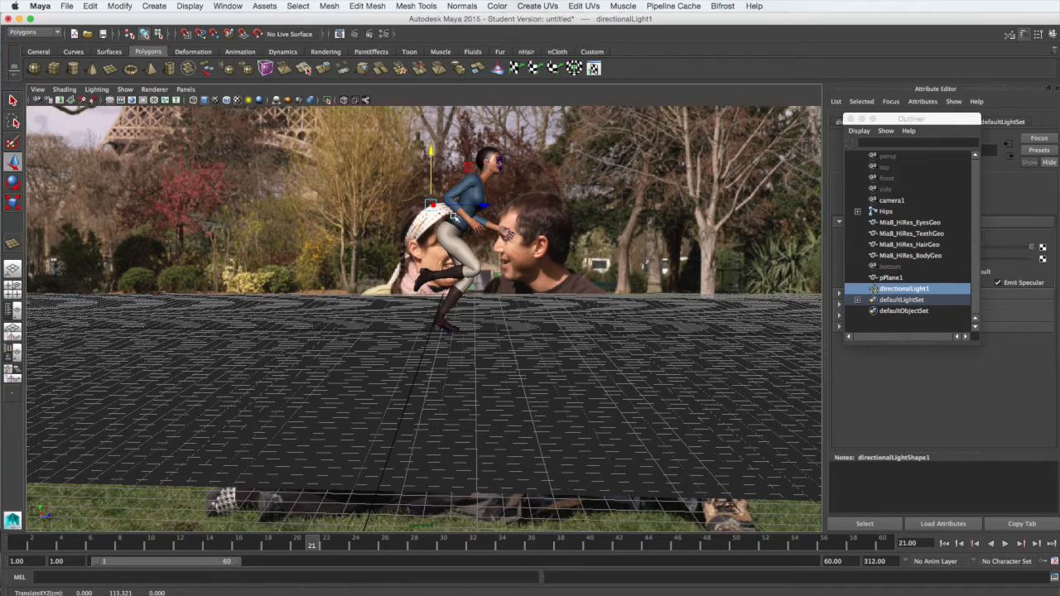
{"action": "mouse_move", "coordinate": [488, 263]}
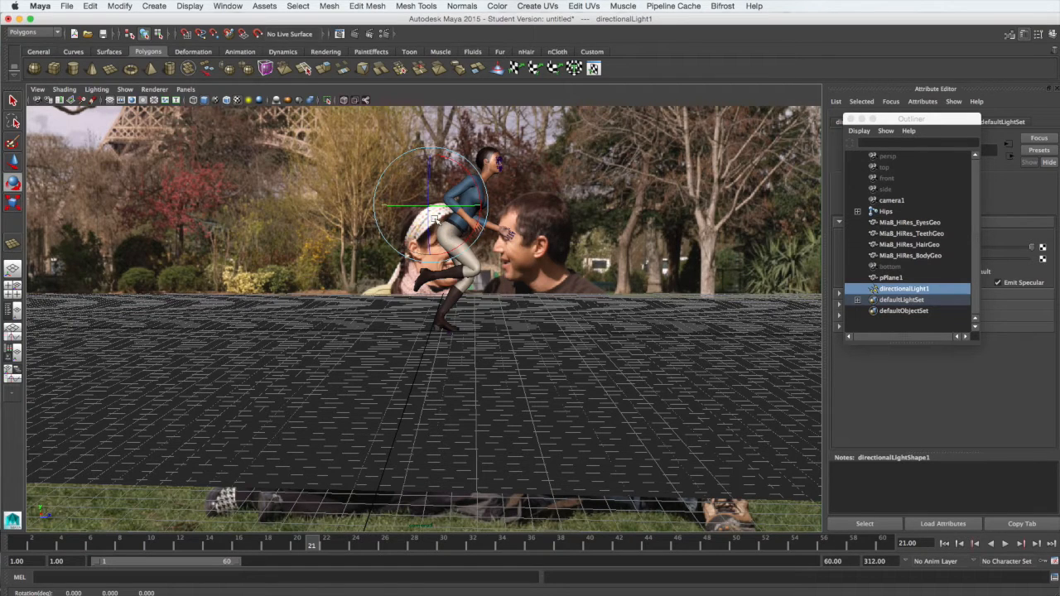
{"action": "mouse_move", "coordinate": [447, 199]}
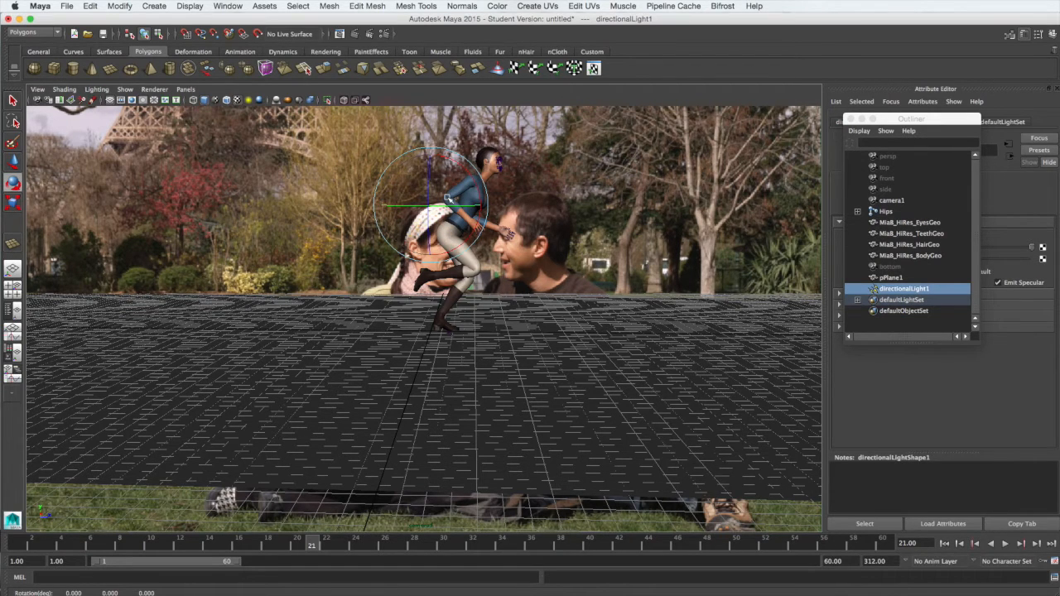
{"action": "mouse_move", "coordinate": [456, 162]}
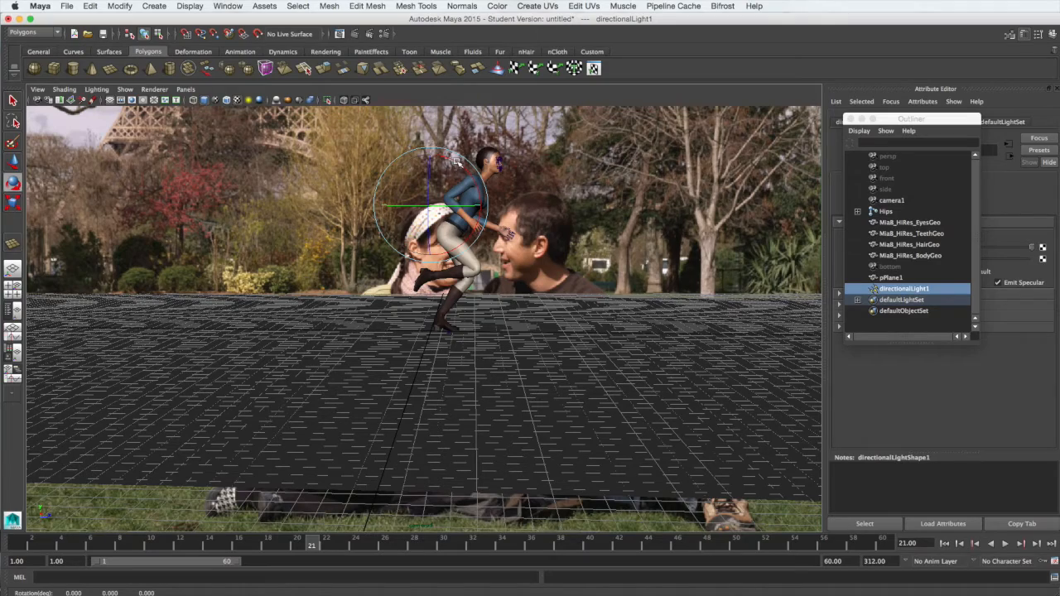
{"action": "mouse_move", "coordinate": [453, 172]}
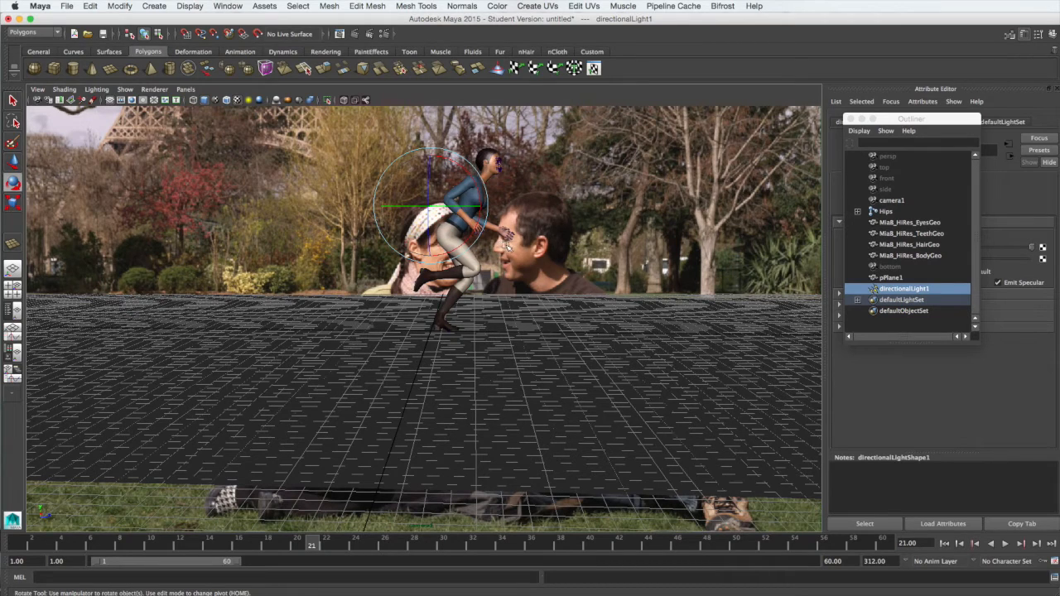
{"action": "mouse_move", "coordinate": [257, 108]}
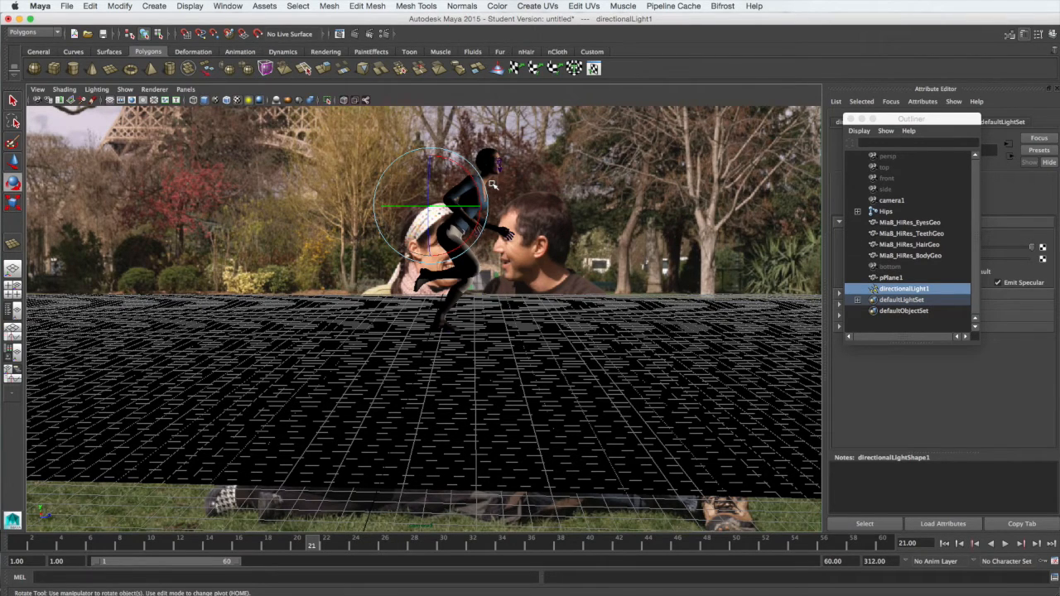
{"action": "mouse_move", "coordinate": [659, 167]}
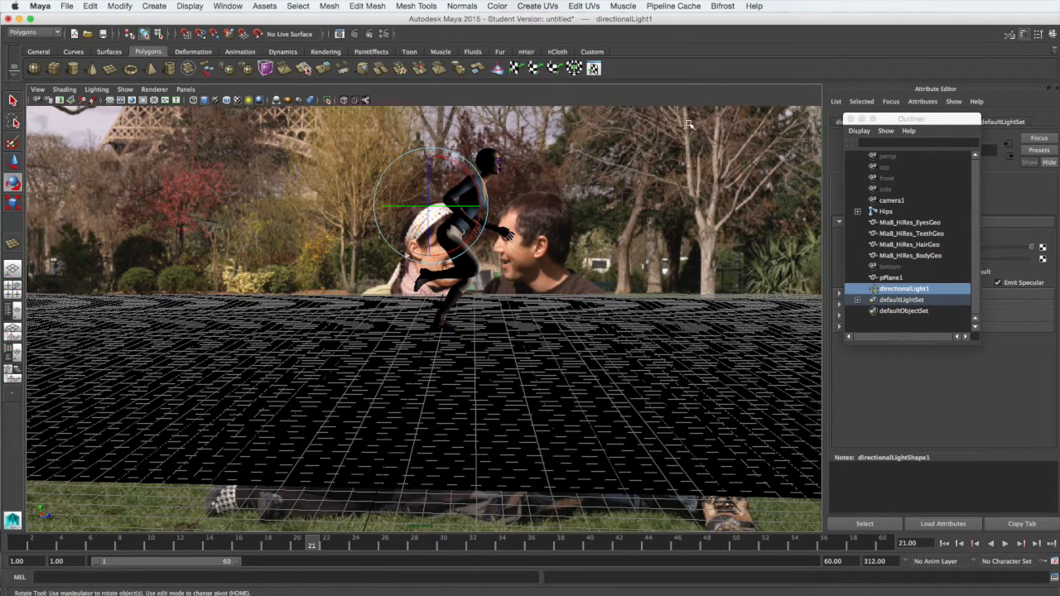
{"action": "mouse_move", "coordinate": [505, 185]}
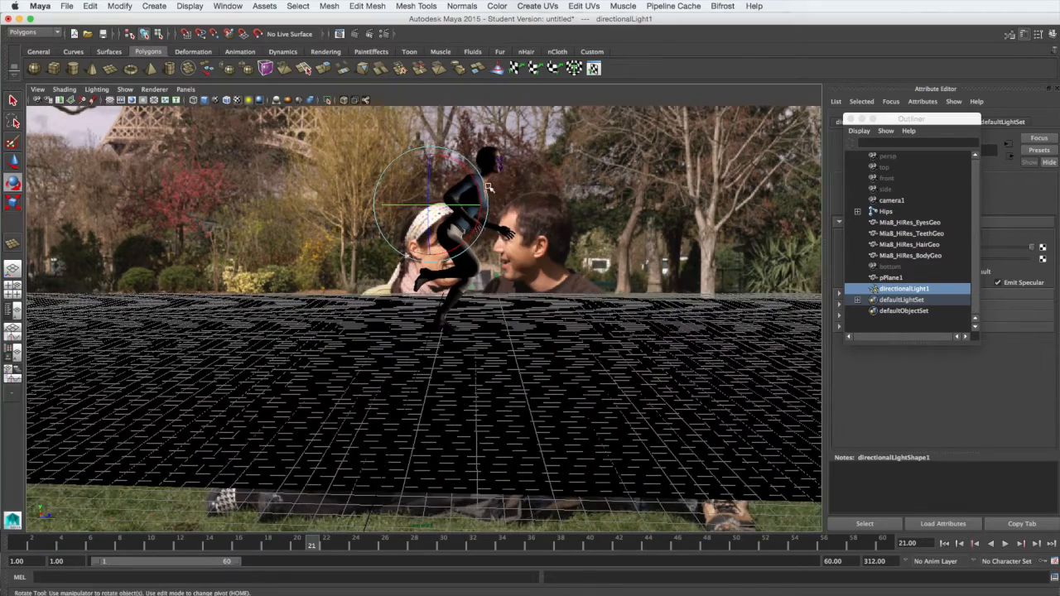
- Rotate directionalLight1 down so the ground is lit and the shadow falls under the character's feet
{"action": "left_click_drag", "start_coordinate": [464, 199], "coordinate": [422, 165]}
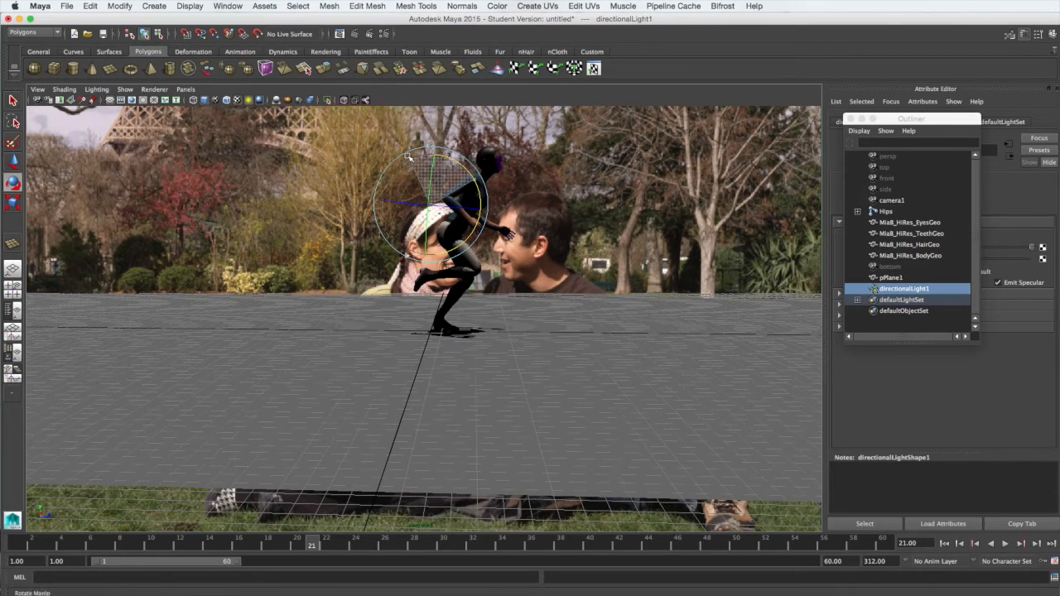
{"action": "left_click_drag", "start_coordinate": [411, 153], "coordinate": [429, 186]}
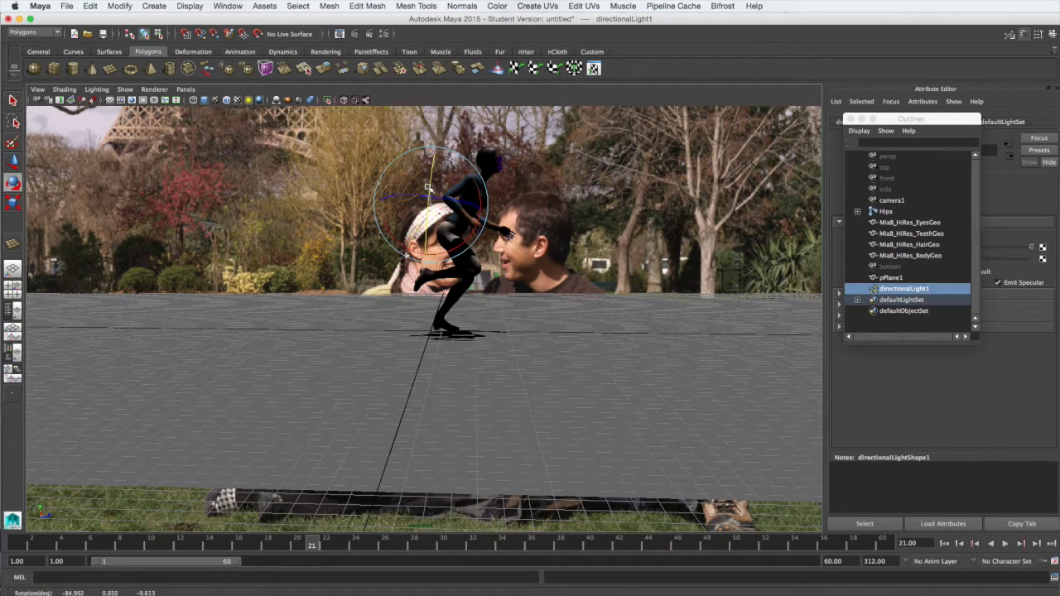
{"action": "left_click_drag", "start_coordinate": [429, 188], "coordinate": [471, 181]}
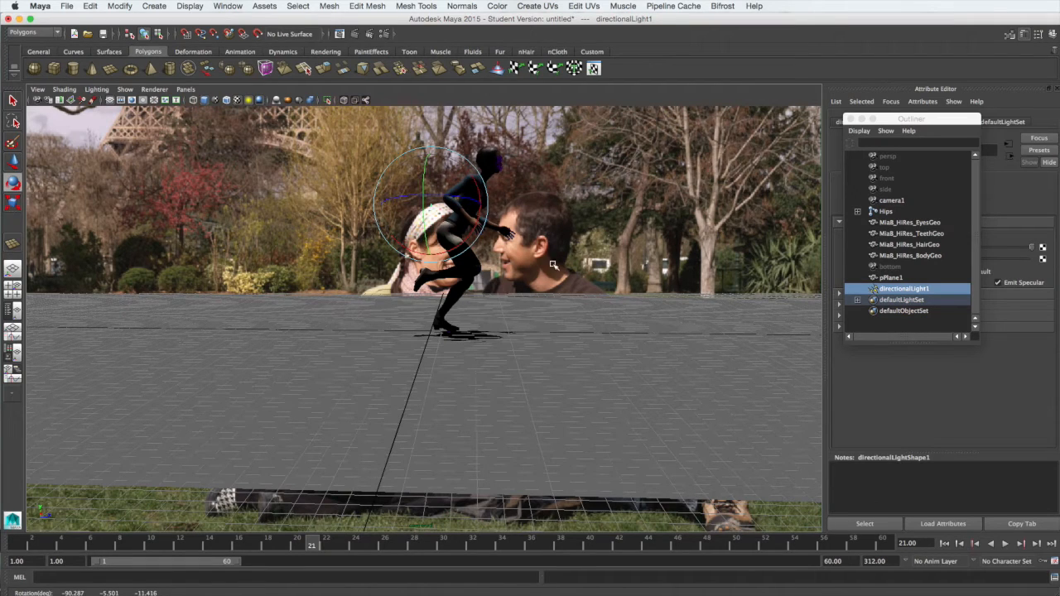
{"action": "mouse_move", "coordinate": [474, 347]}
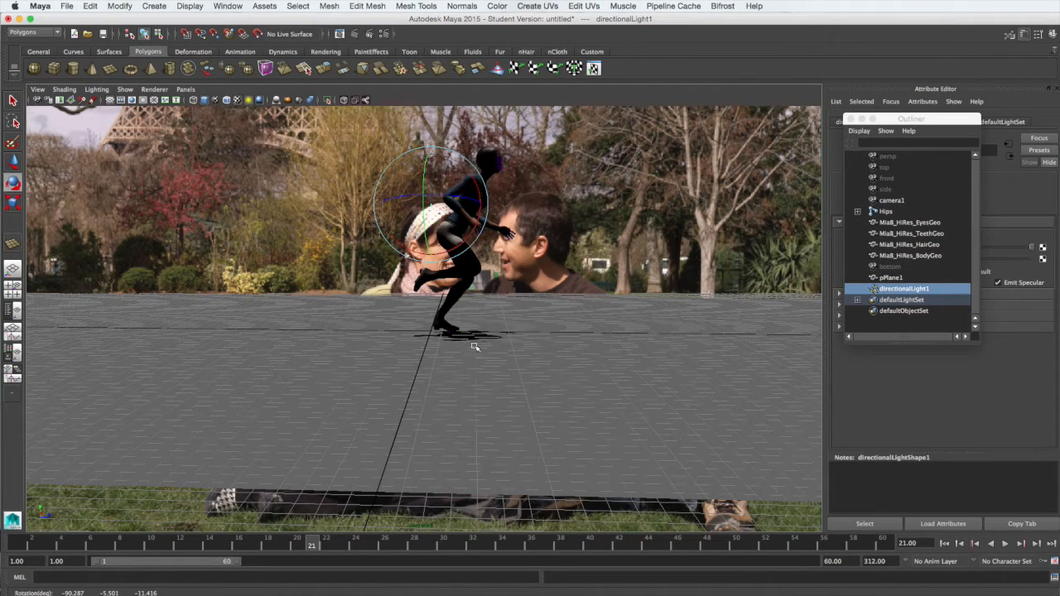
{"action": "mouse_move", "coordinate": [486, 343]}
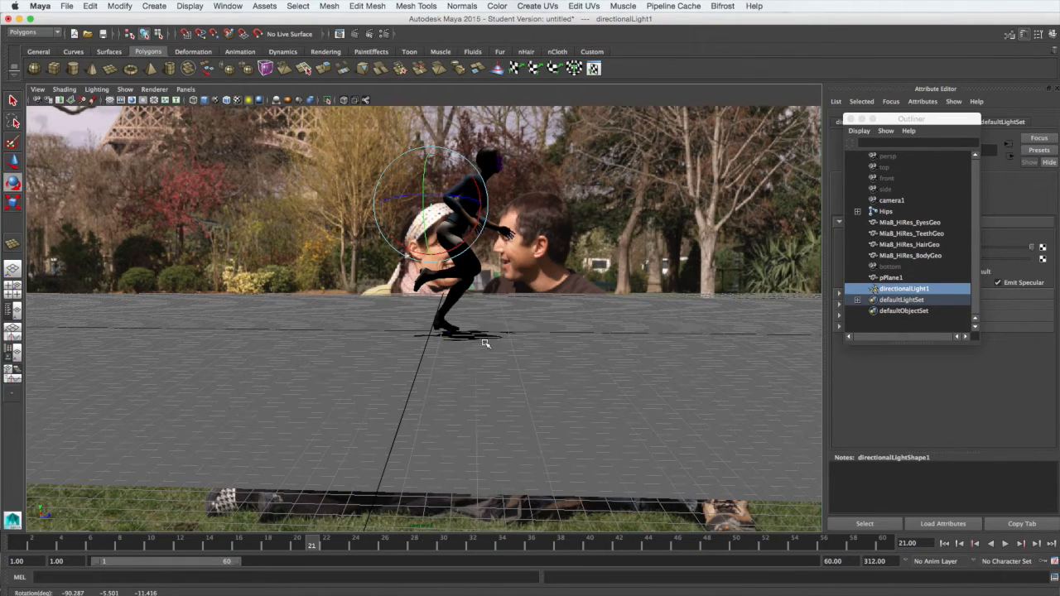
{"action": "mouse_move", "coordinate": [454, 215]}
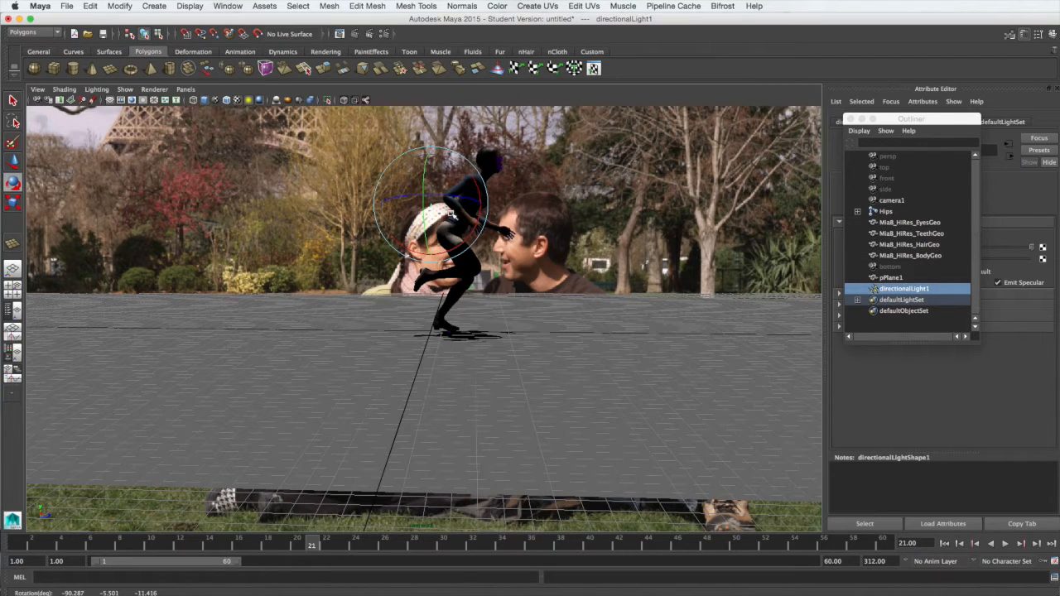
{"action": "mouse_move", "coordinate": [489, 346]}
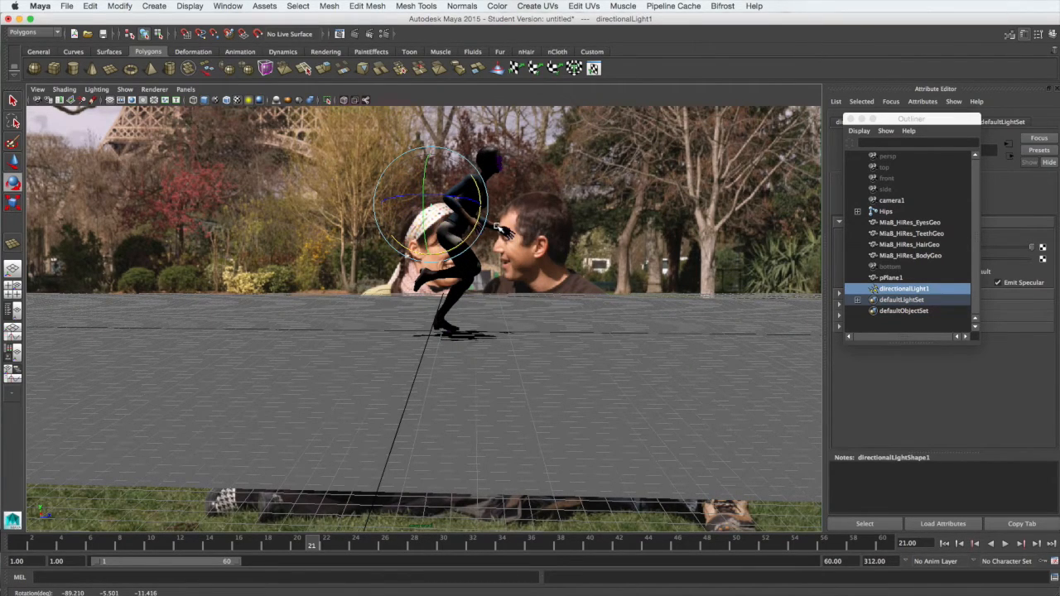
{"action": "mouse_move", "coordinate": [484, 348]}
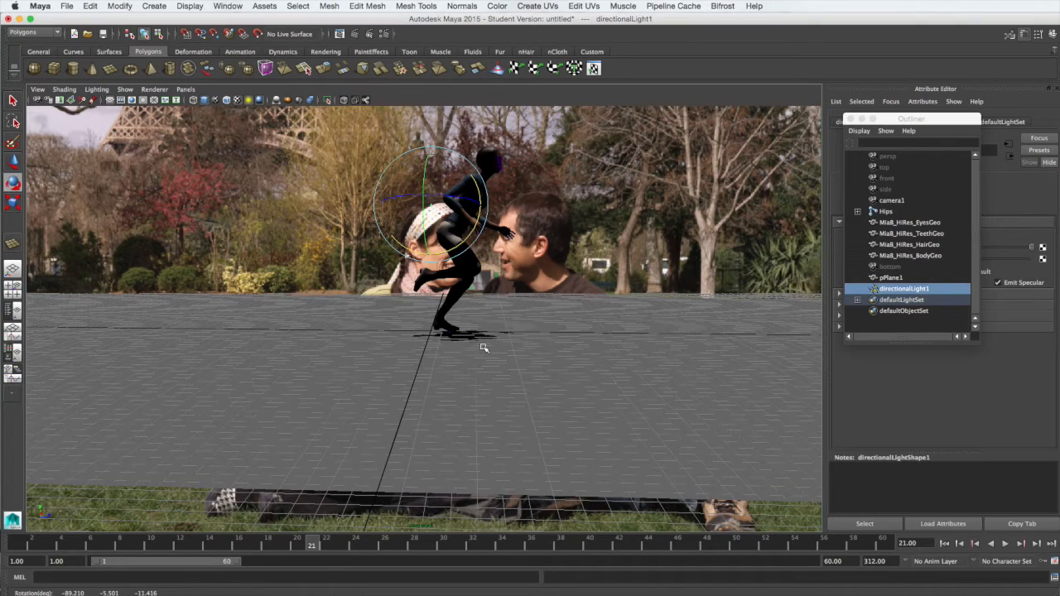
{"action": "mouse_move", "coordinate": [576, 189]}
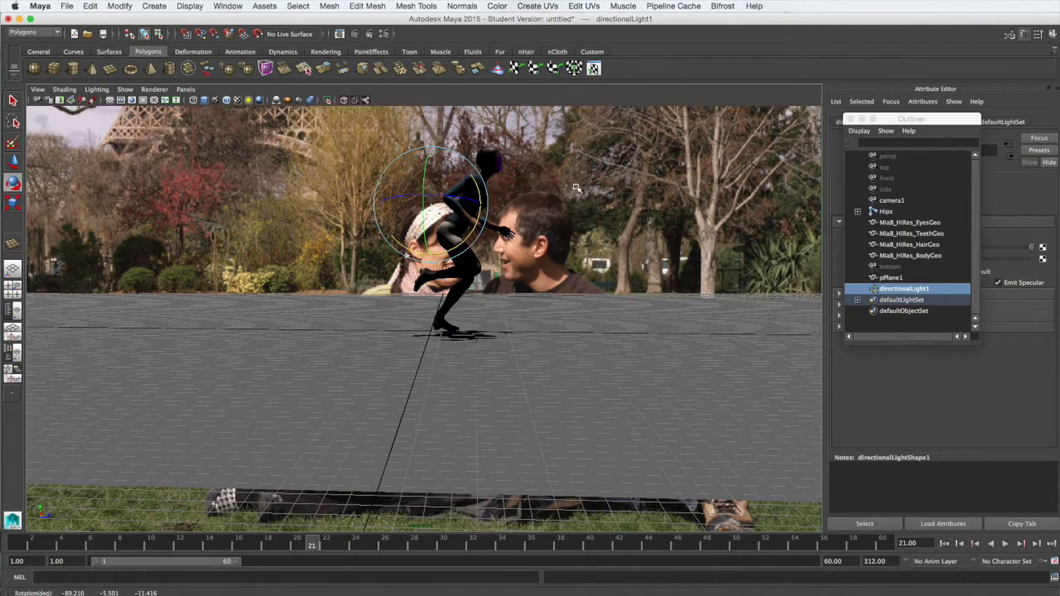
{"action": "mouse_move", "coordinate": [542, 219]}
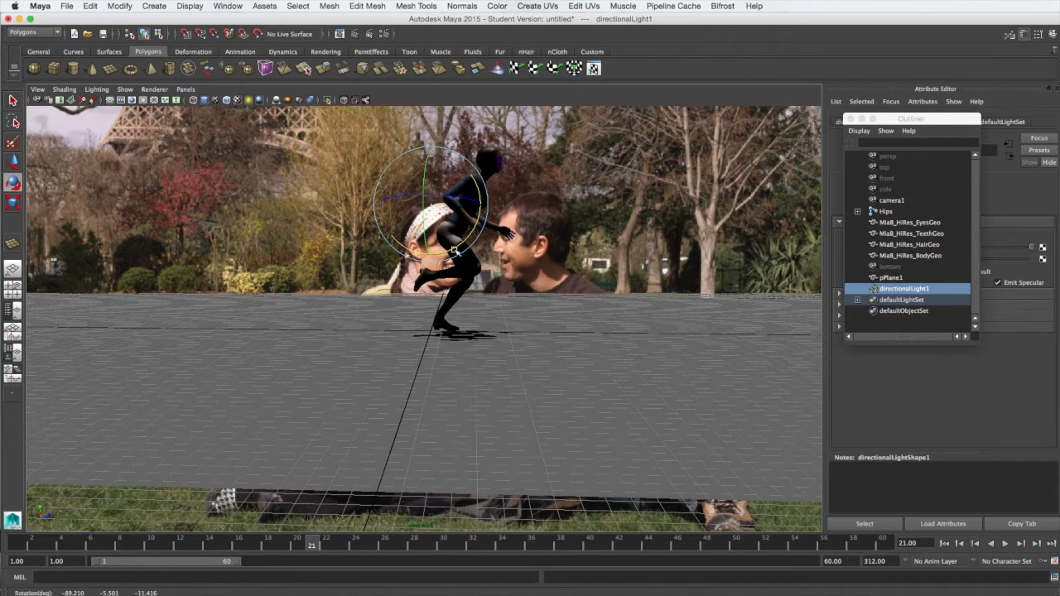
{"action": "mouse_move", "coordinate": [467, 219]}
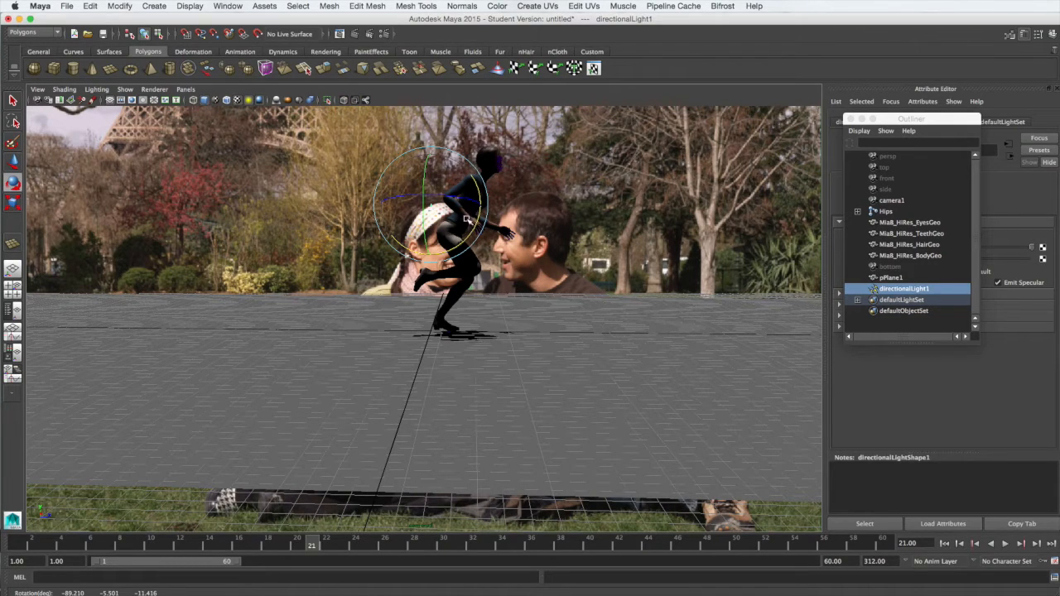
{"action": "mouse_move", "coordinate": [572, 184]}
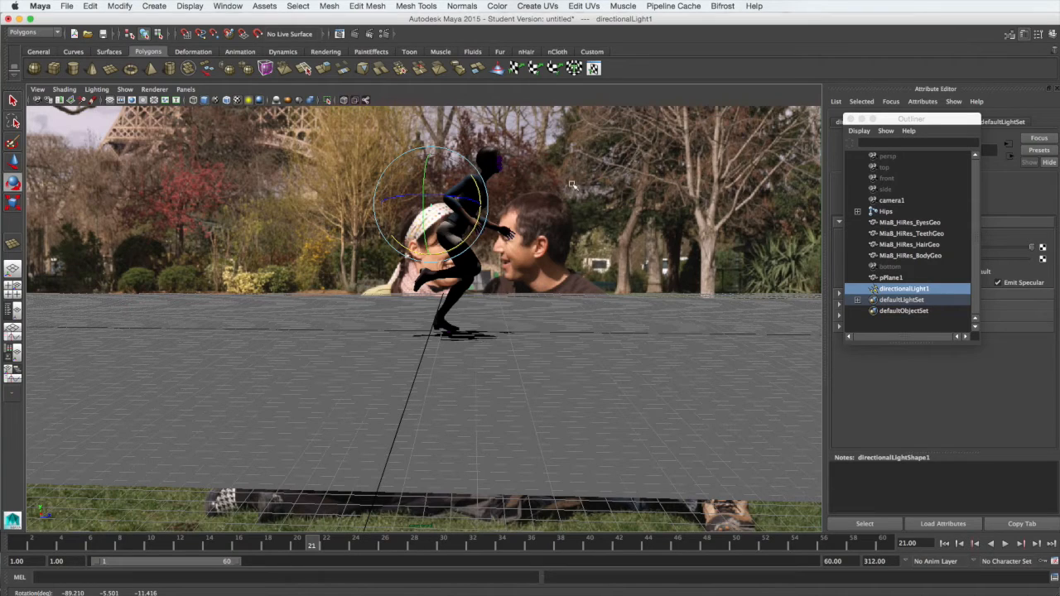
{"action": "mouse_move", "coordinate": [471, 202]}
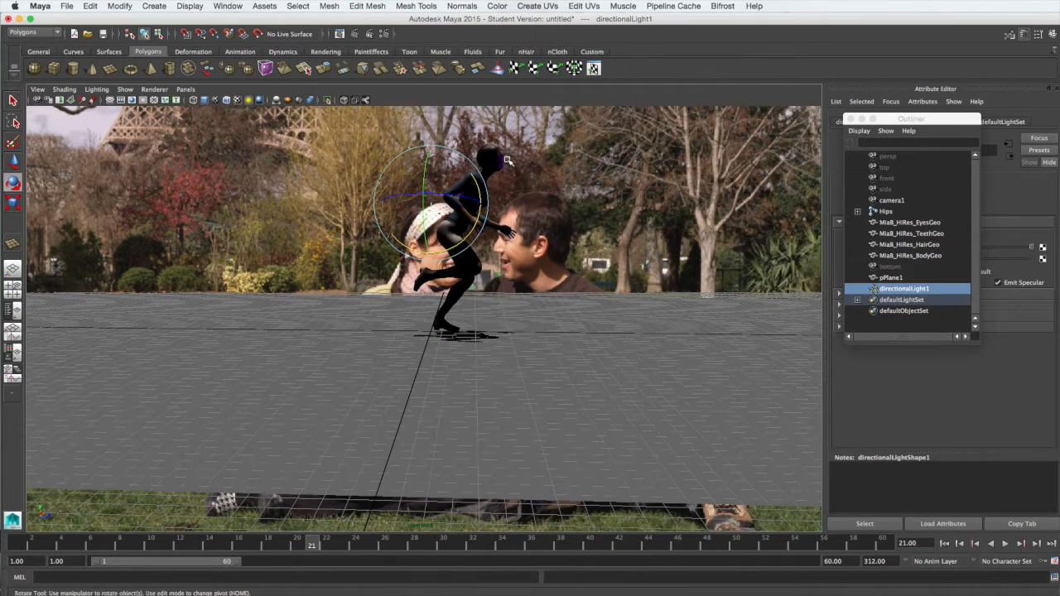
{"action": "mouse_move", "coordinate": [174, 140]}
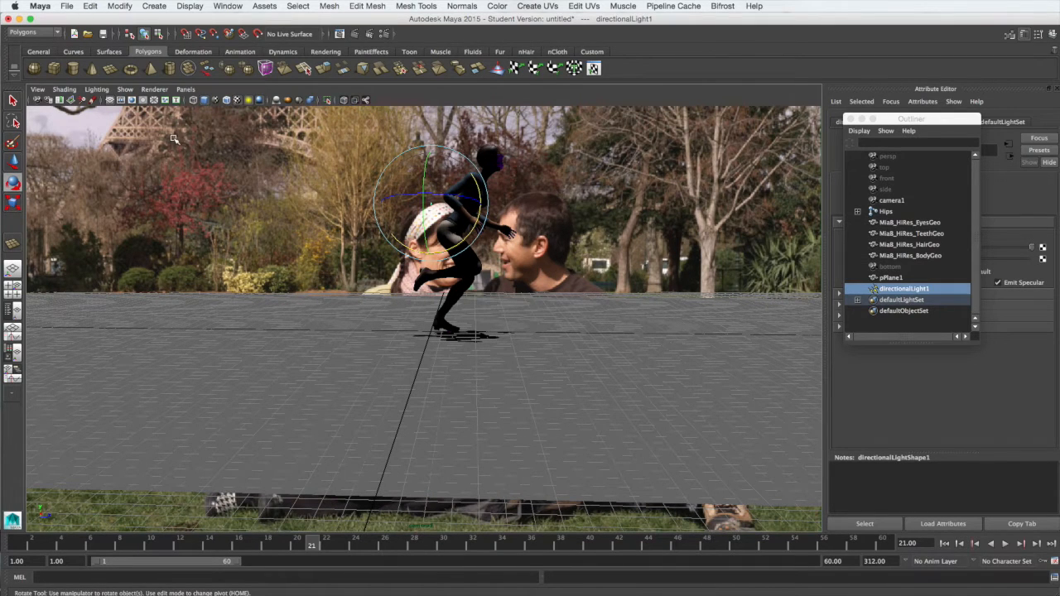
{"action": "left_click", "coordinate": [155, 6]}
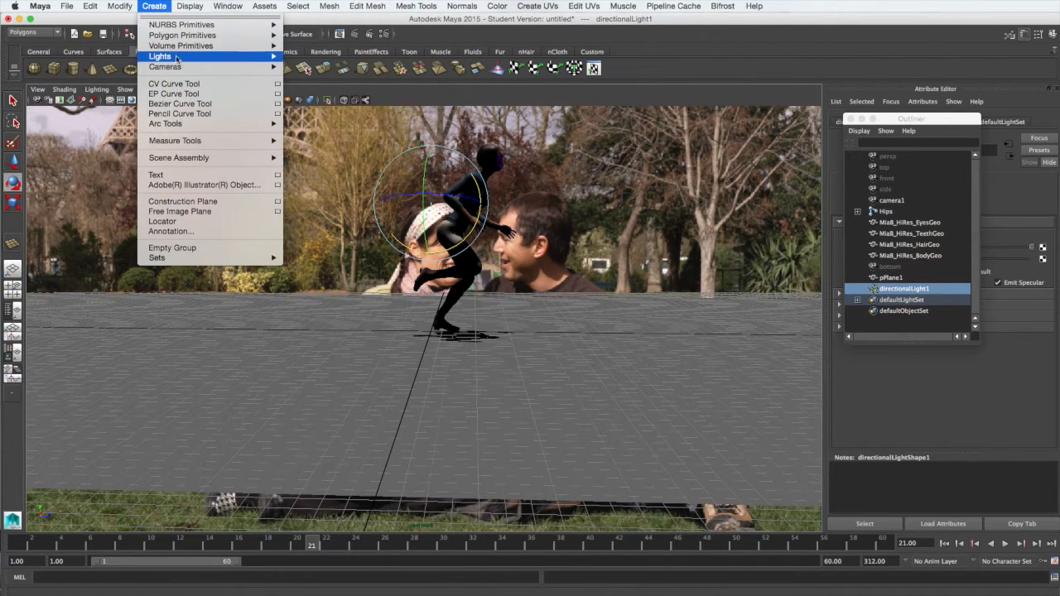
- Add an Ambient Light to the scene alongside the directional light
{"action": "left_click", "coordinate": [159, 56]}
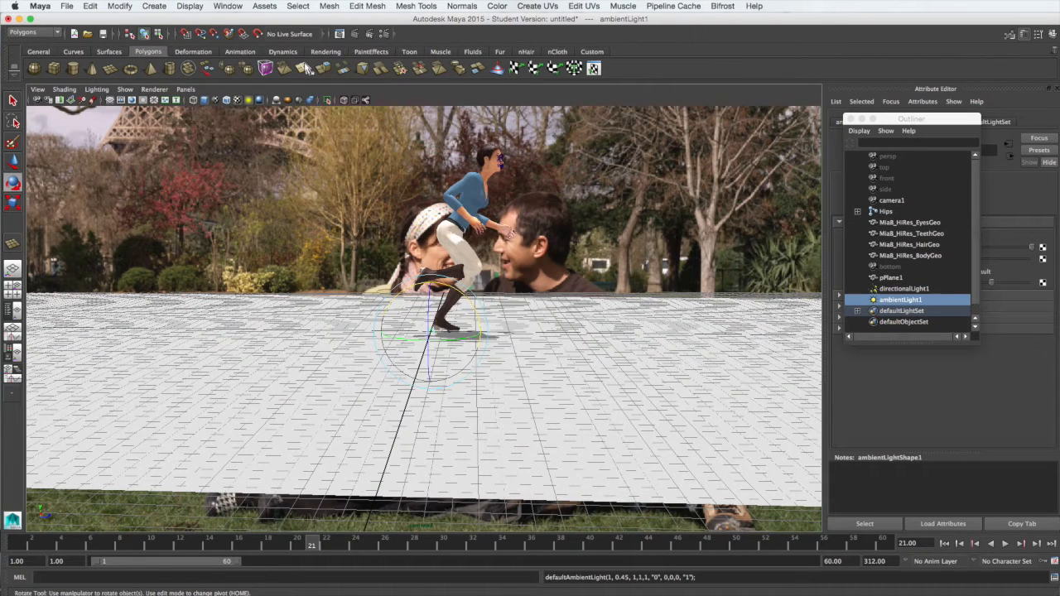
{"action": "mouse_move", "coordinate": [683, 185]}
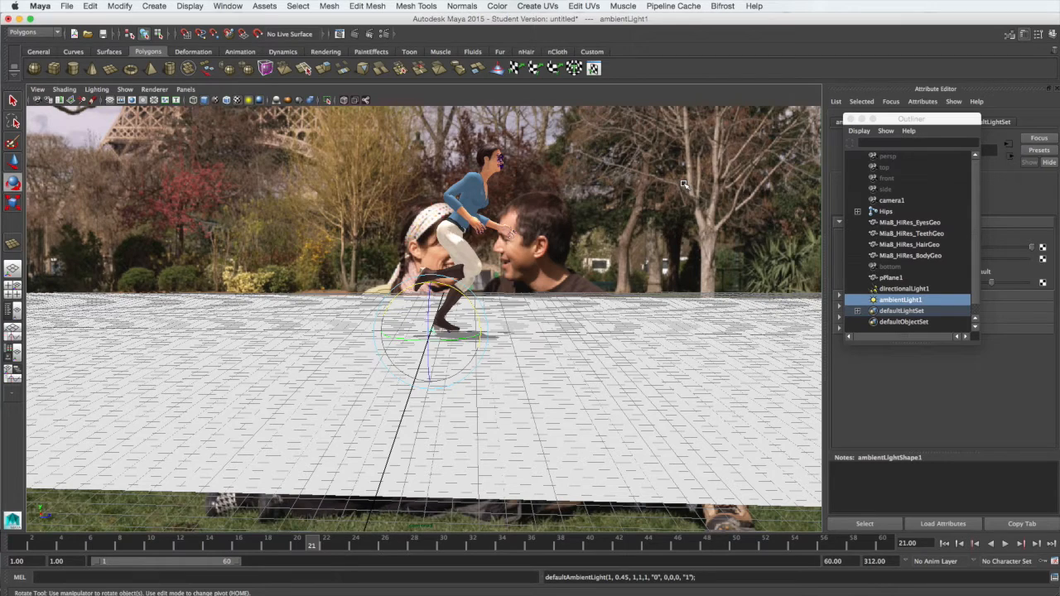
{"action": "mouse_move", "coordinate": [569, 221]}
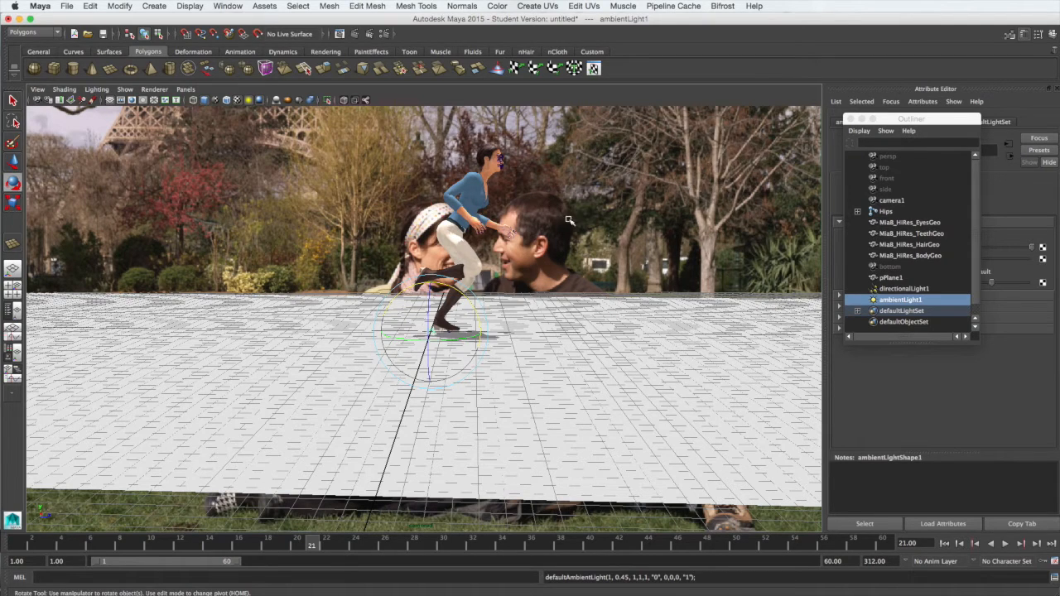
{"action": "mouse_move", "coordinate": [534, 205]}
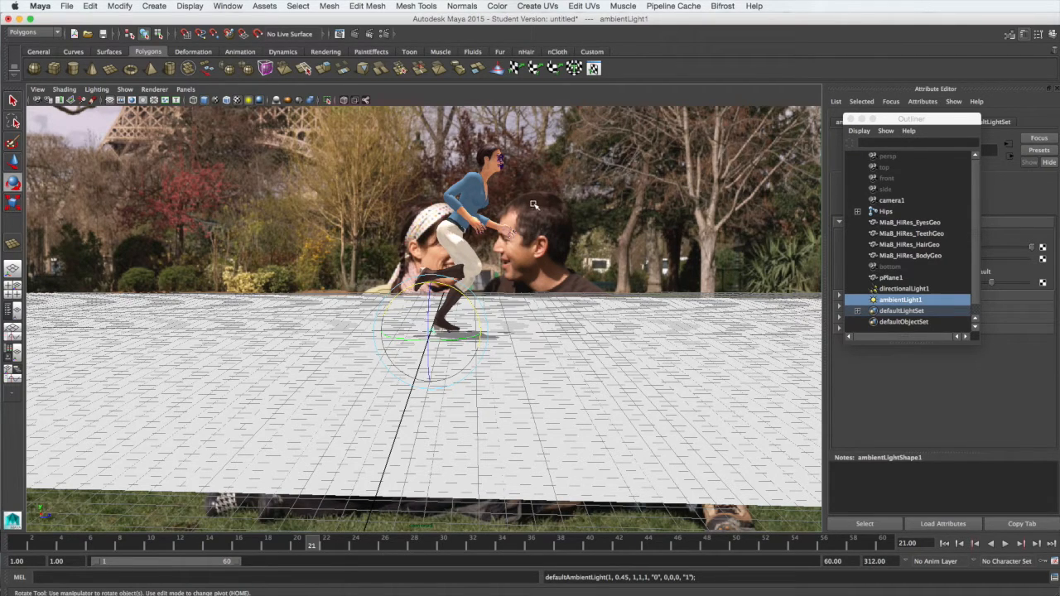
{"action": "mouse_move", "coordinate": [483, 341]}
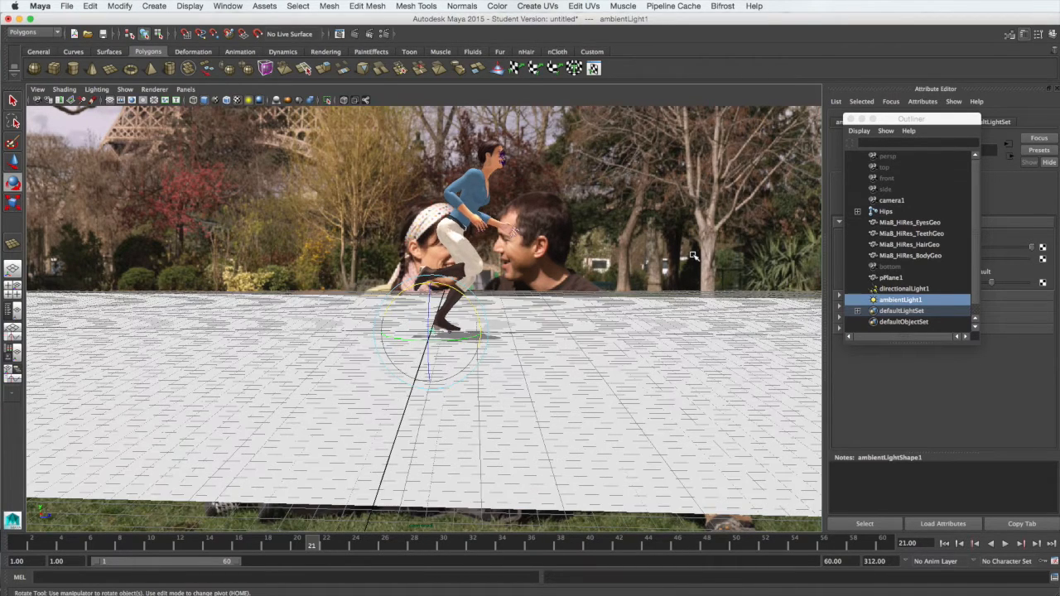
{"action": "mouse_move", "coordinate": [574, 252]}
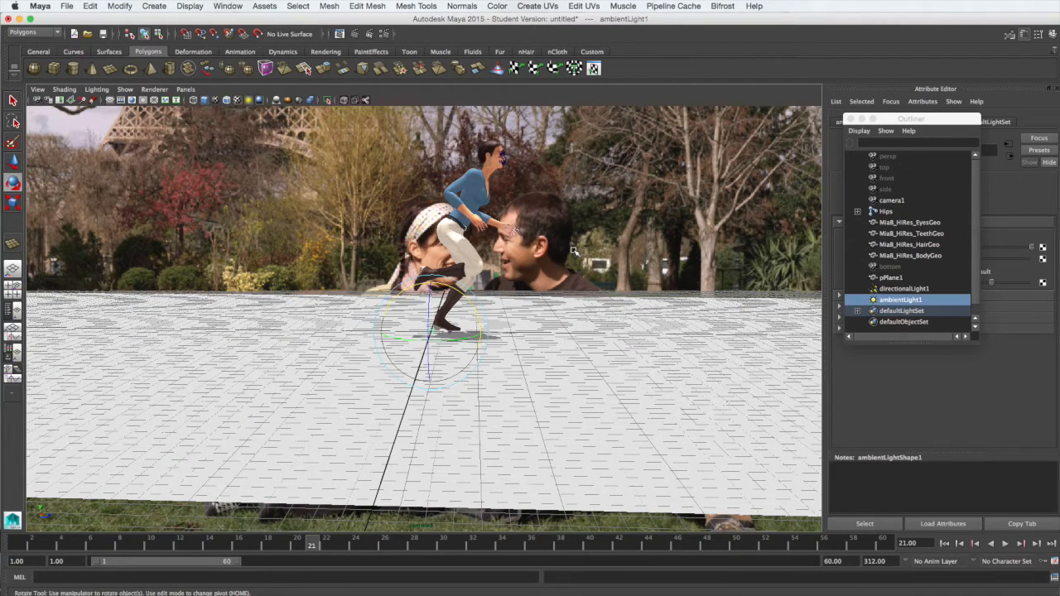
{"action": "mouse_move", "coordinate": [381, 152]}
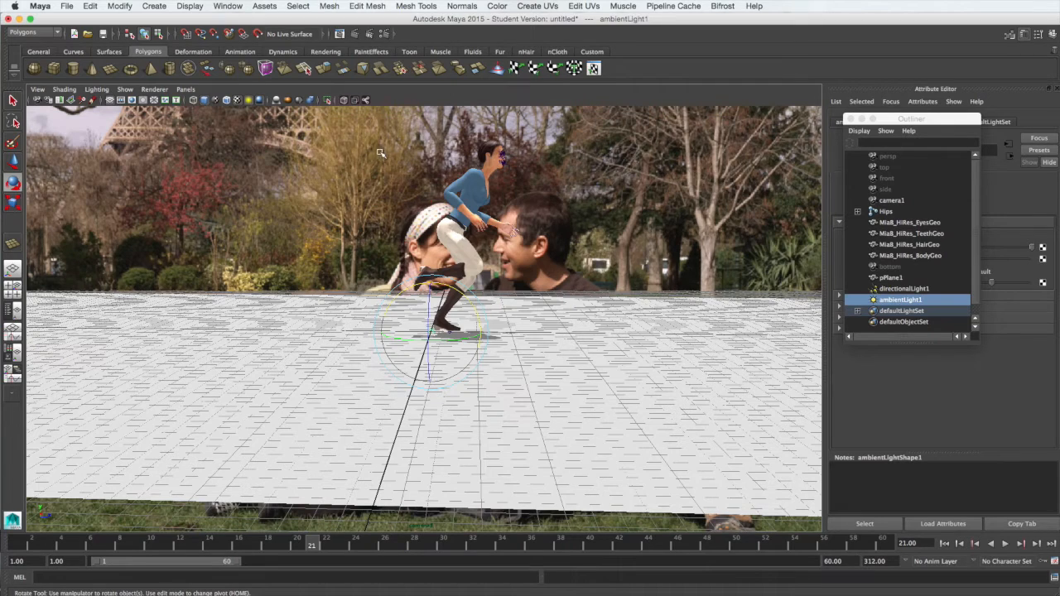
{"action": "mouse_move", "coordinate": [325, 366]}
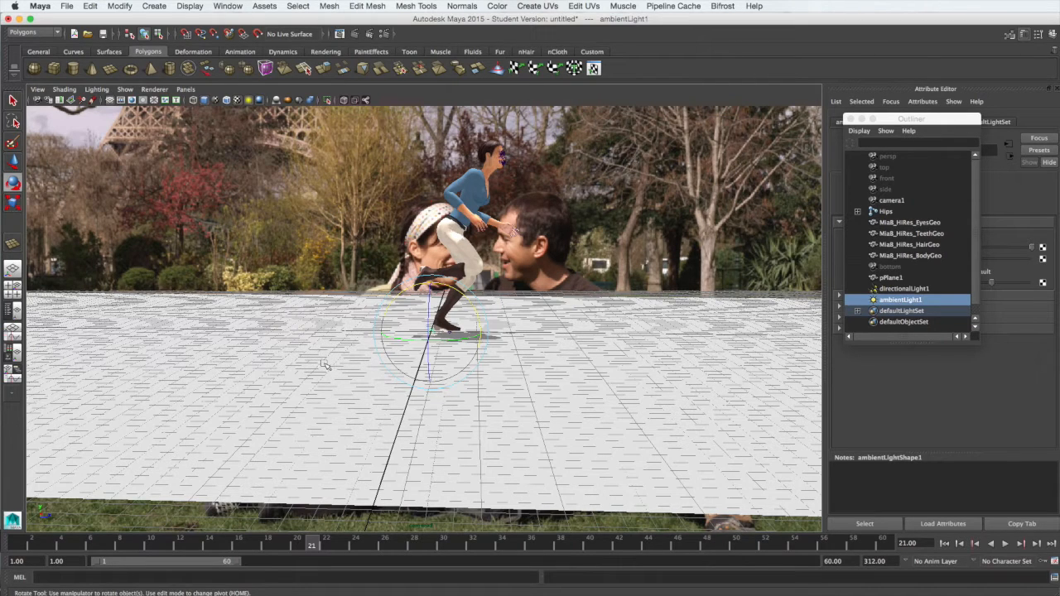
{"action": "mouse_move", "coordinate": [454, 457]}
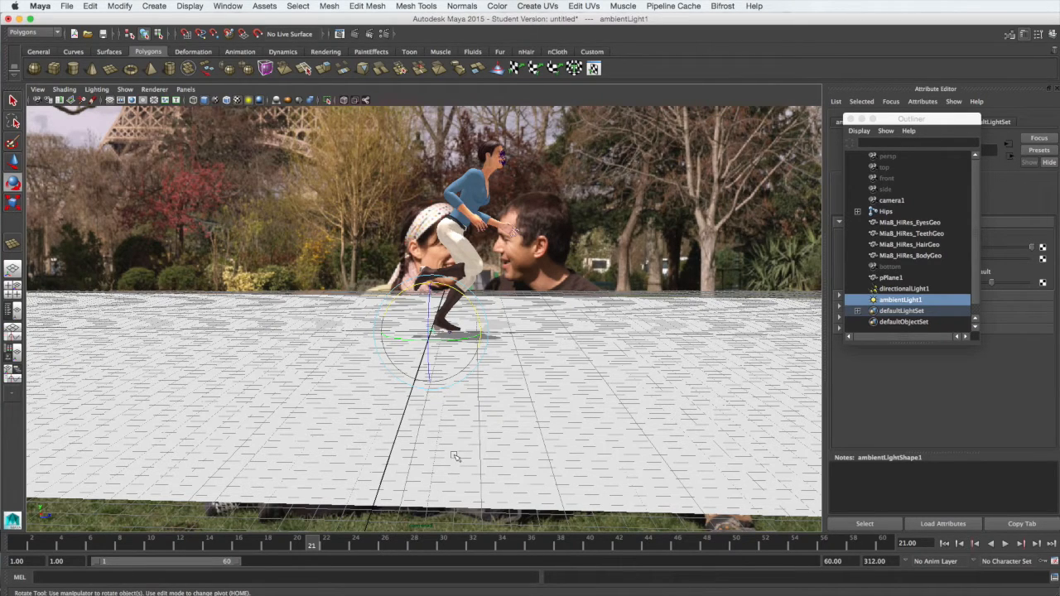
{"action": "mouse_move", "coordinate": [484, 182]}
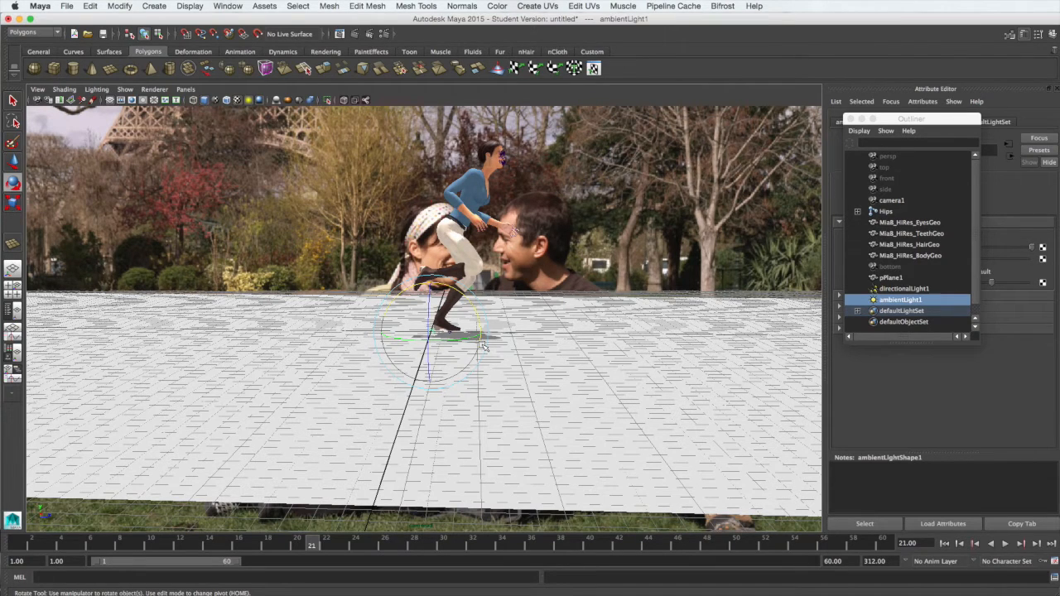
{"action": "mouse_move", "coordinate": [347, 346]}
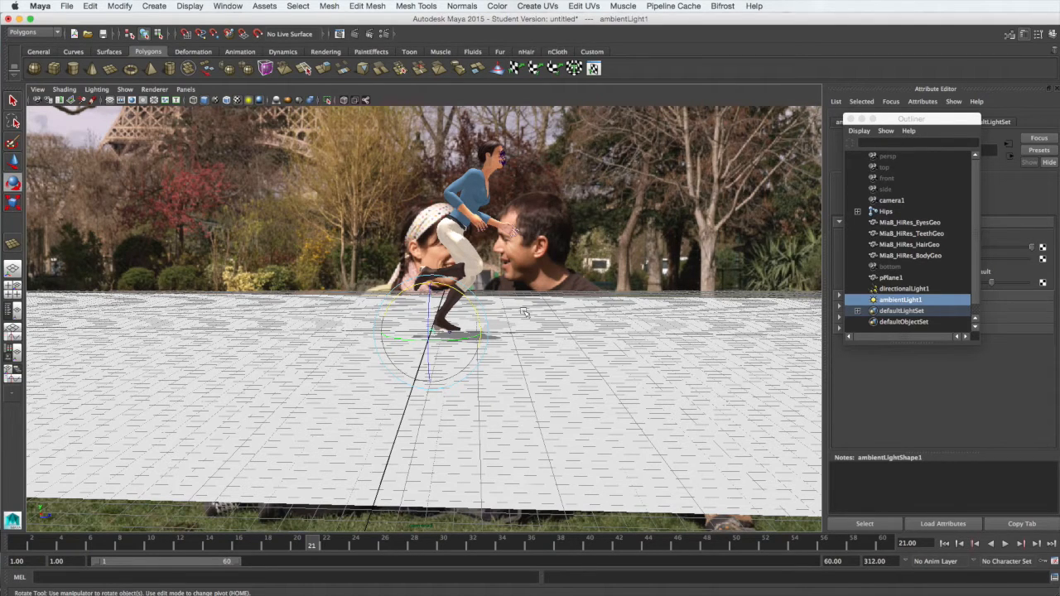
- Select pPlane1 and assign it a new Use Background material
{"action": "left_click", "coordinate": [892, 278]}
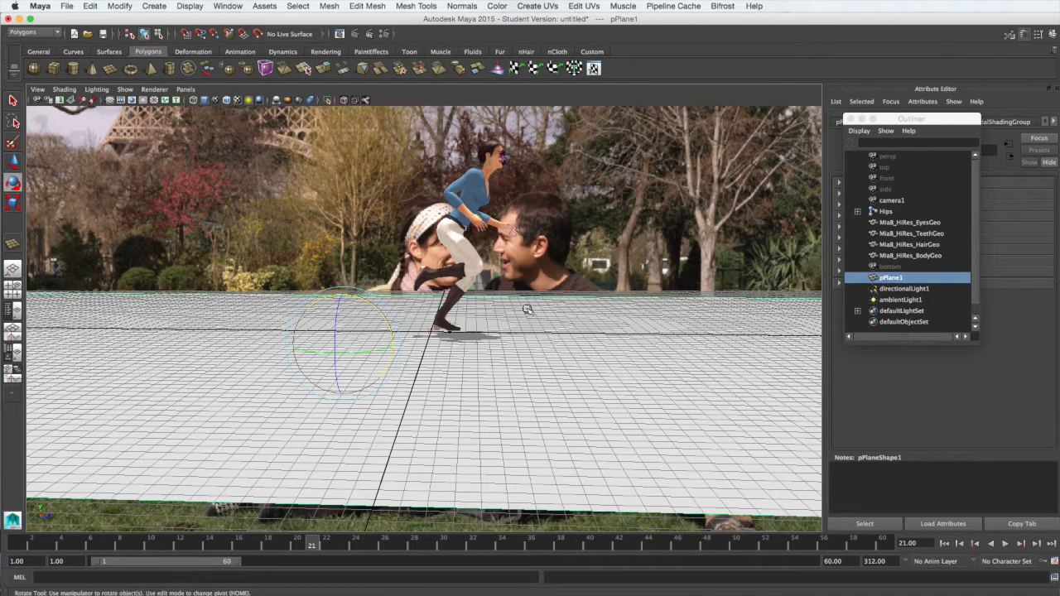
{"action": "right_click", "coordinate": [527, 308]}
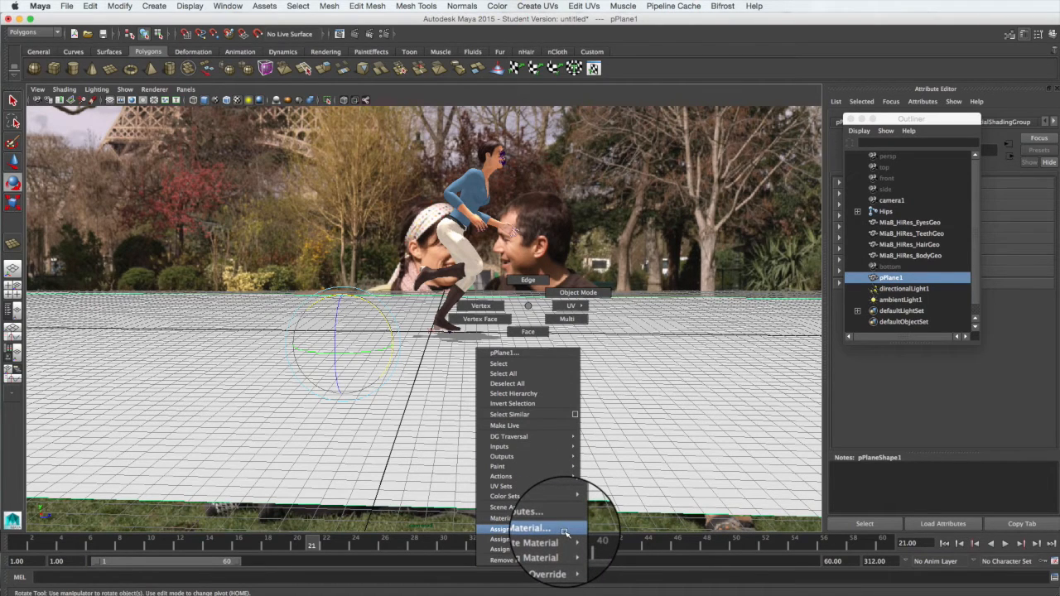
{"action": "left_click", "coordinate": [520, 529]}
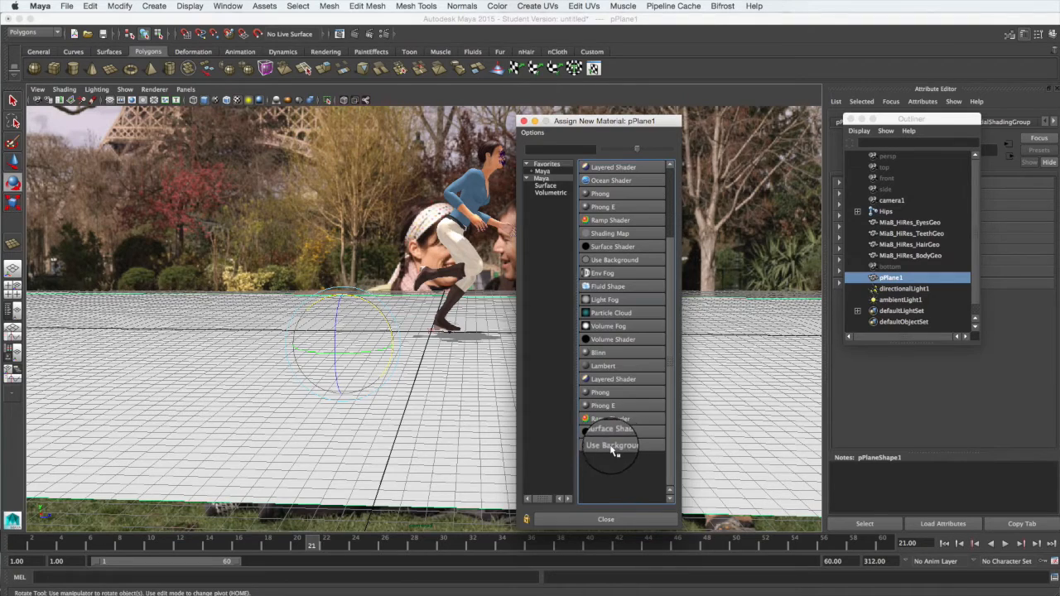
{"action": "left_click", "coordinate": [613, 445]}
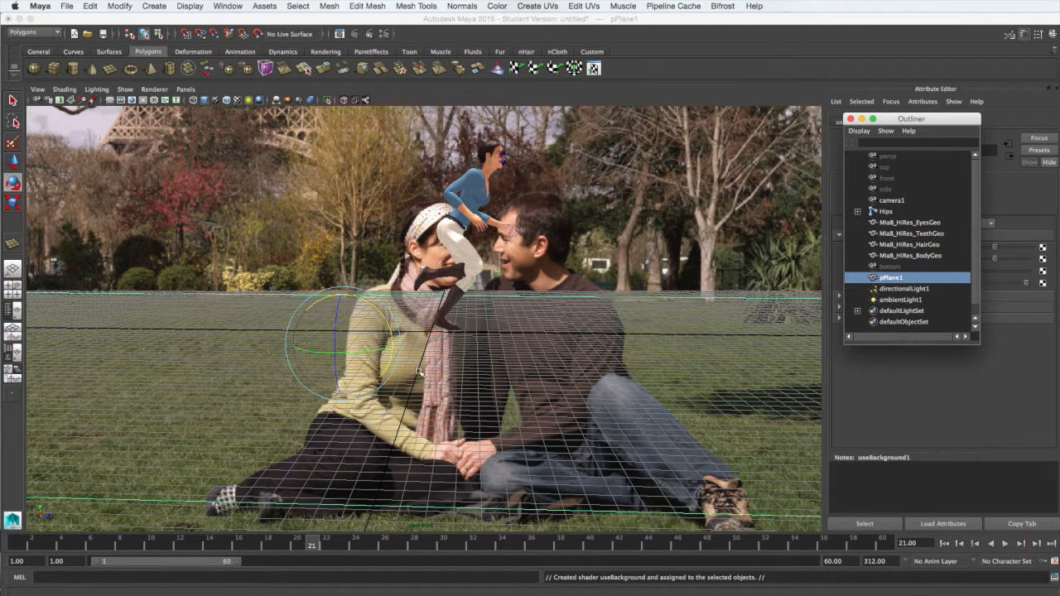
{"action": "mouse_move", "coordinate": [657, 384]}
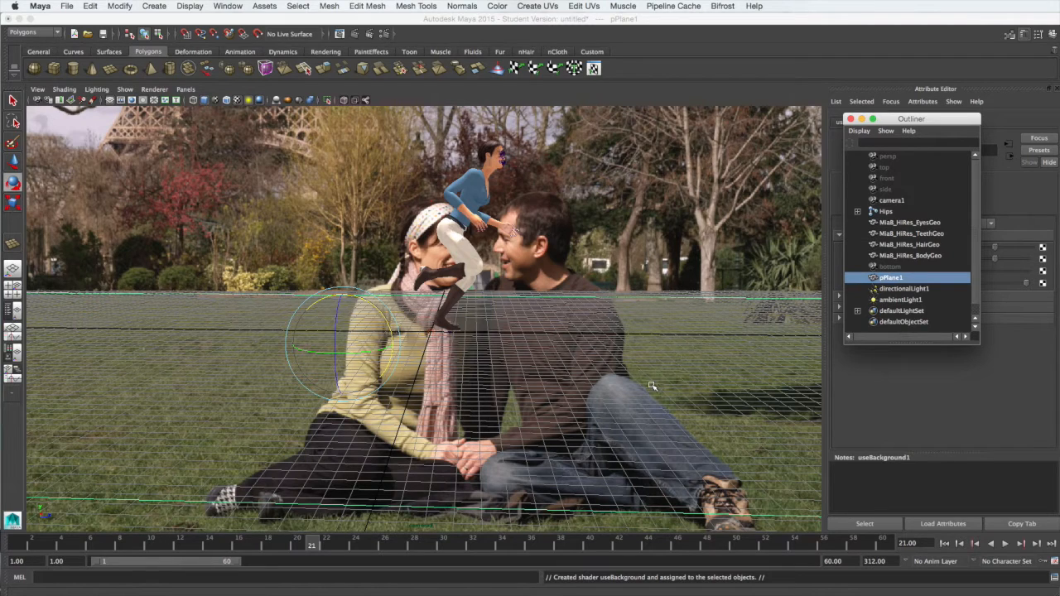
{"action": "mouse_move", "coordinate": [653, 386]}
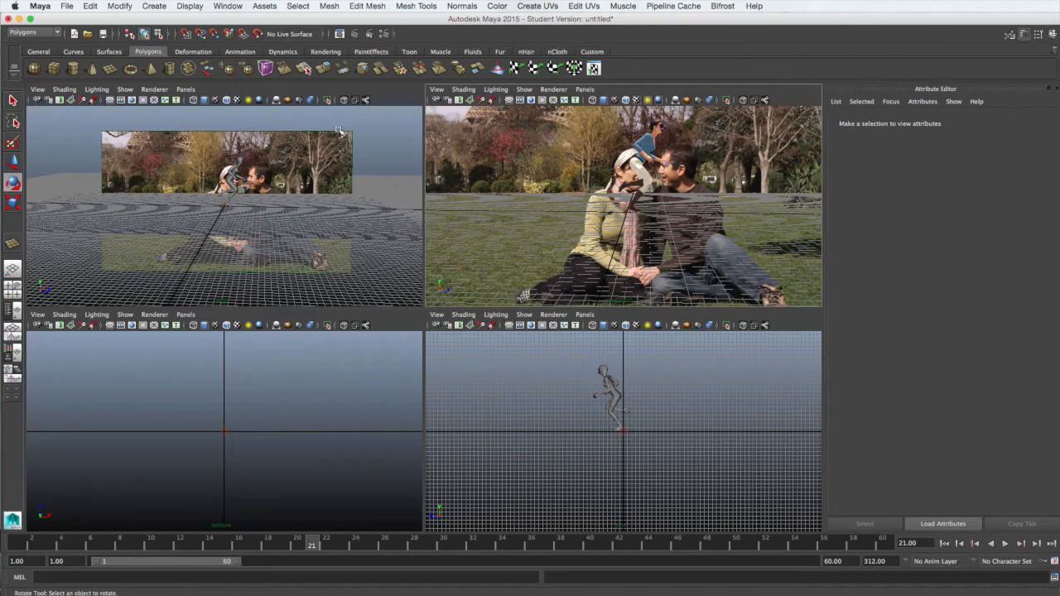
- Select the camera's image plane and set its Display Mode to None
{"action": "left_click", "coordinate": [345, 149]}
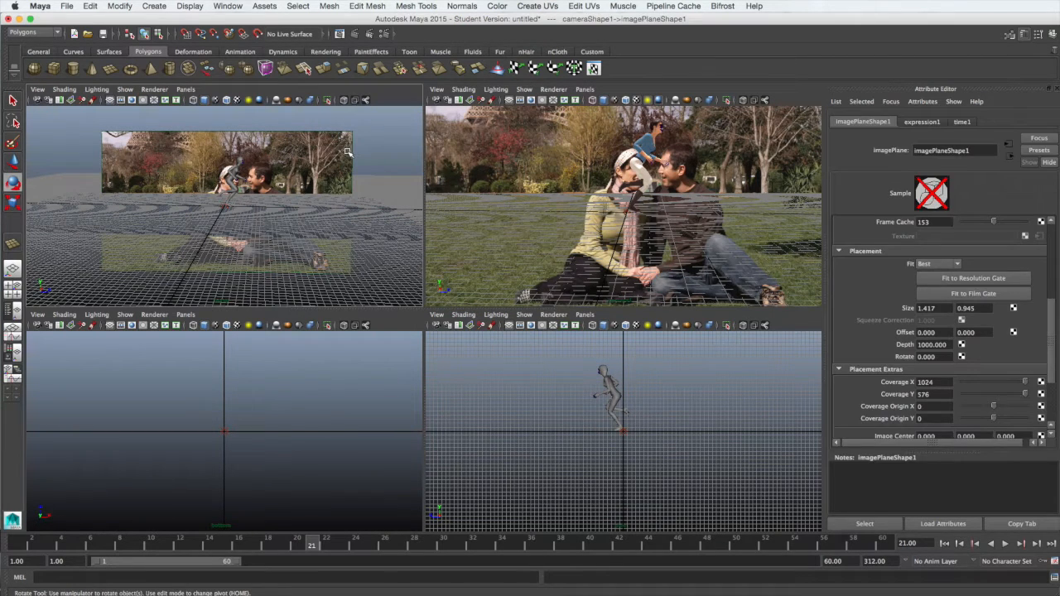
{"action": "mouse_move", "coordinate": [686, 166]}
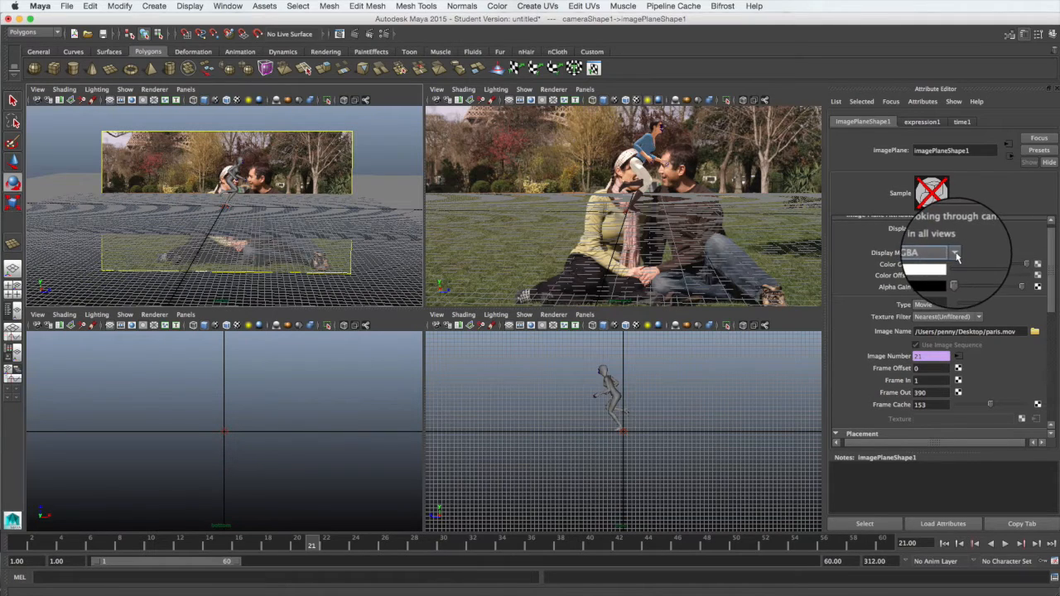
{"action": "left_click", "coordinate": [955, 252]}
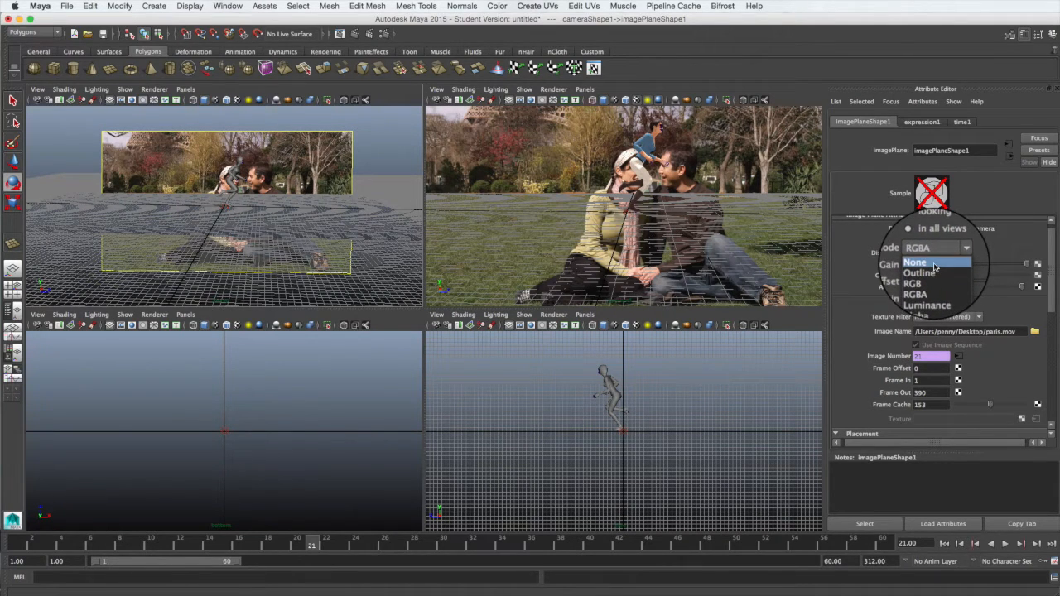
{"action": "left_click", "coordinate": [915, 262]}
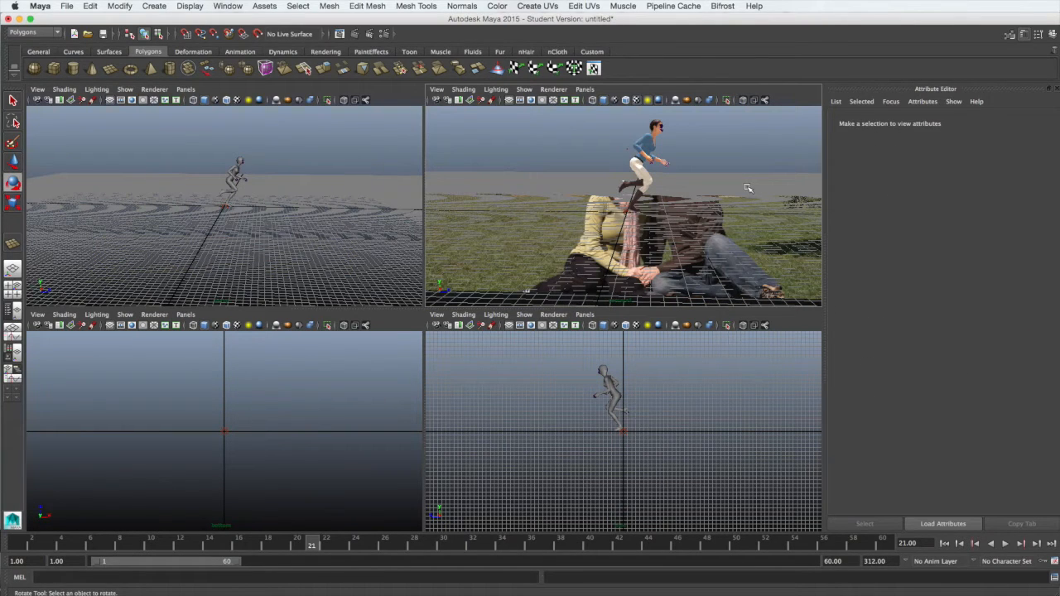
{"action": "mouse_move", "coordinate": [709, 179]}
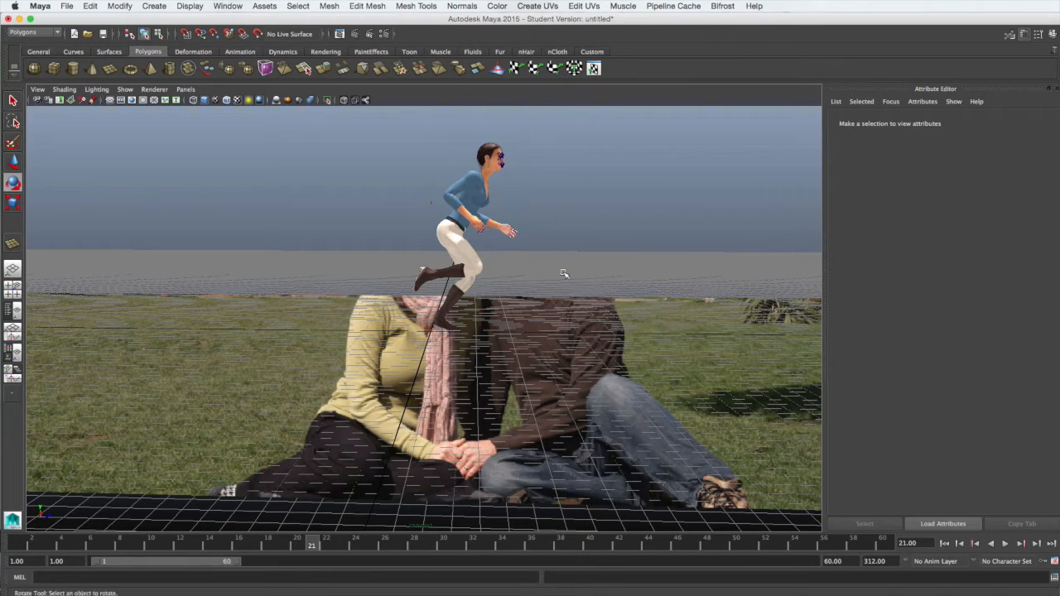
{"action": "mouse_move", "coordinate": [373, 282]}
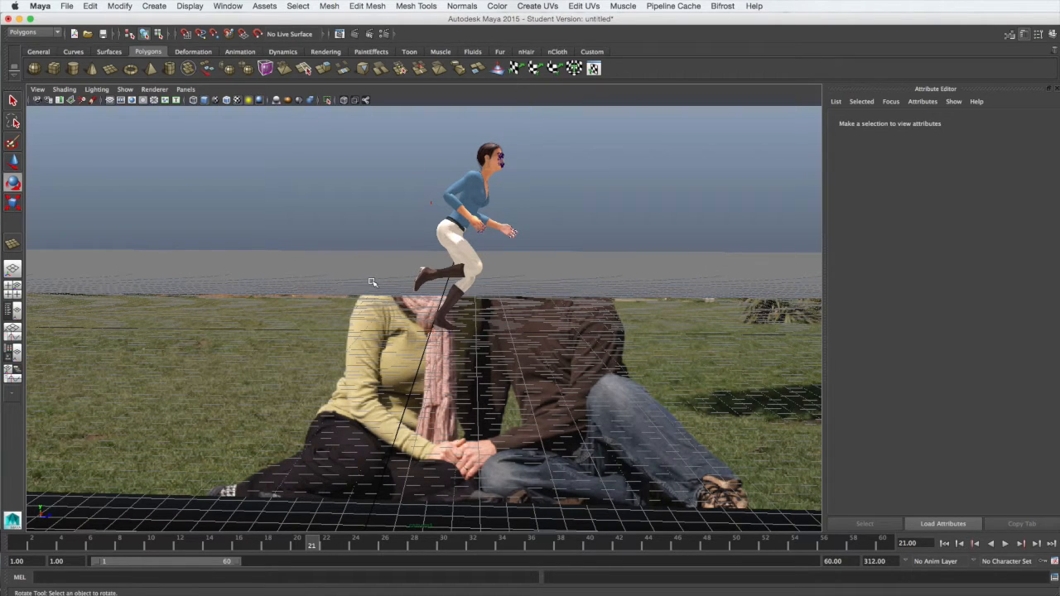
{"action": "mouse_move", "coordinate": [439, 239]}
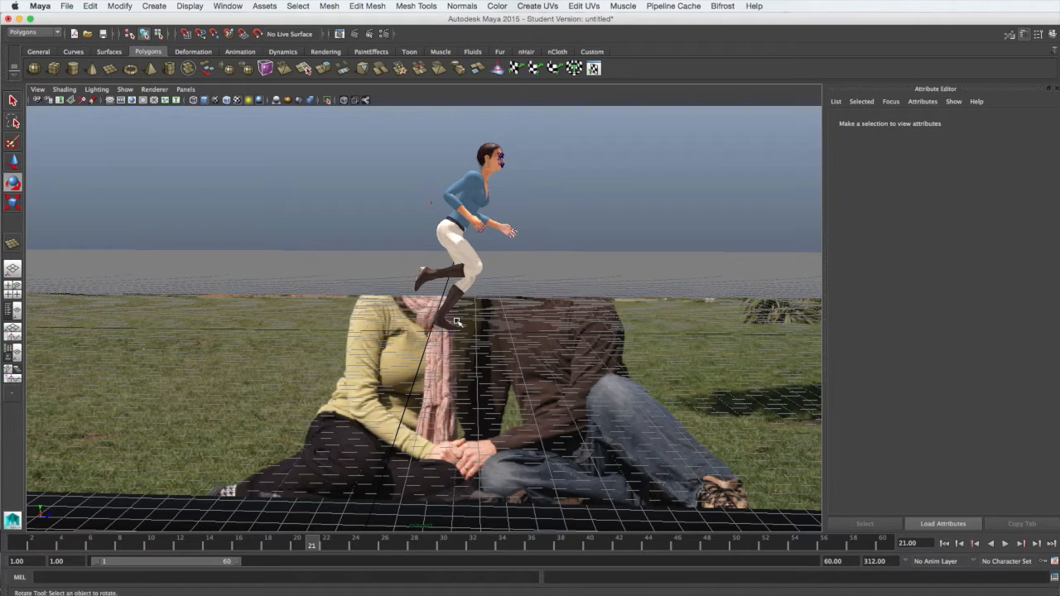
{"action": "mouse_move", "coordinate": [487, 341]}
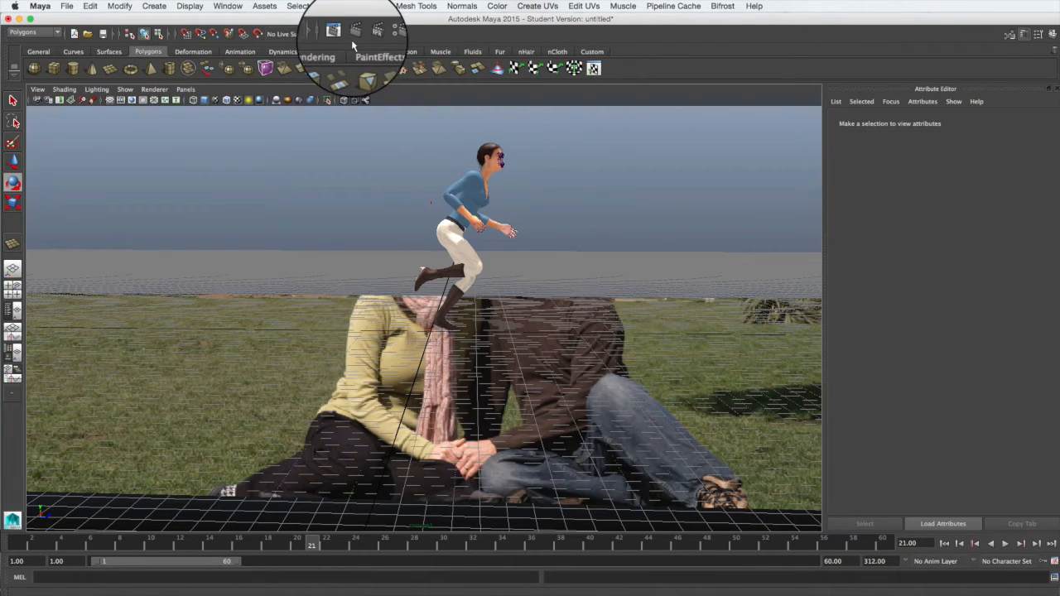
- Render a test frame of the running character from the maximized camera view
{"action": "left_click", "coordinate": [354, 33]}
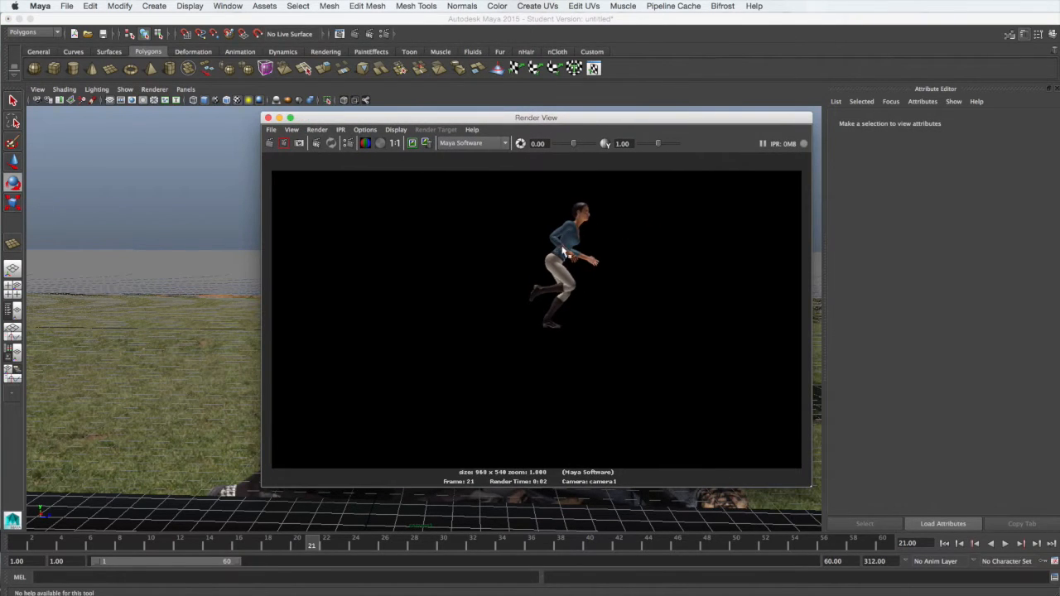
{"action": "mouse_move", "coordinate": [484, 346]}
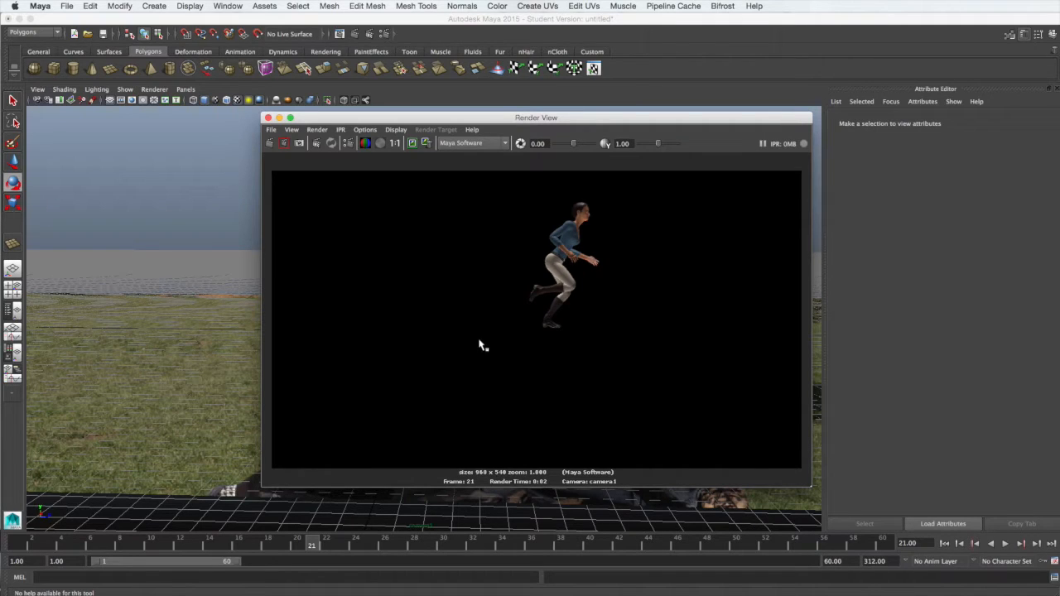
{"action": "mouse_move", "coordinate": [557, 357]}
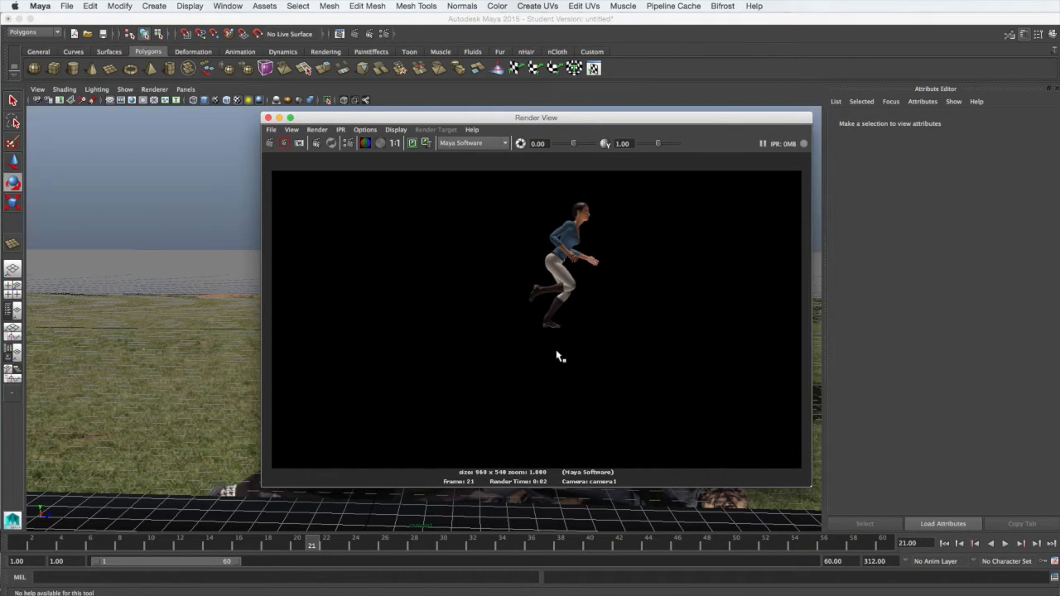
{"action": "mouse_move", "coordinate": [631, 346]}
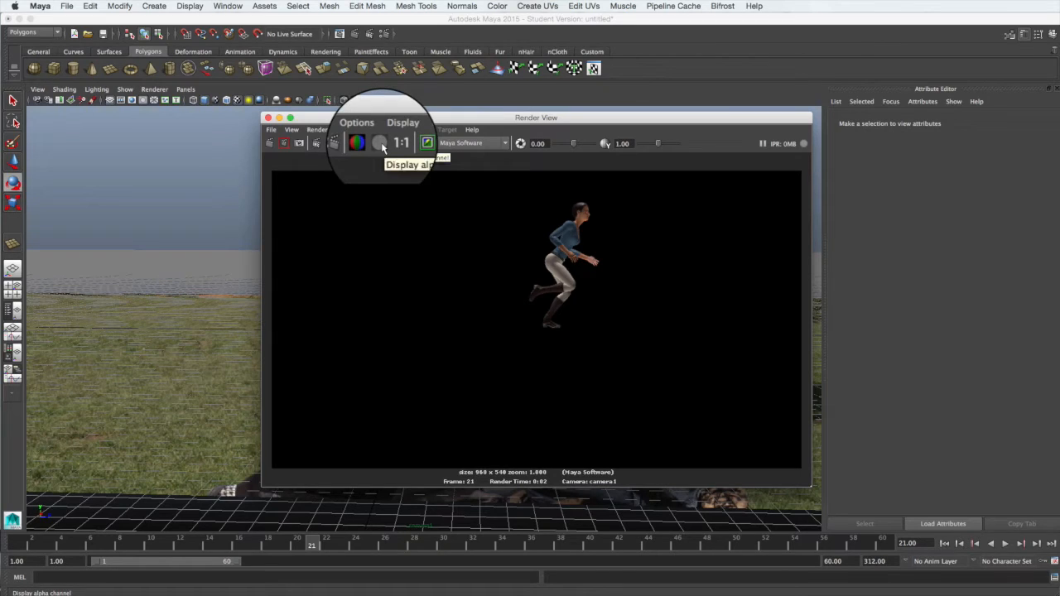
{"action": "left_click", "coordinate": [378, 143]}
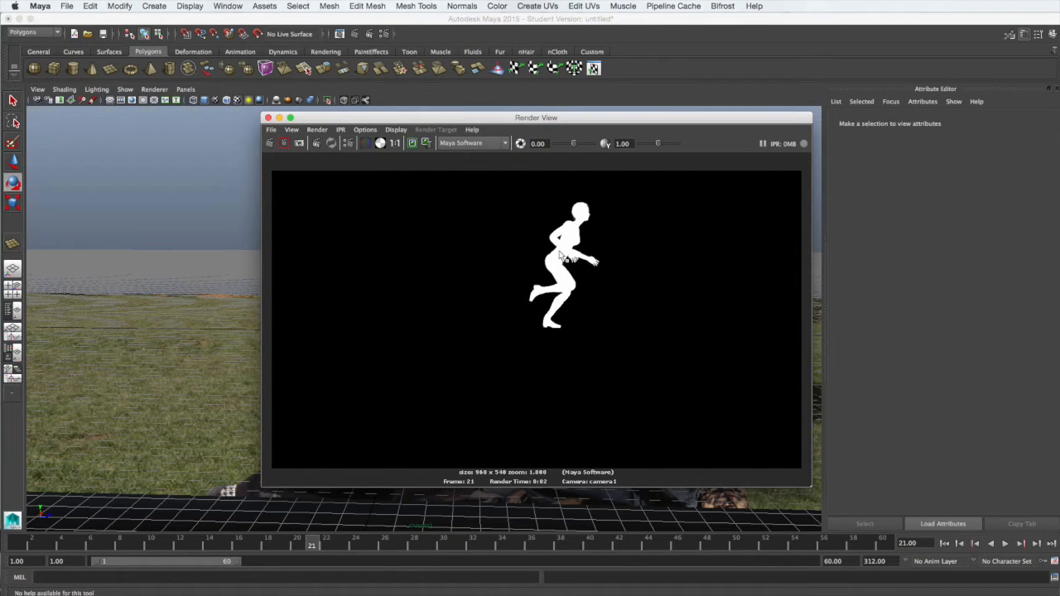
{"action": "mouse_move", "coordinate": [588, 340]}
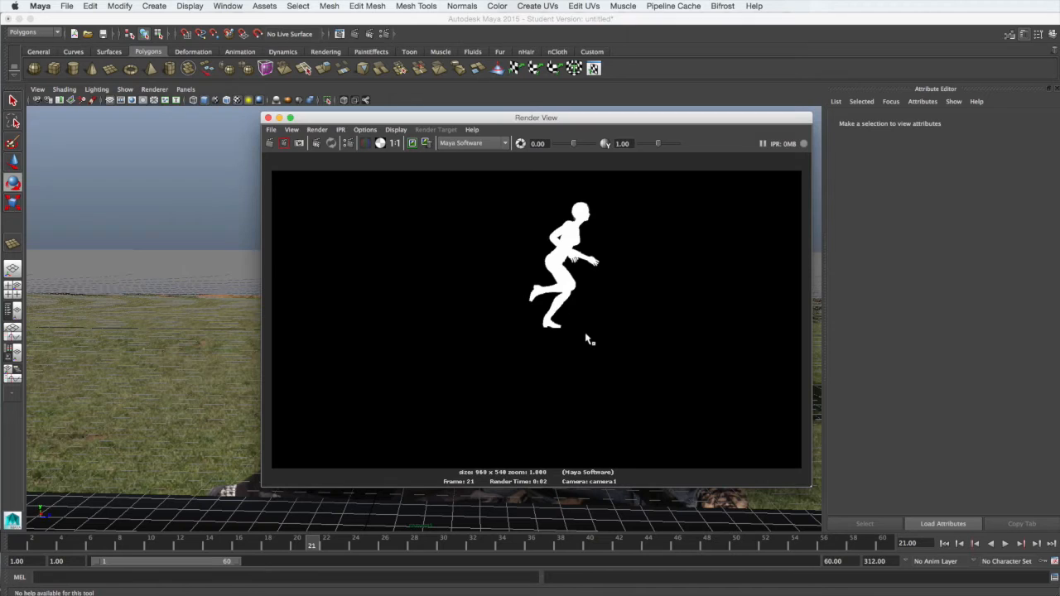
{"action": "mouse_move", "coordinate": [467, 268]}
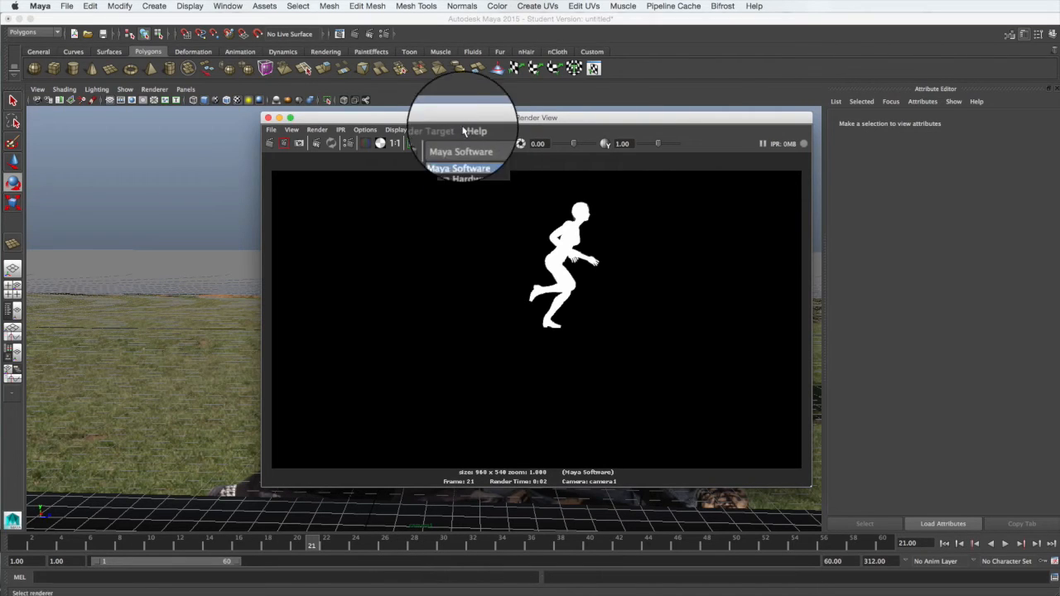
{"action": "left_click", "coordinate": [458, 169]}
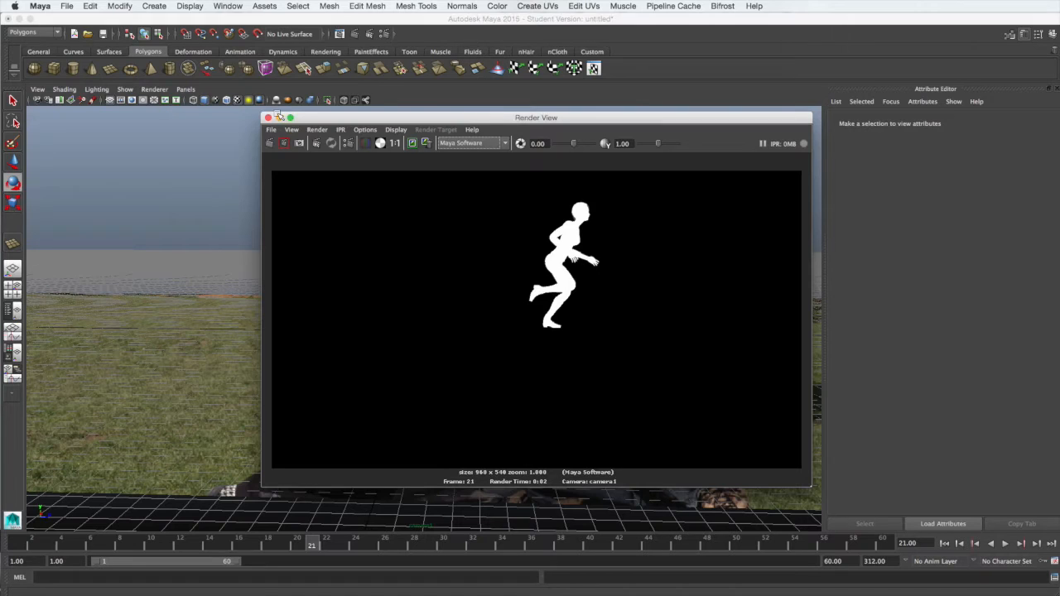
{"action": "left_click", "coordinate": [269, 116]}
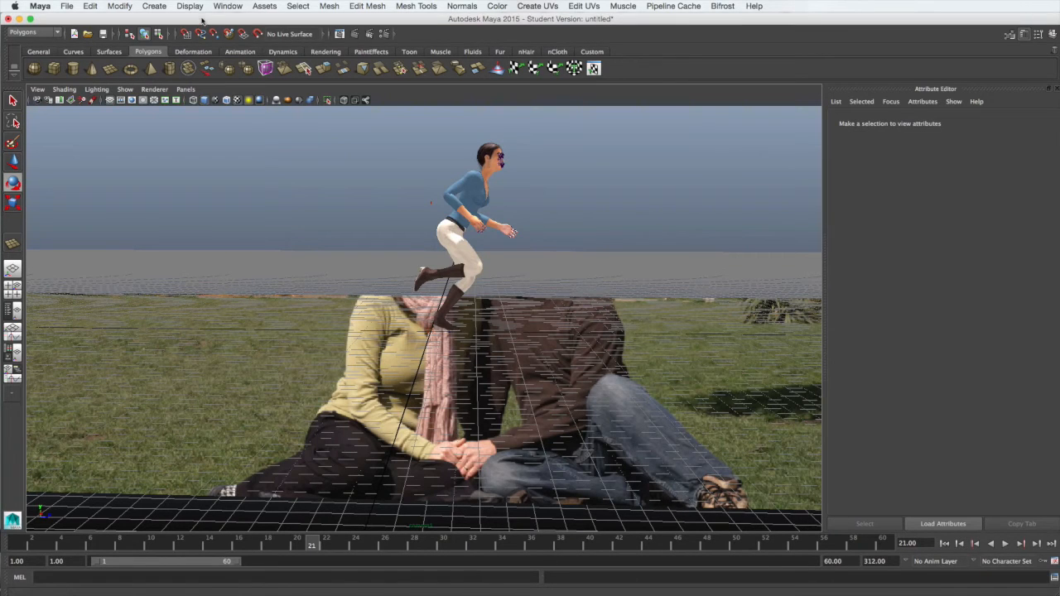
- Enable Loaded and Auto load for Mayatomr.bundle in the Plug-in Manager, then close it
{"action": "left_click", "coordinate": [228, 7]}
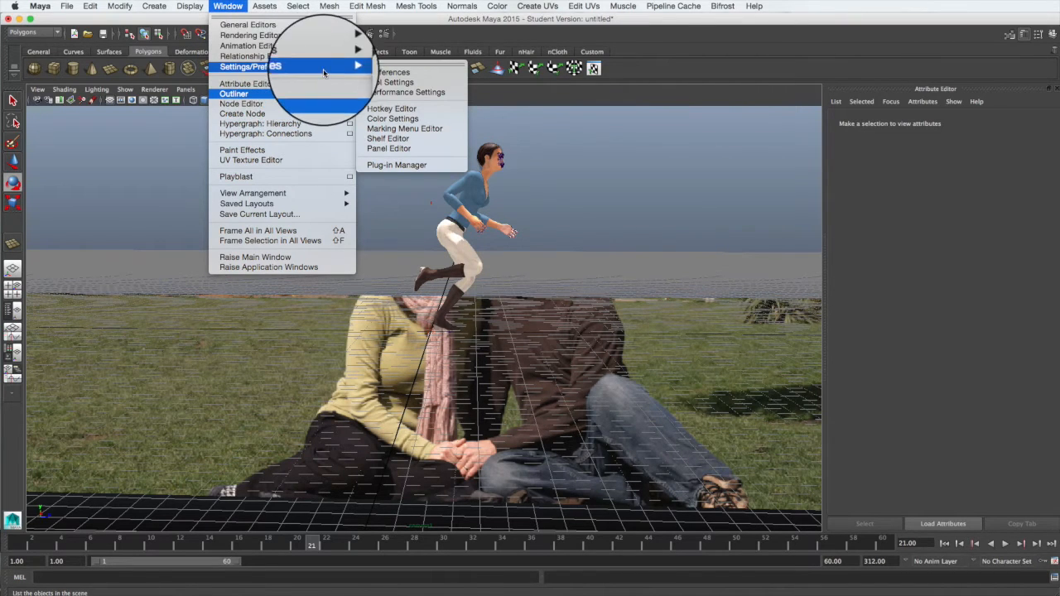
{"action": "mouse_move", "coordinate": [397, 166]}
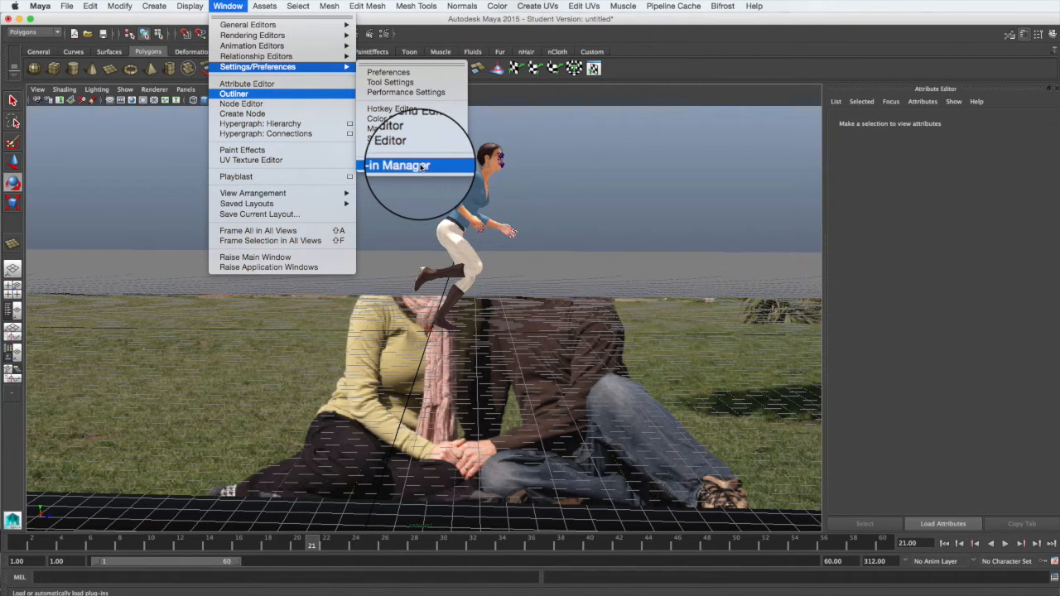
{"action": "left_click", "coordinate": [397, 166]}
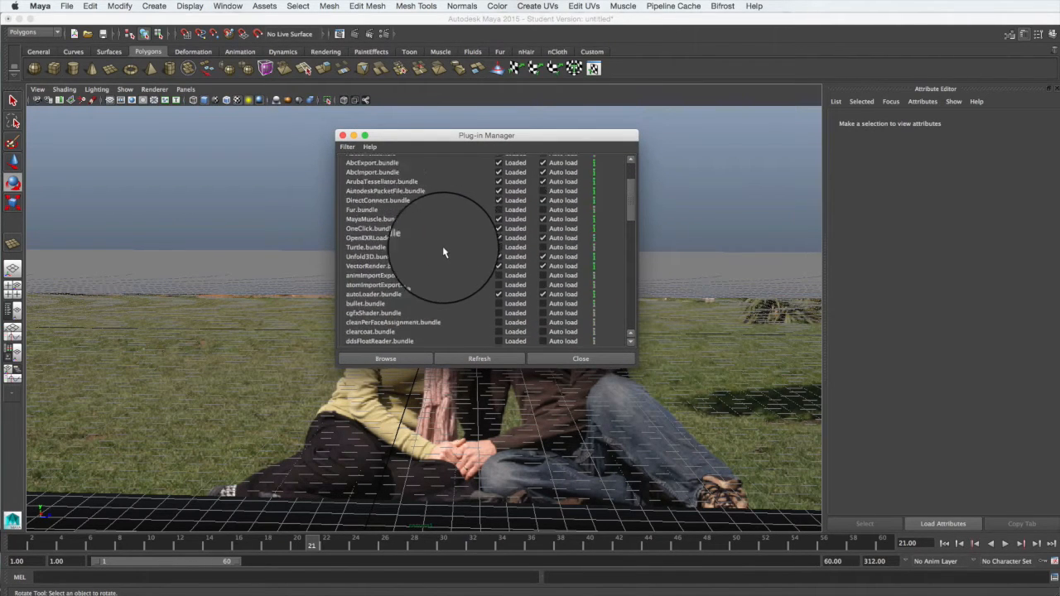
{"action": "scroll", "scroll_direction": "down", "scroll_amount": 3}
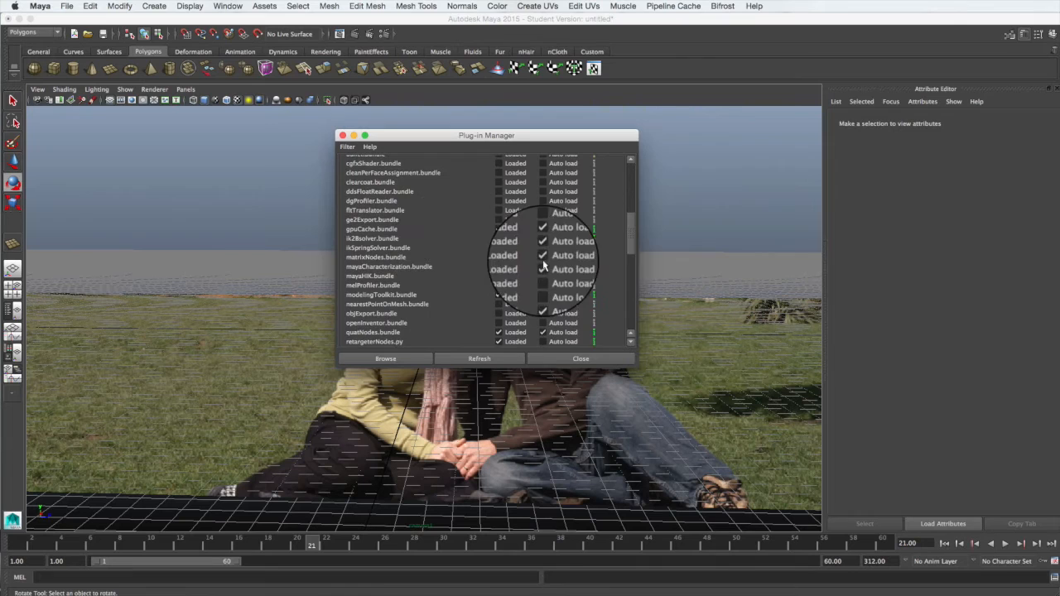
{"action": "scroll", "scroll_direction": "down", "scroll_amount": 3}
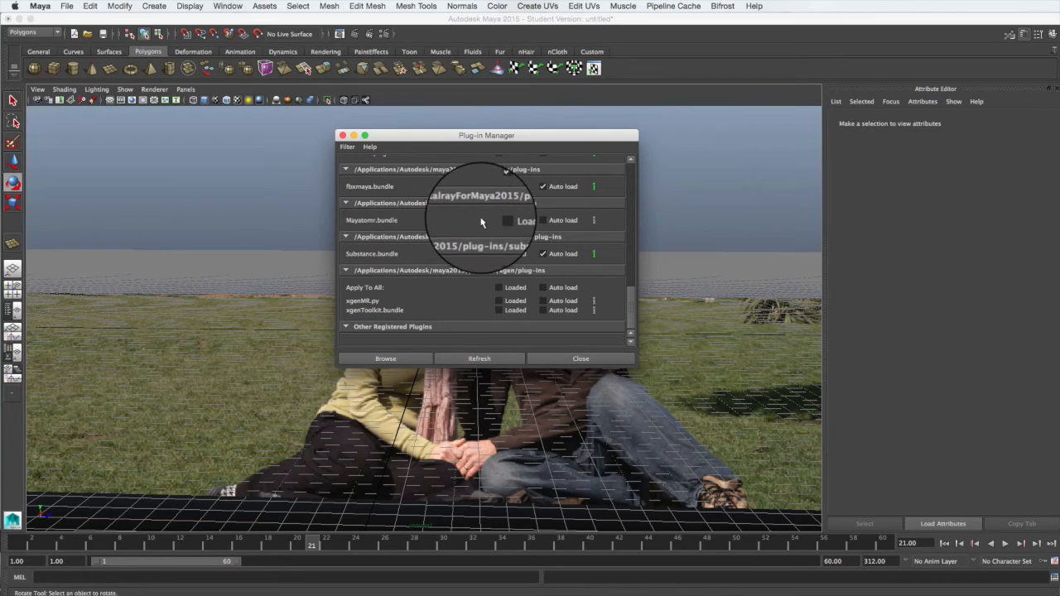
{"action": "mouse_move", "coordinate": [543, 224]}
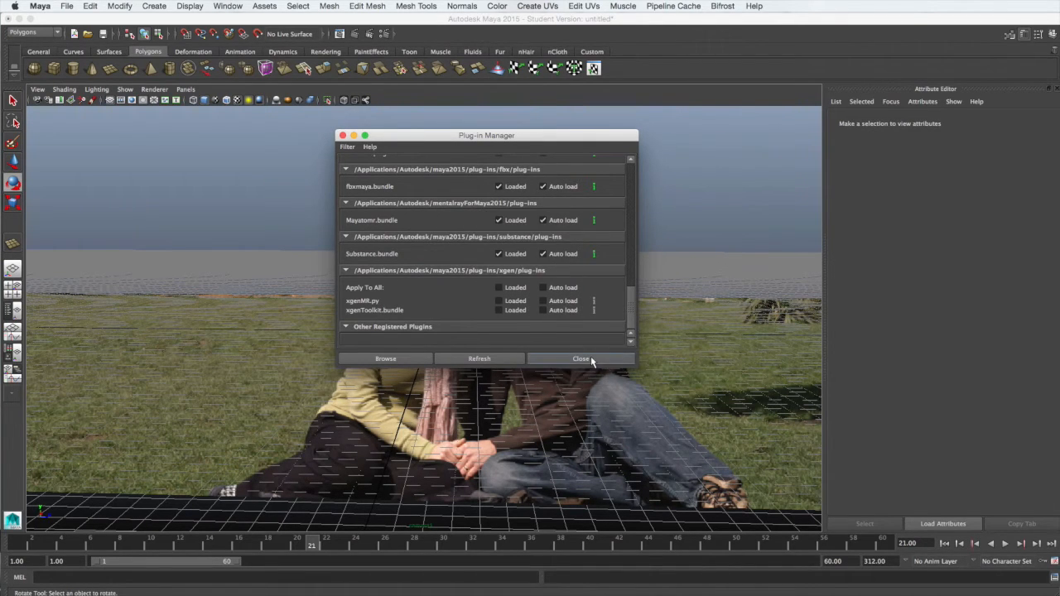
{"action": "left_click", "coordinate": [580, 357]}
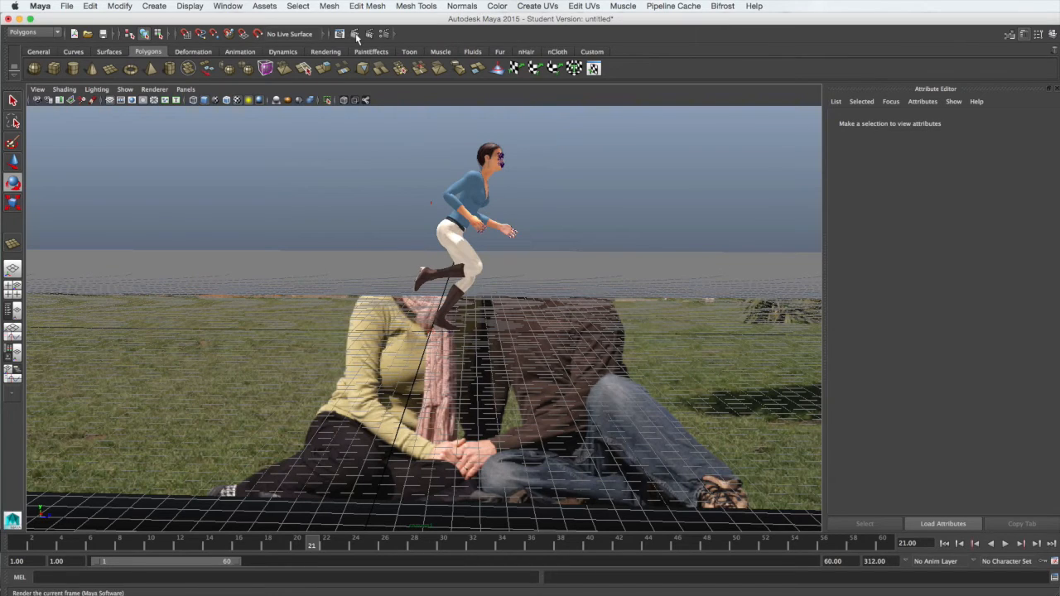
- Render the frame with mental ray and view the RGB result showing the character's reflection
{"action": "left_click", "coordinate": [356, 33]}
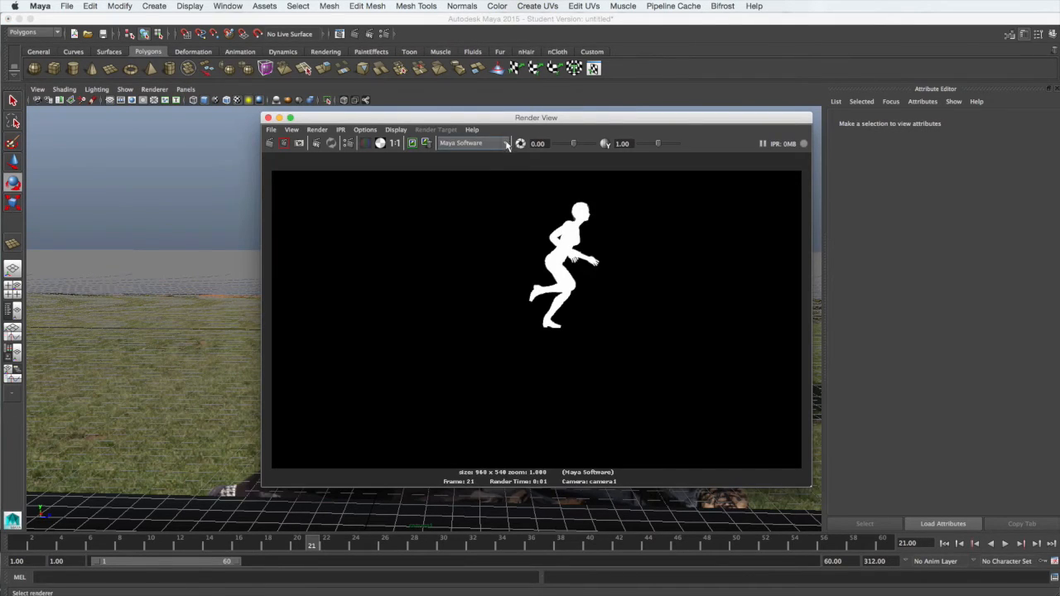
{"action": "left_click", "coordinate": [473, 143]}
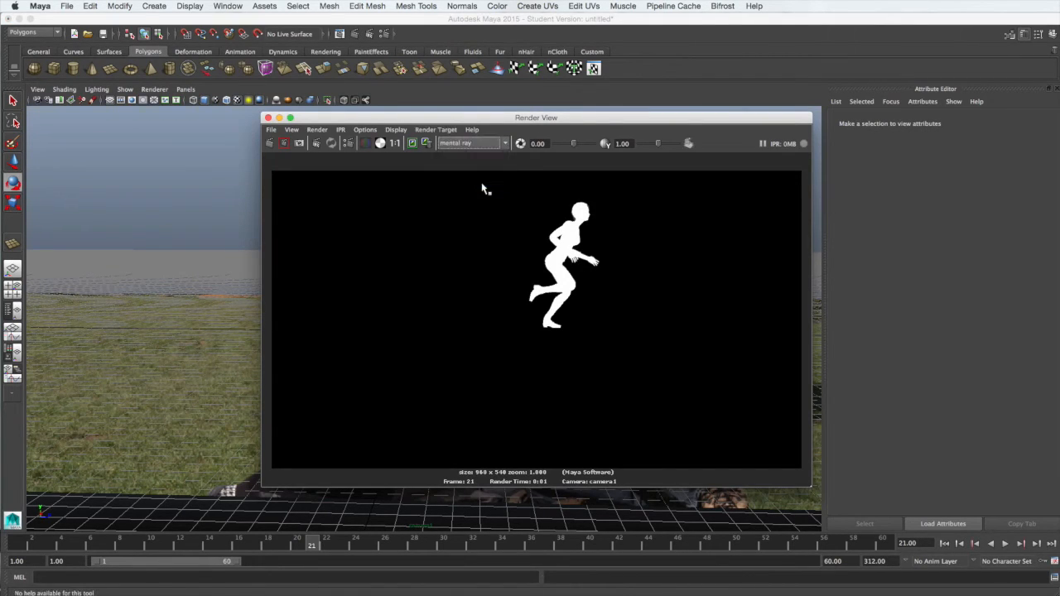
{"action": "mouse_move", "coordinate": [317, 184]}
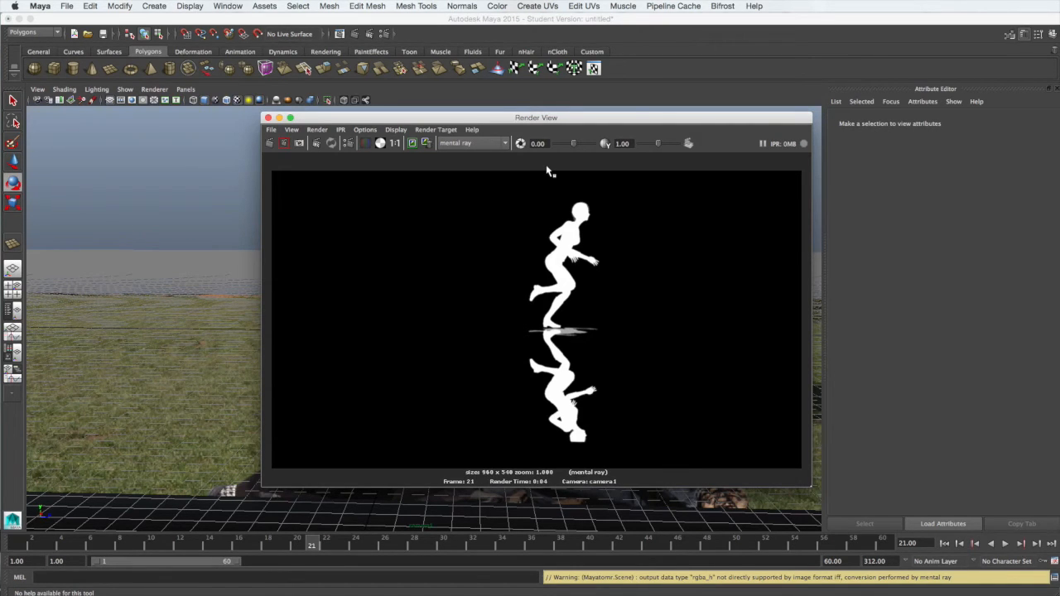
{"action": "mouse_move", "coordinate": [600, 199]}
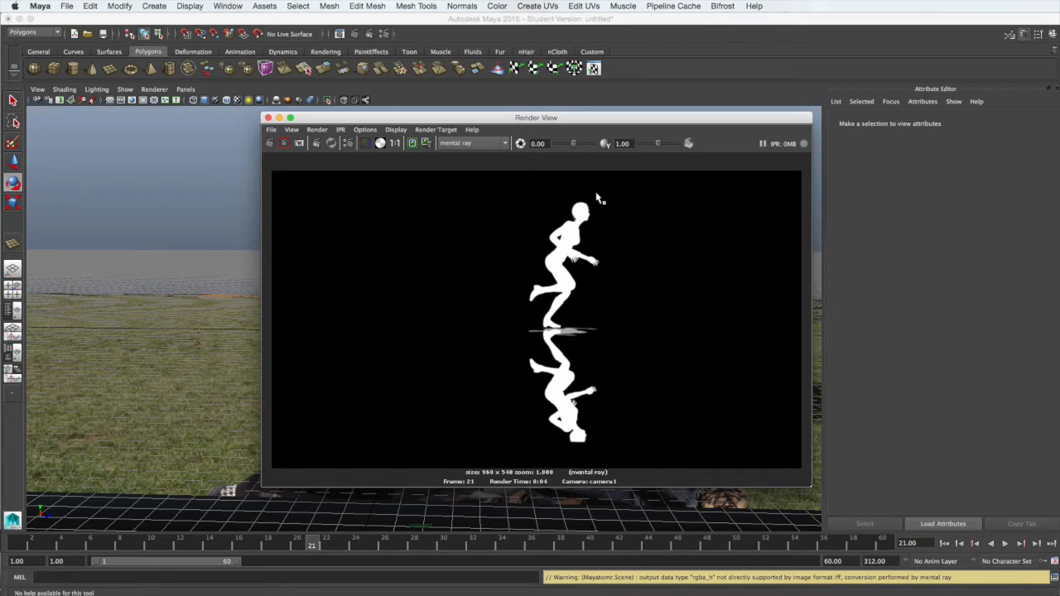
{"action": "mouse_move", "coordinate": [553, 341]}
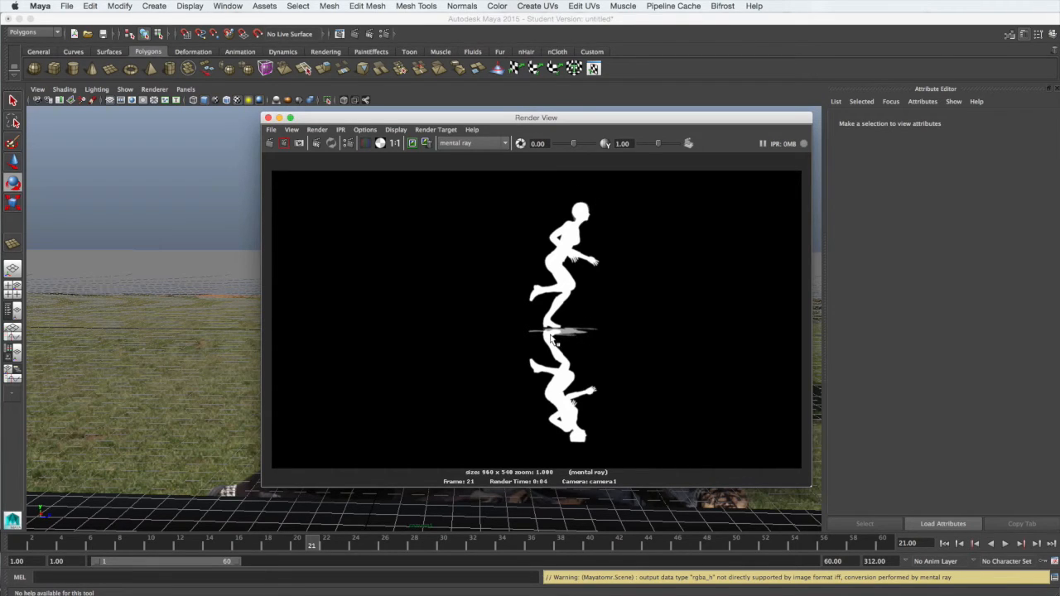
{"action": "mouse_move", "coordinate": [553, 338]}
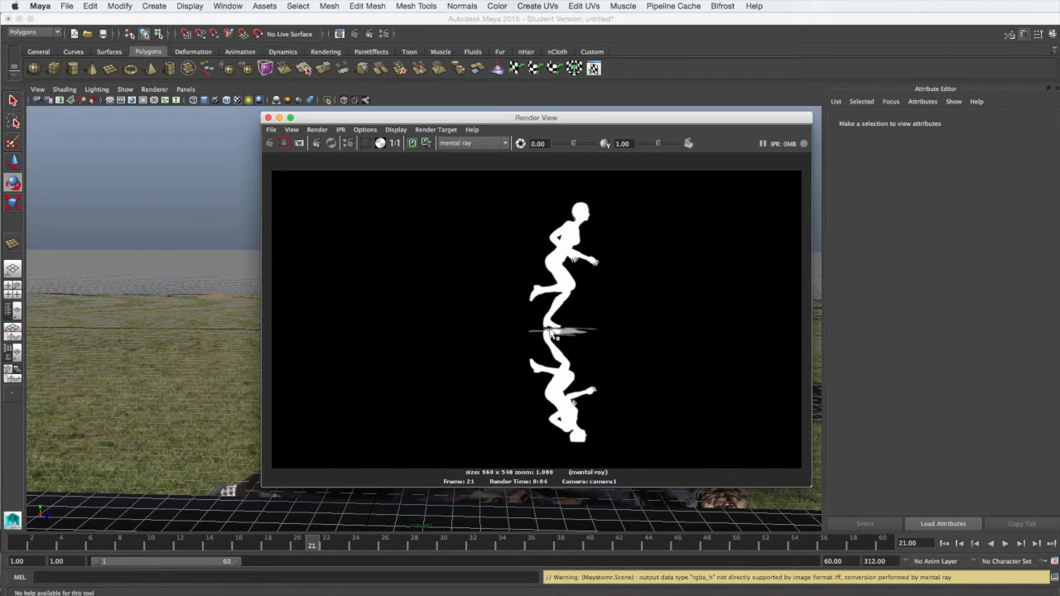
{"action": "left_click", "coordinate": [364, 143]}
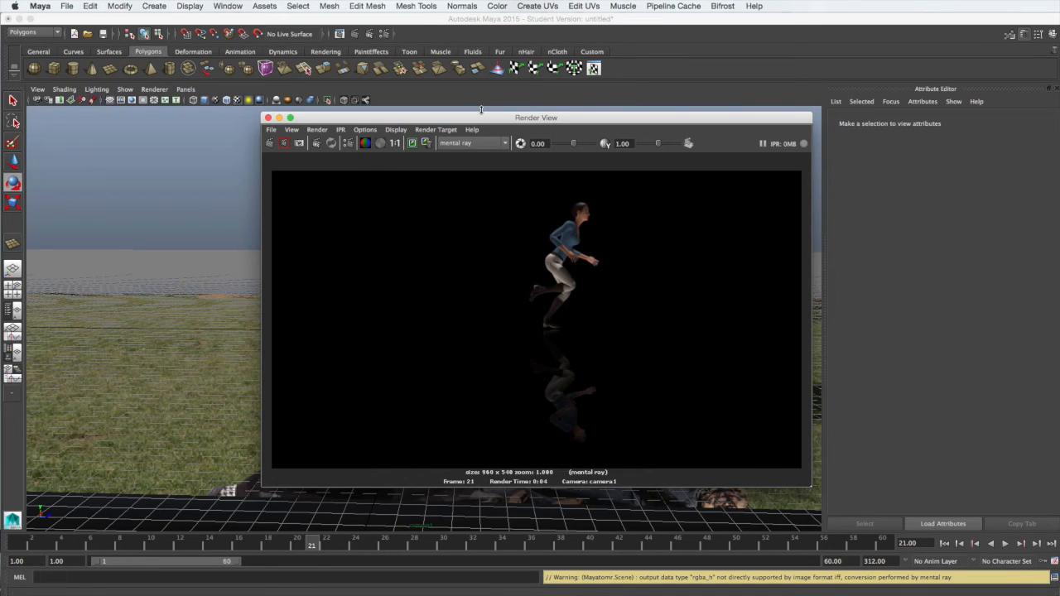
{"action": "left_click_drag", "start_coordinate": [537, 116], "coordinate": [477, 41]}
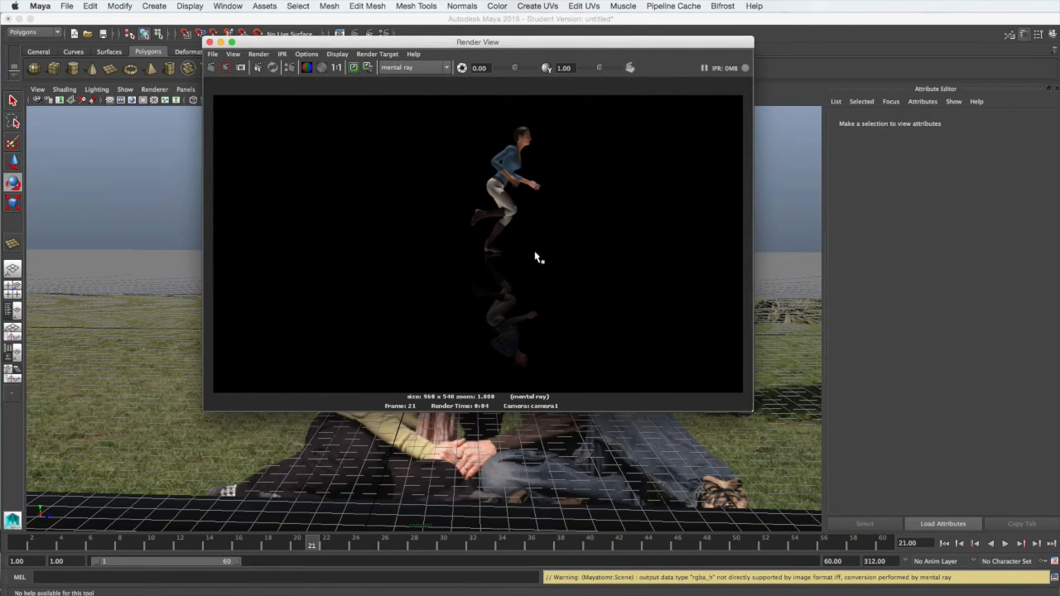
{"action": "mouse_move", "coordinate": [517, 373]}
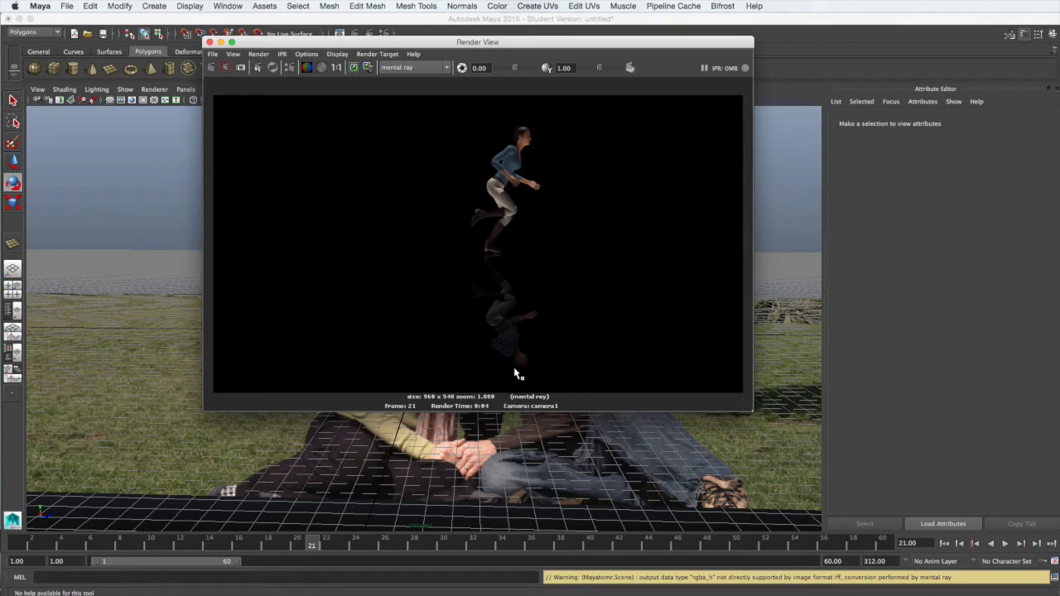
{"action": "mouse_move", "coordinate": [530, 278]}
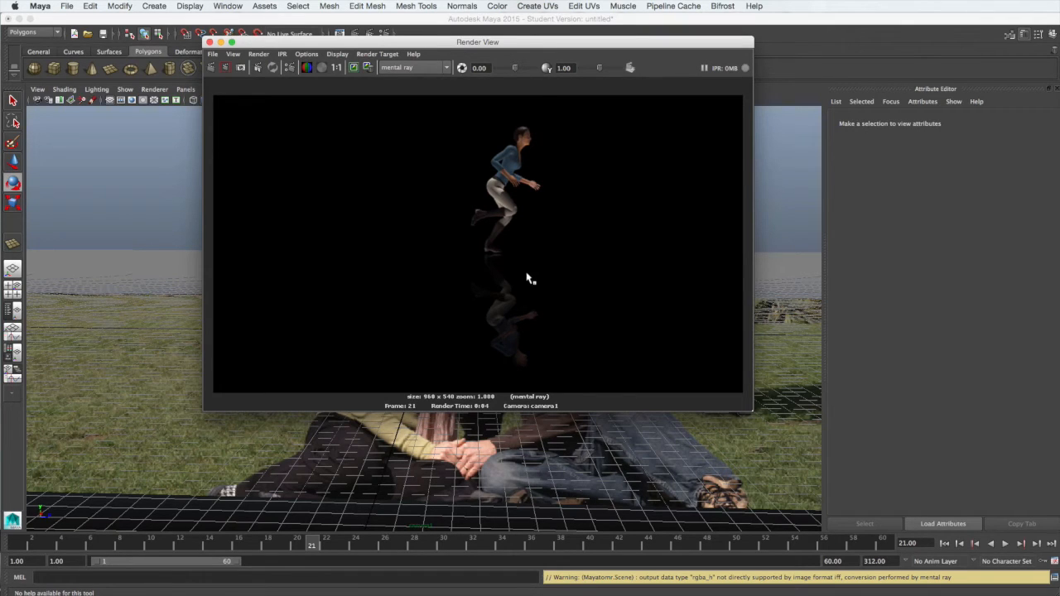
{"action": "mouse_move", "coordinate": [530, 249]}
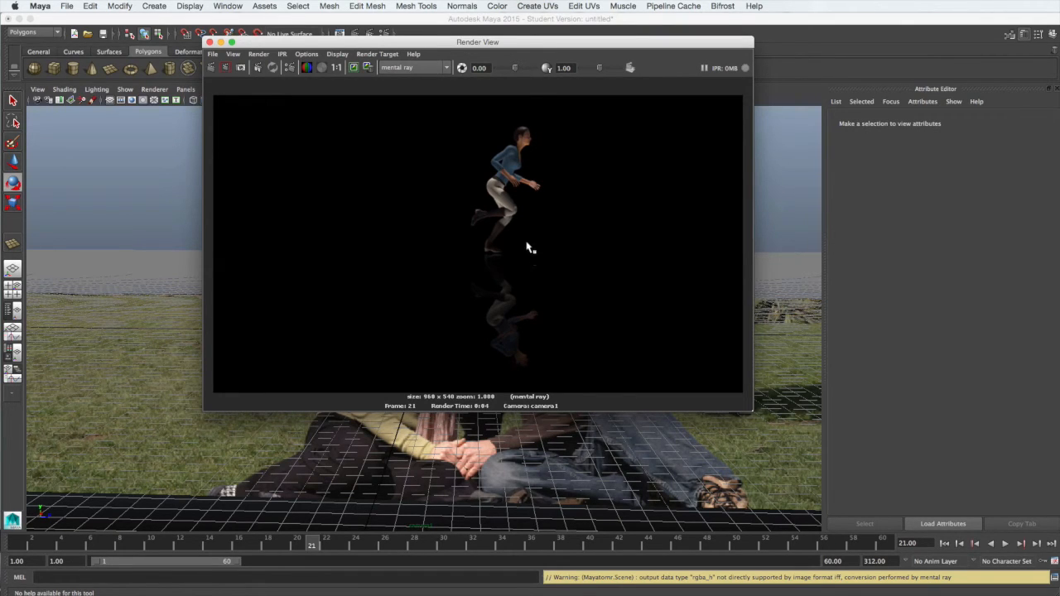
{"action": "mouse_move", "coordinate": [530, 271]}
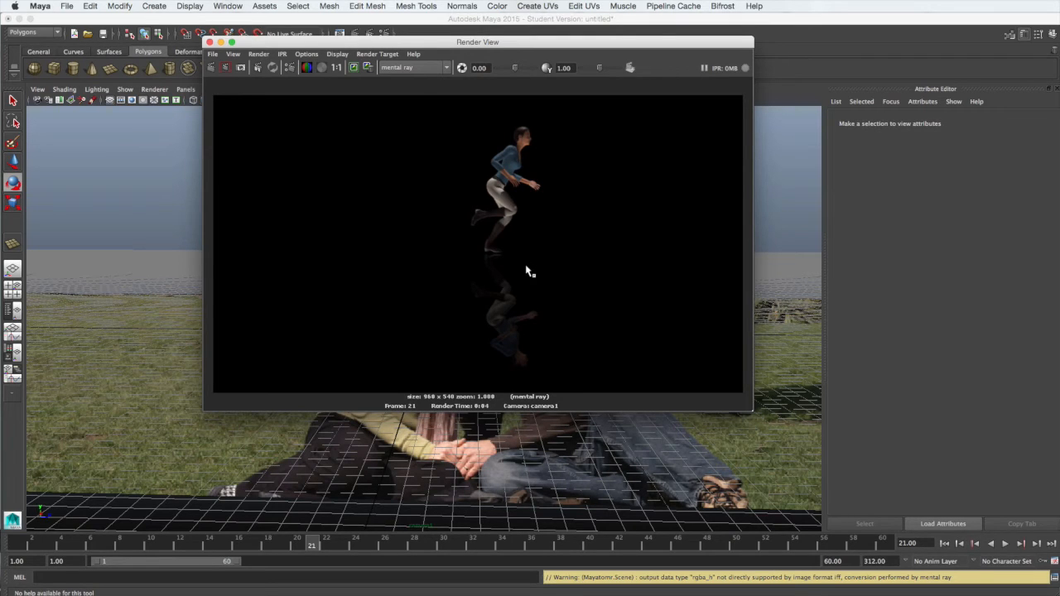
{"action": "mouse_move", "coordinate": [516, 272]}
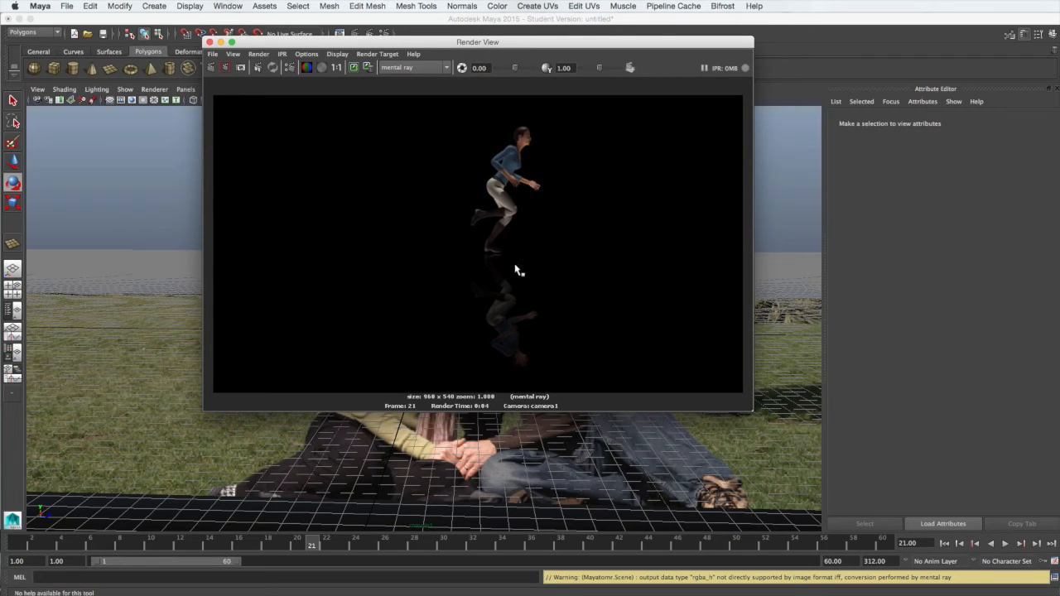
{"action": "mouse_move", "coordinate": [501, 290]}
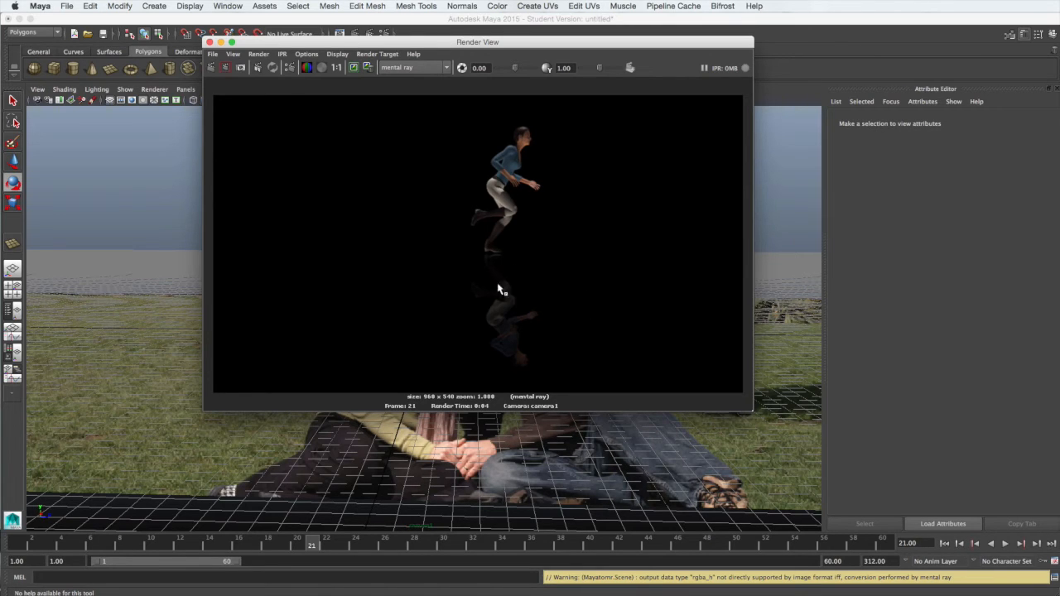
{"action": "mouse_move", "coordinate": [371, 126]}
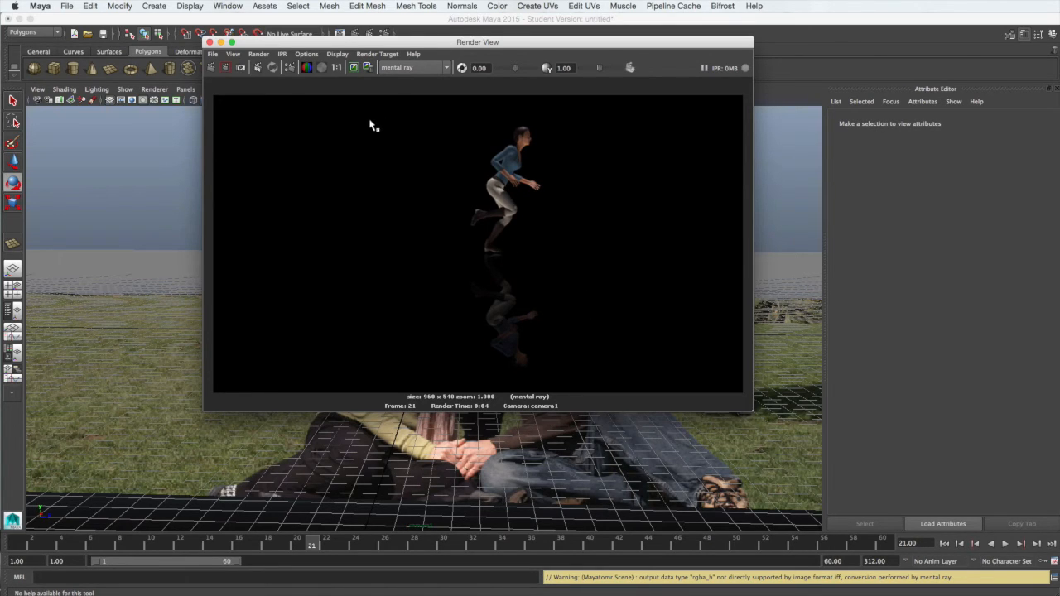
{"action": "mouse_move", "coordinate": [529, 321]}
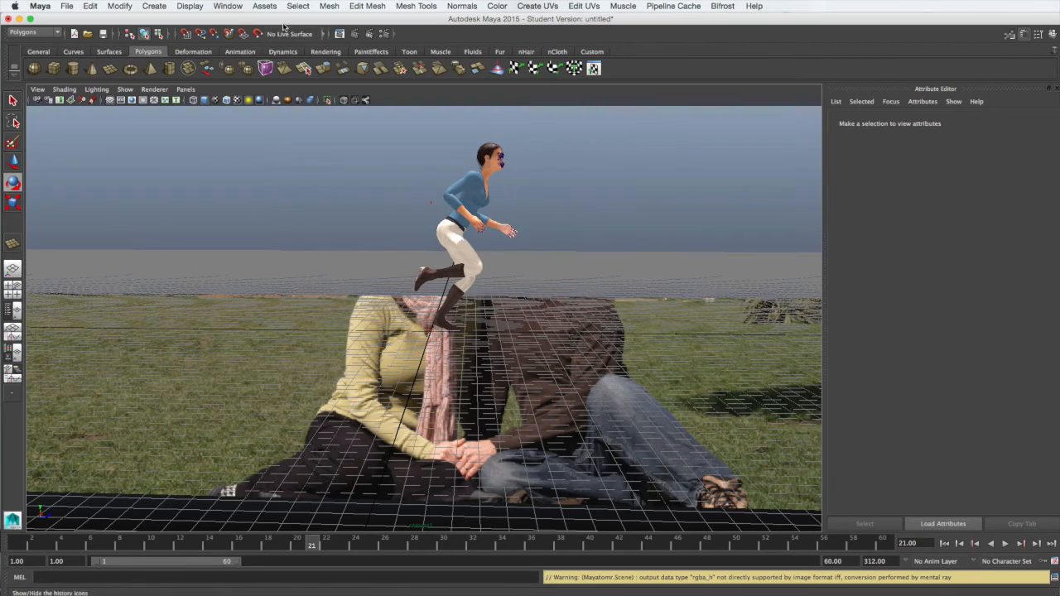
- Select the ground plane pPlane1 from the Outliner
{"action": "left_click", "coordinate": [228, 7]}
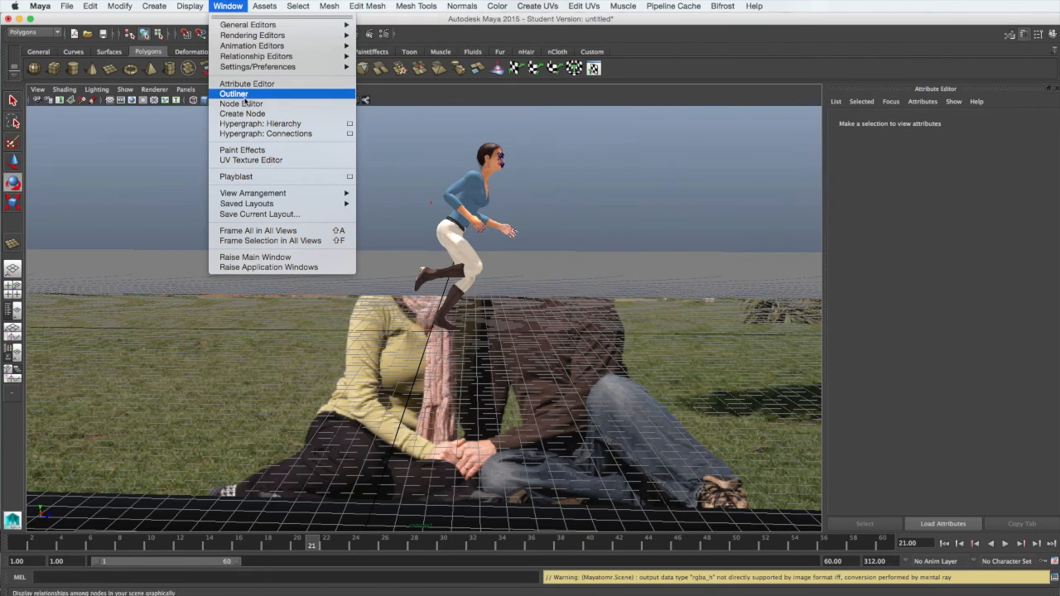
{"action": "left_click", "coordinate": [235, 93]}
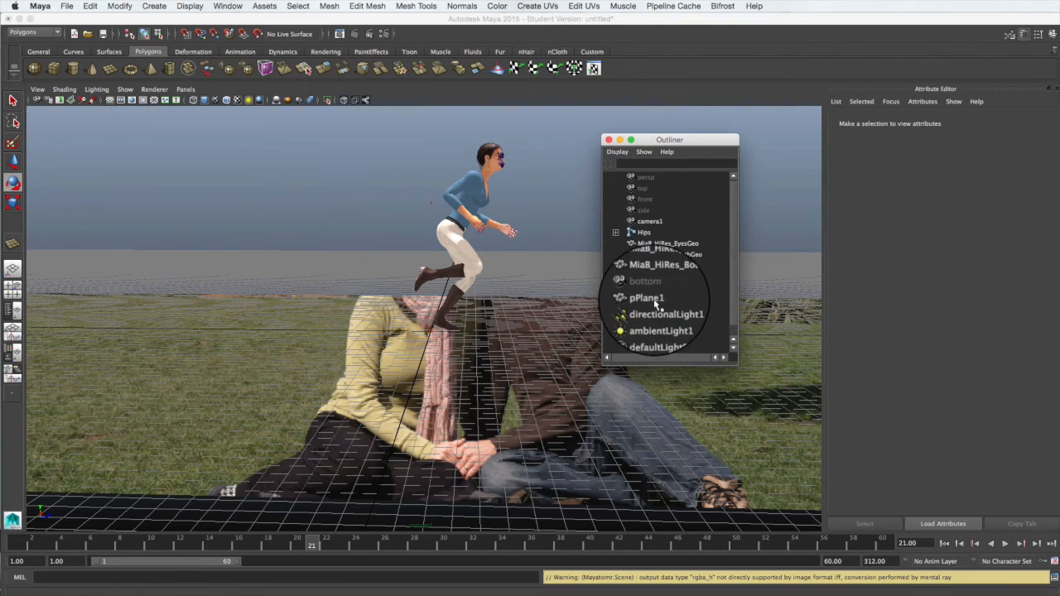
{"action": "left_click", "coordinate": [646, 299]}
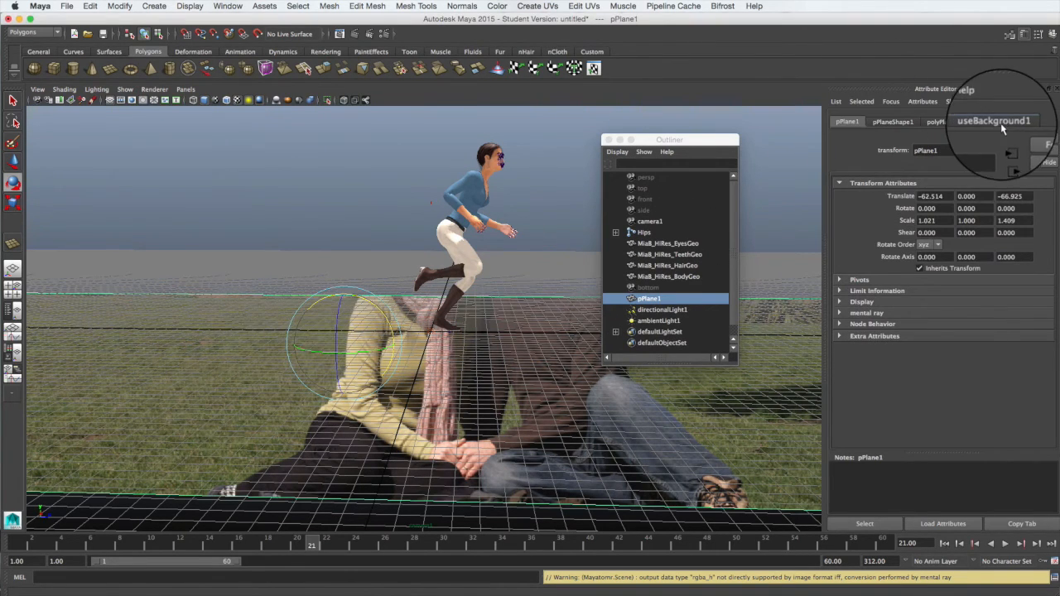
- Set the useBackground1 shader's Reflectivity to 0 so the plane stops reflecting
{"action": "left_click", "coordinate": [995, 123]}
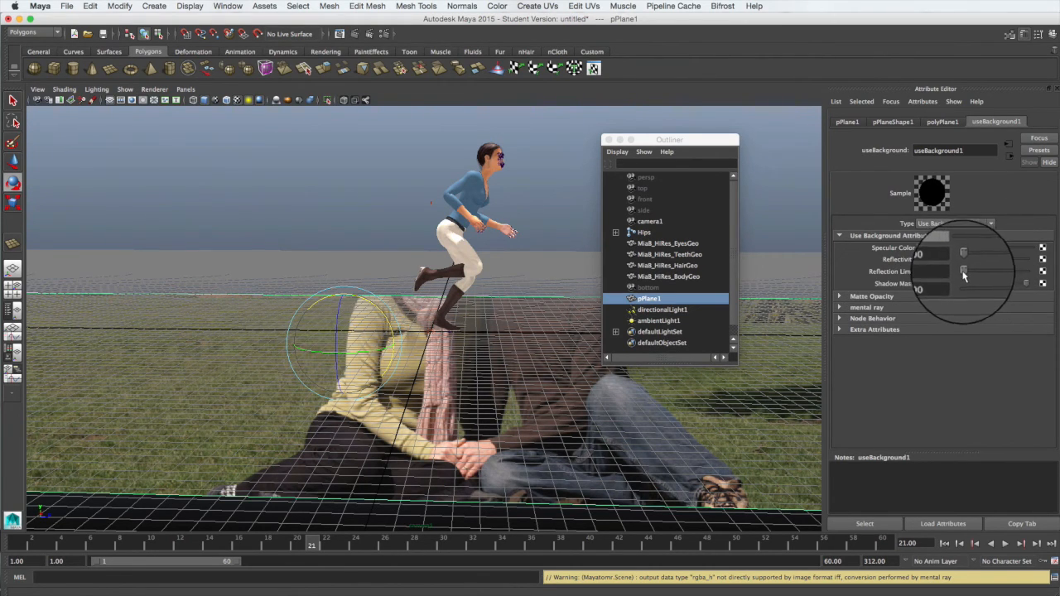
{"action": "left_click_drag", "start_coordinate": [670, 139], "coordinate": [678, 140]}
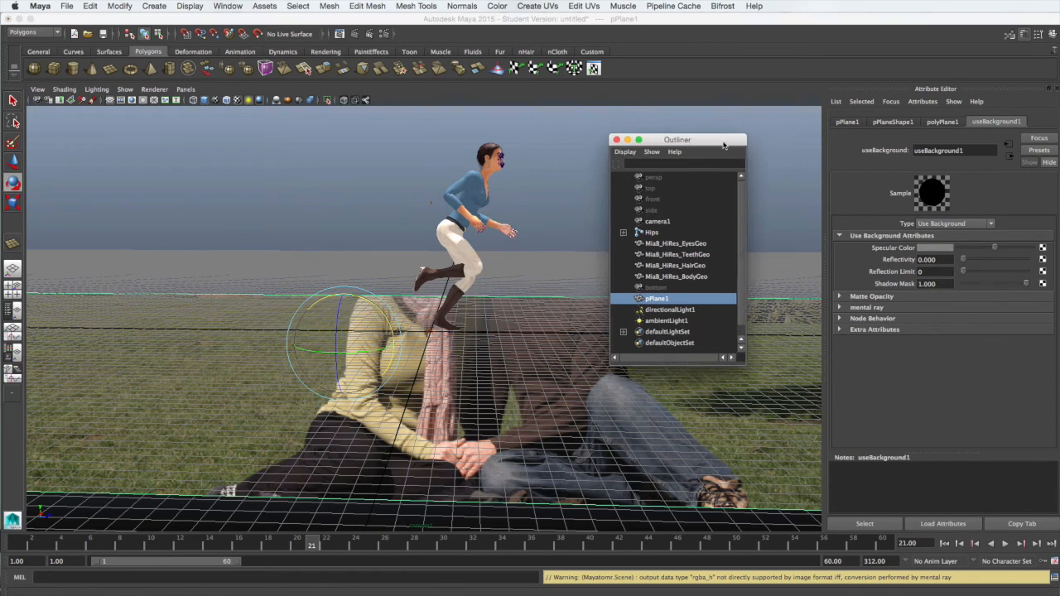
{"action": "left_click_drag", "start_coordinate": [677, 139], "coordinate": [741, 139]}
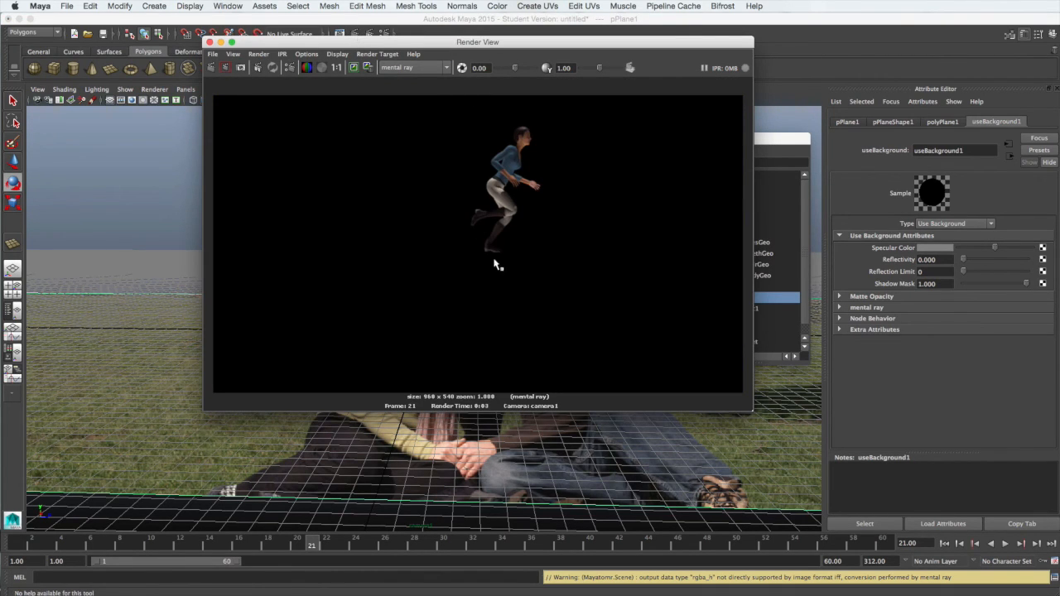
{"action": "mouse_move", "coordinate": [351, 108]}
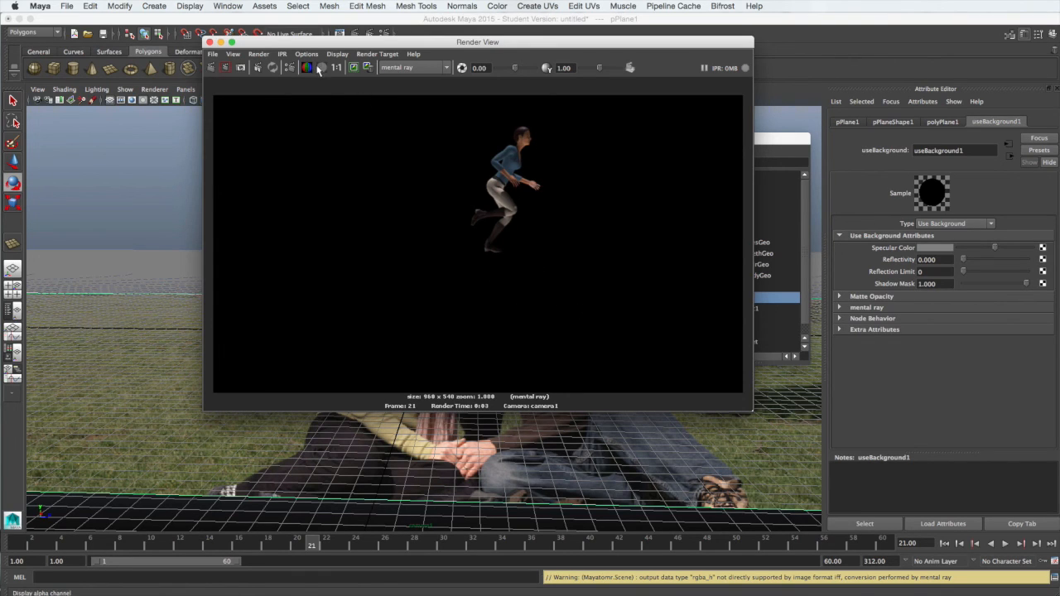
- Re-render the current frame to confirm the character shows no ground reflection
{"action": "left_click", "coordinate": [307, 66]}
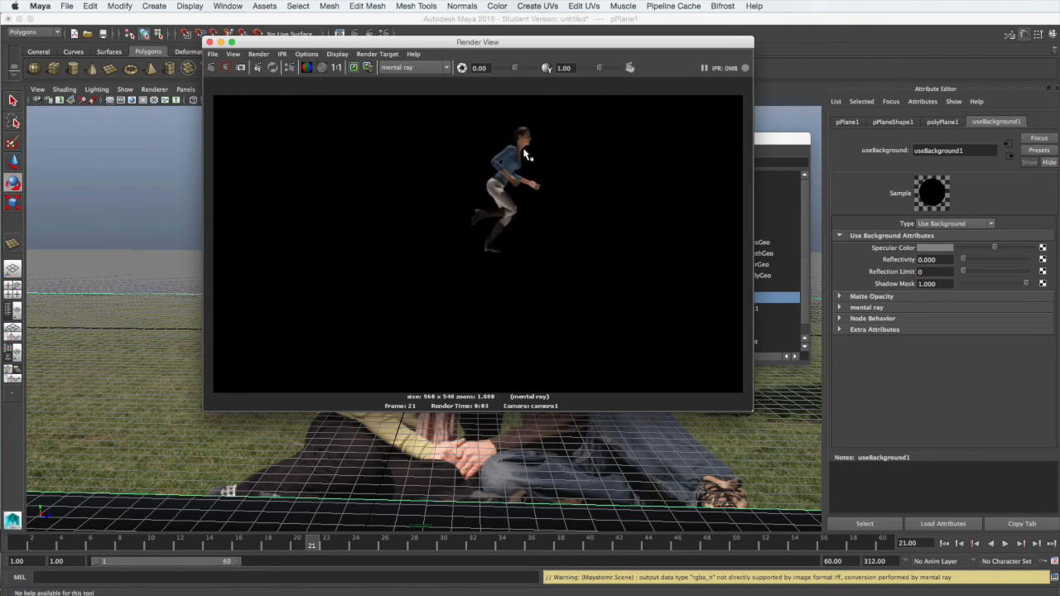
{"action": "mouse_move", "coordinate": [418, 240]}
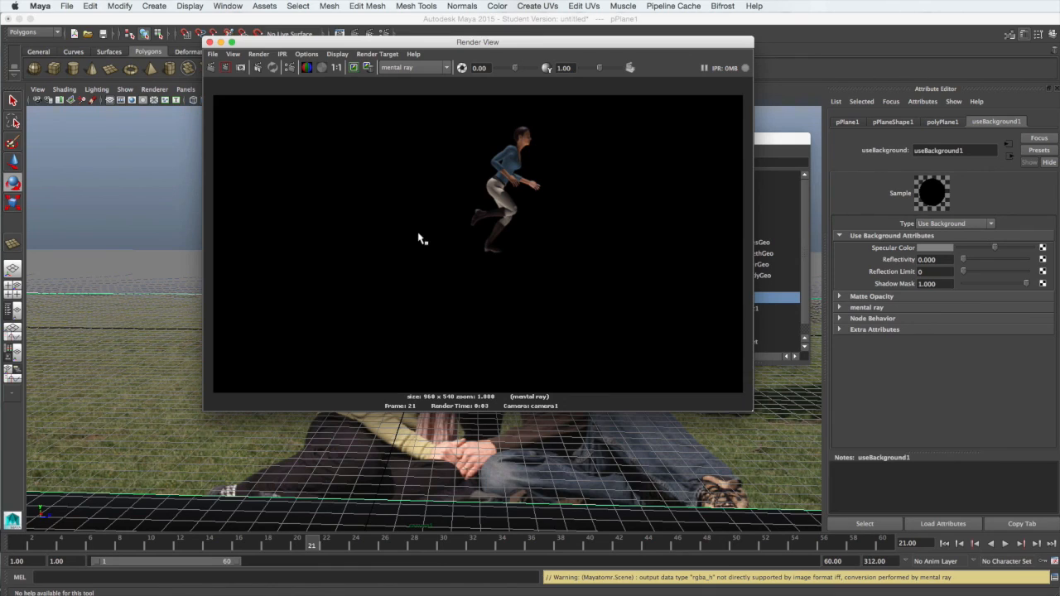
{"action": "mouse_move", "coordinate": [555, 258]}
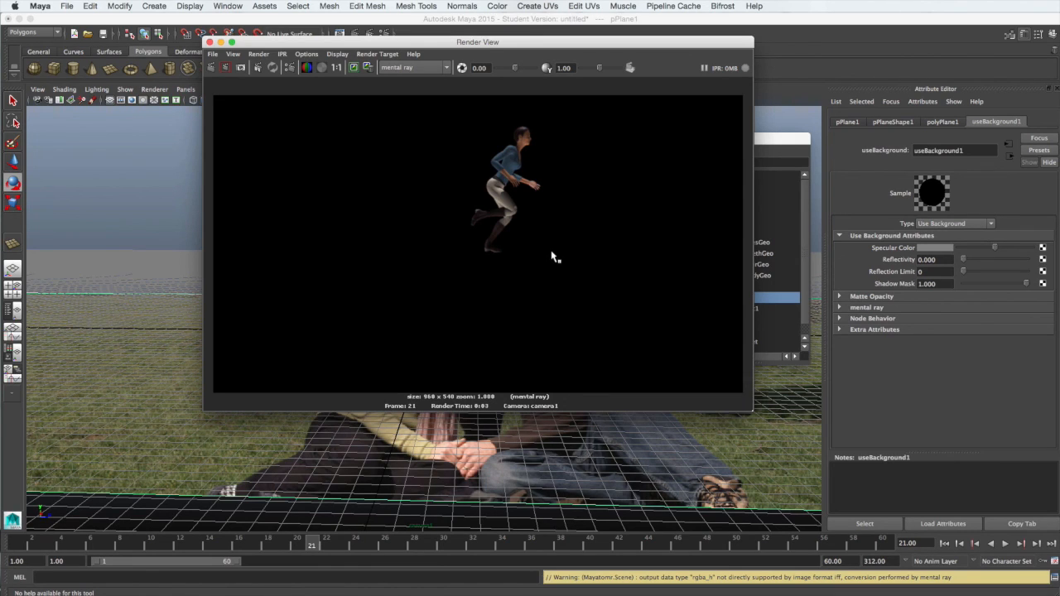